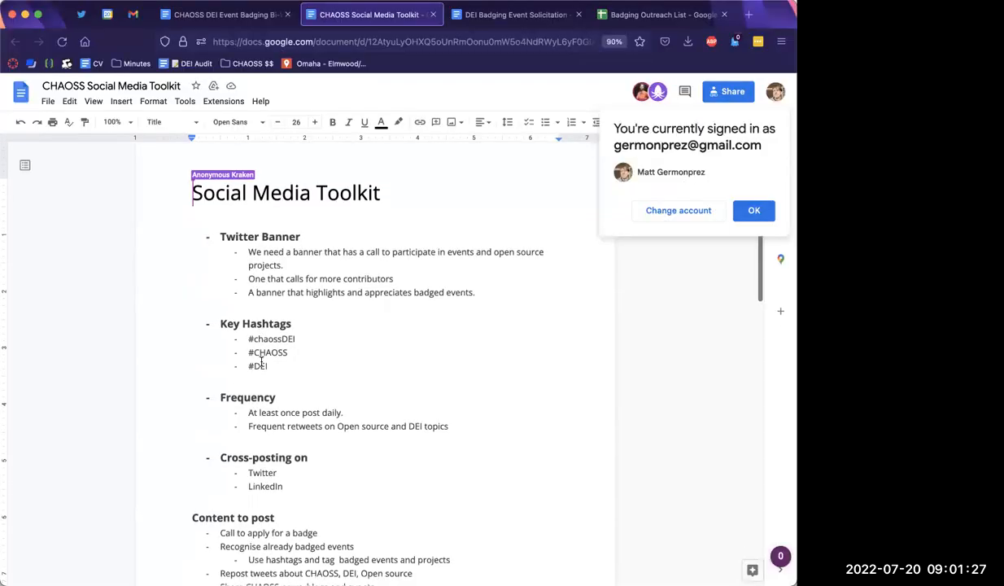
Dismiss the signed-in notice and scroll down to the toolkit's post templates.
left_click(754, 210)
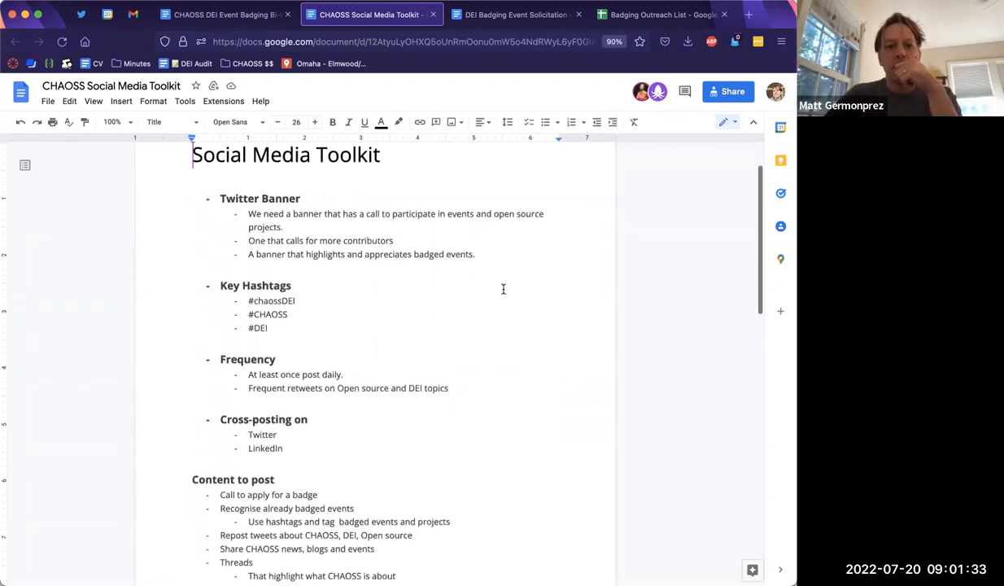
scroll("down", 3)
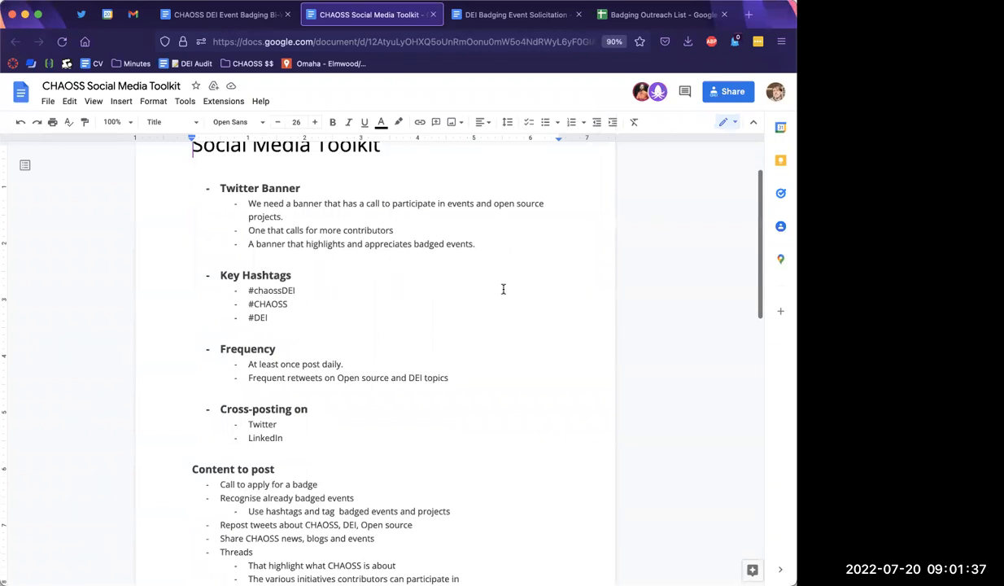
scroll("down", 3)
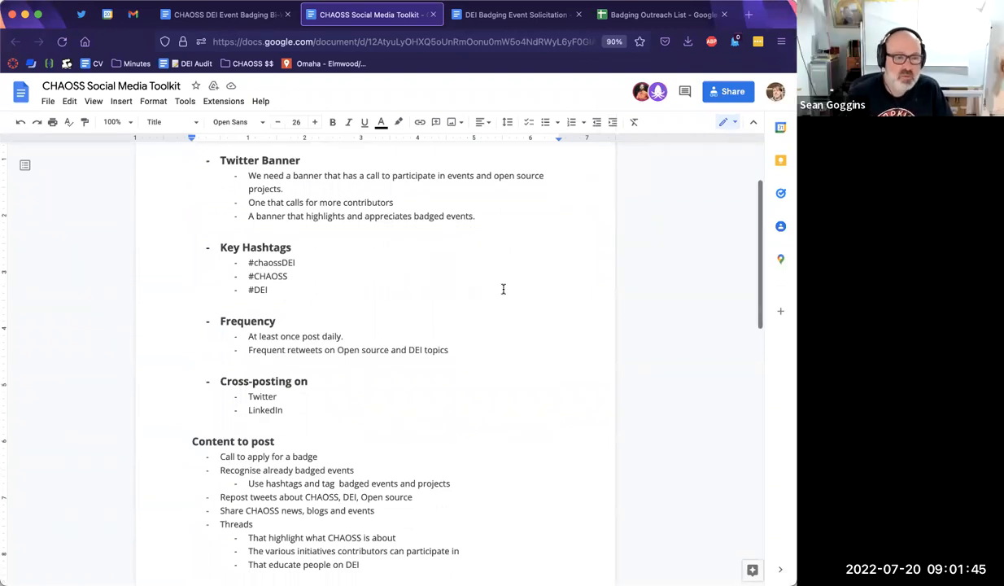
scroll("down", 3)
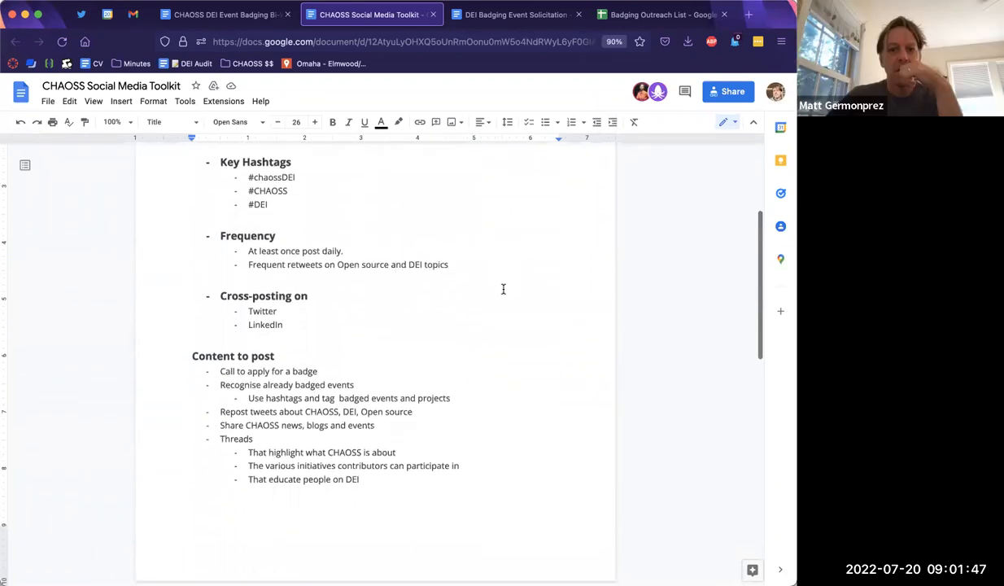
scroll("down", 3)
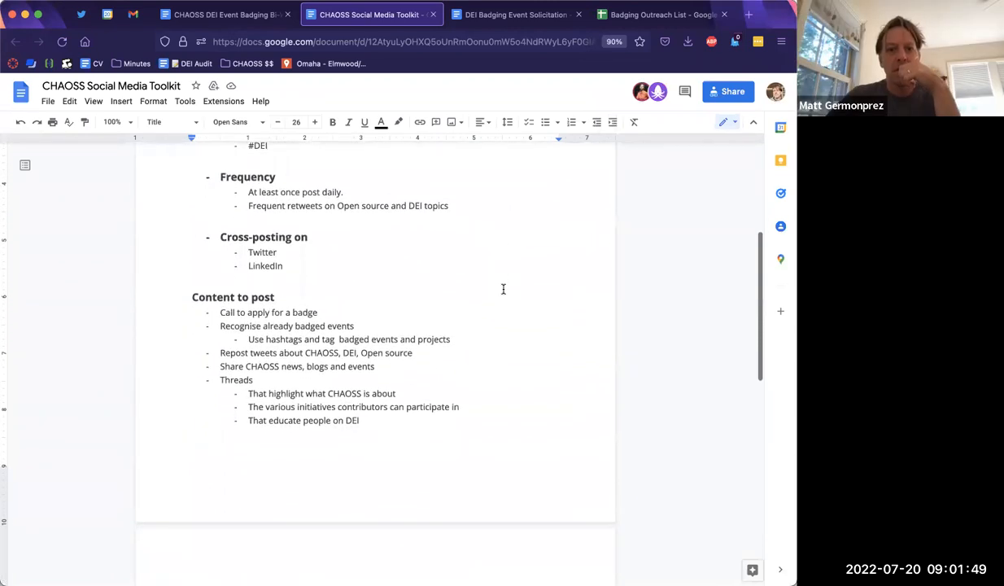
scroll("down", 3)
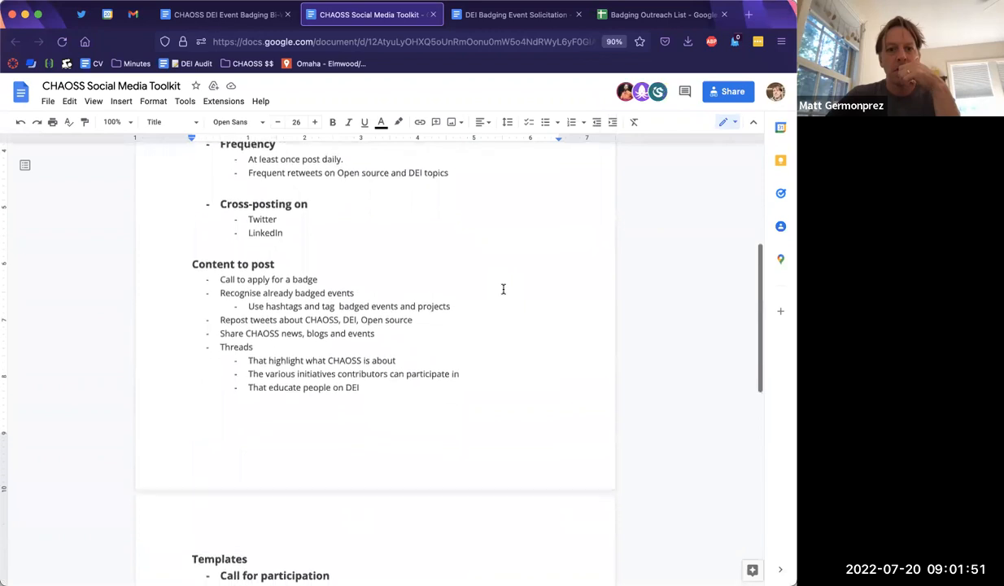
scroll("down", 3)
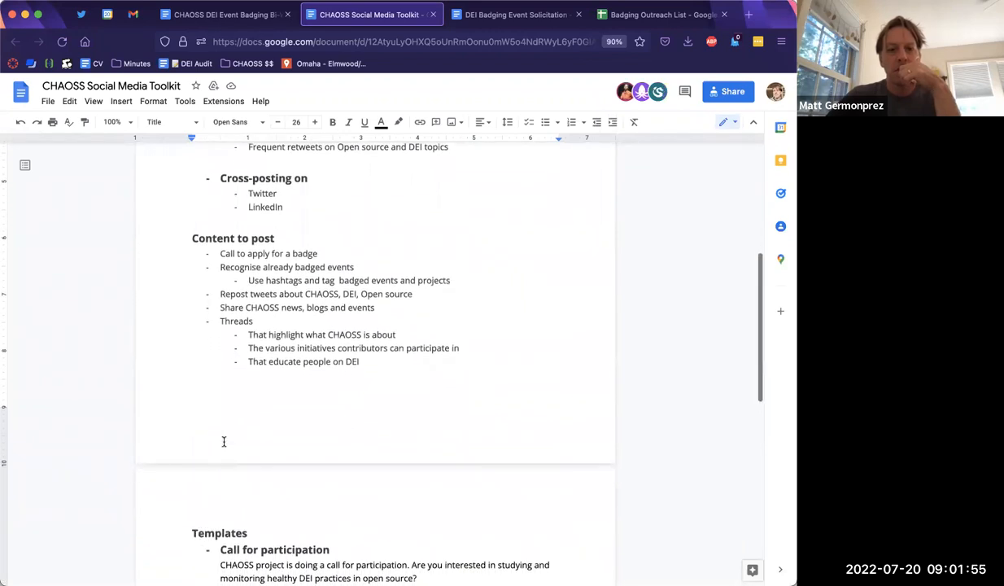
scroll("down", 3)
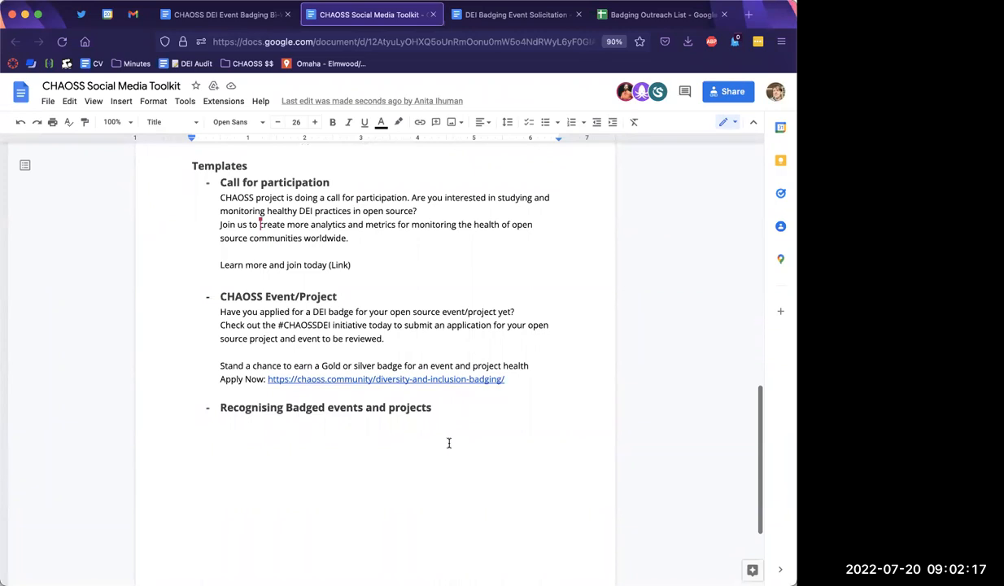
mouse_move(228, 565)
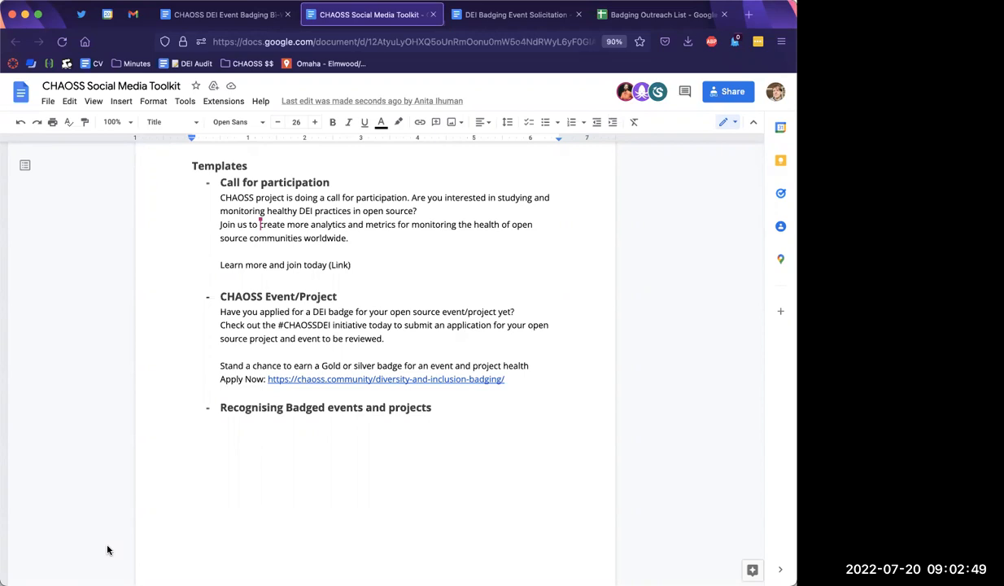
mouse_move(487, 278)
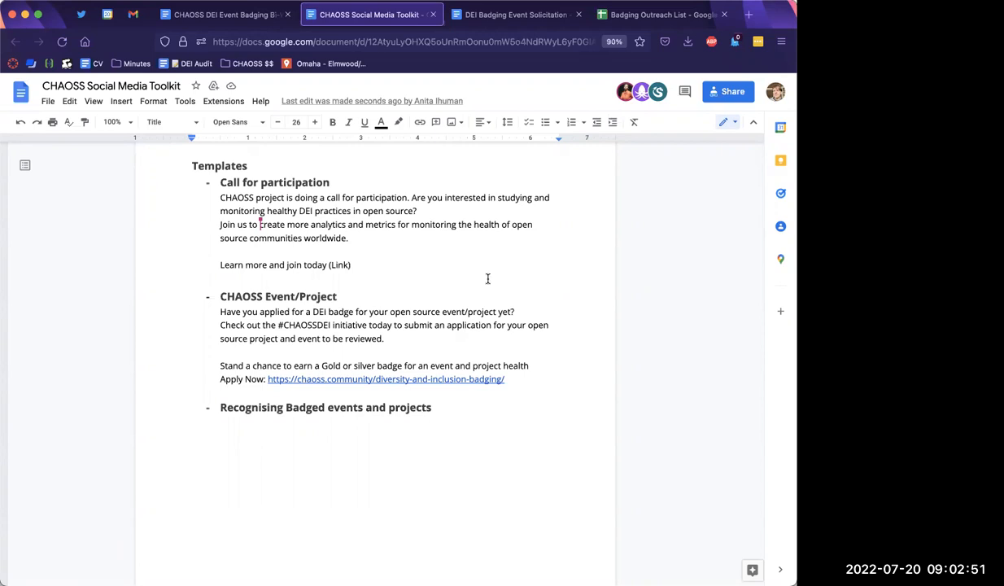
mouse_move(137, 543)
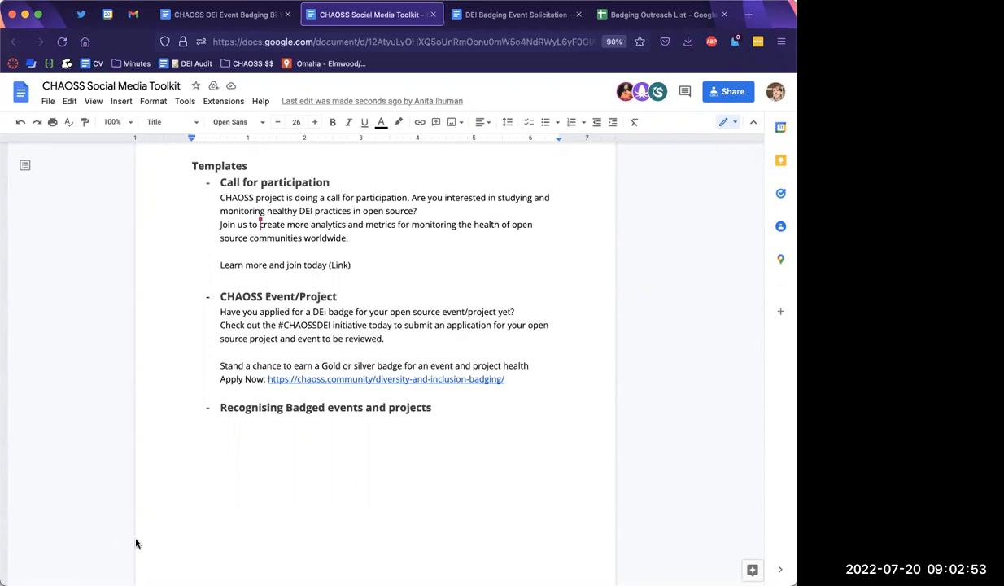
mouse_move(118, 557)
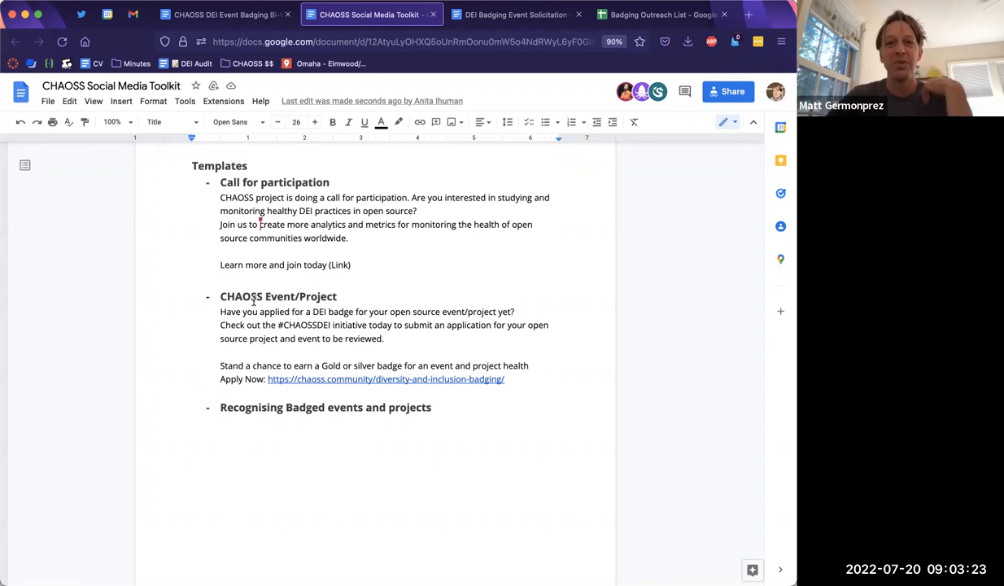
mouse_move(112, 561)
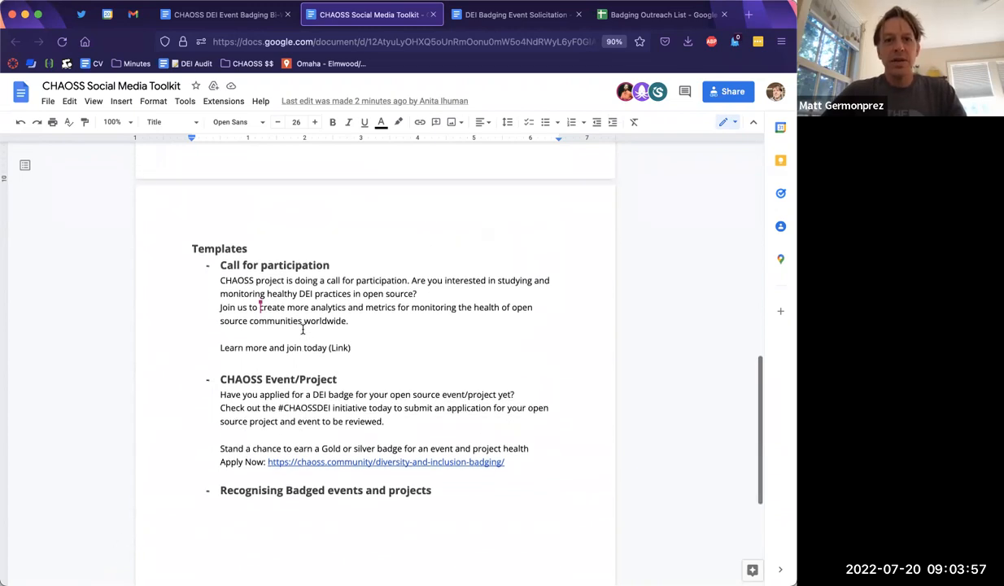
Select the Call for participation template text, then go back to the bi-weekly meeting notes.
scroll("up", 3)
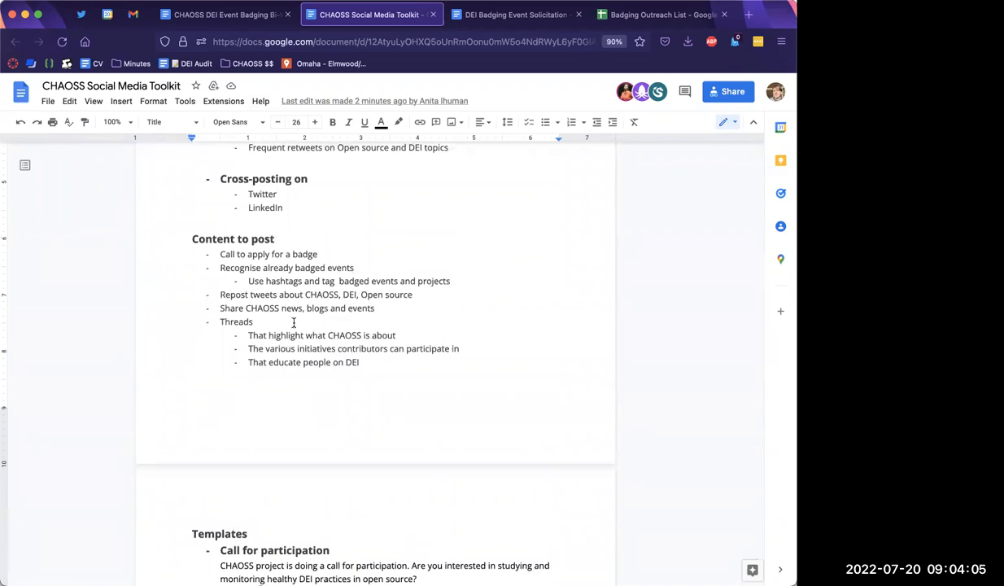
scroll("down", 3)
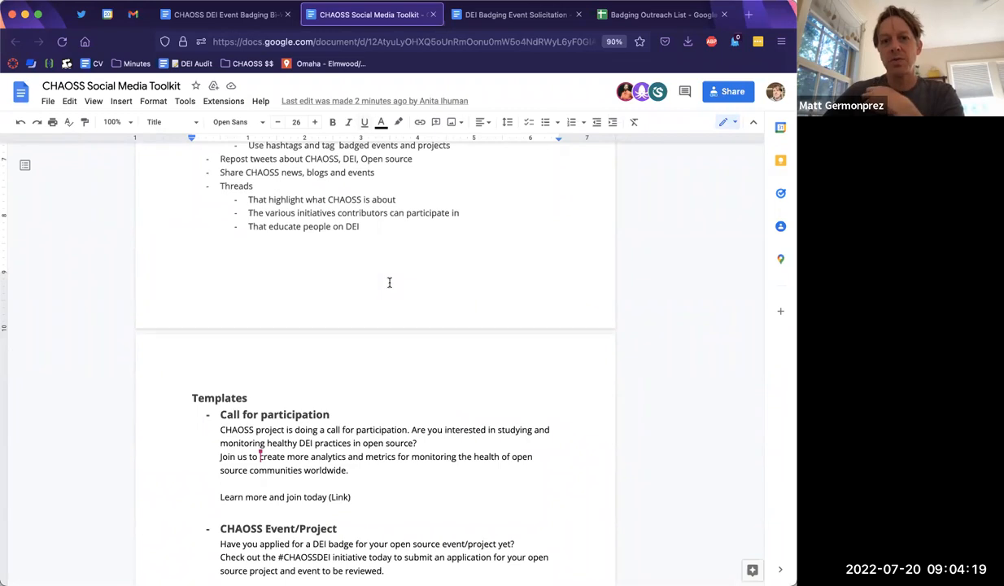
scroll("down", 3)
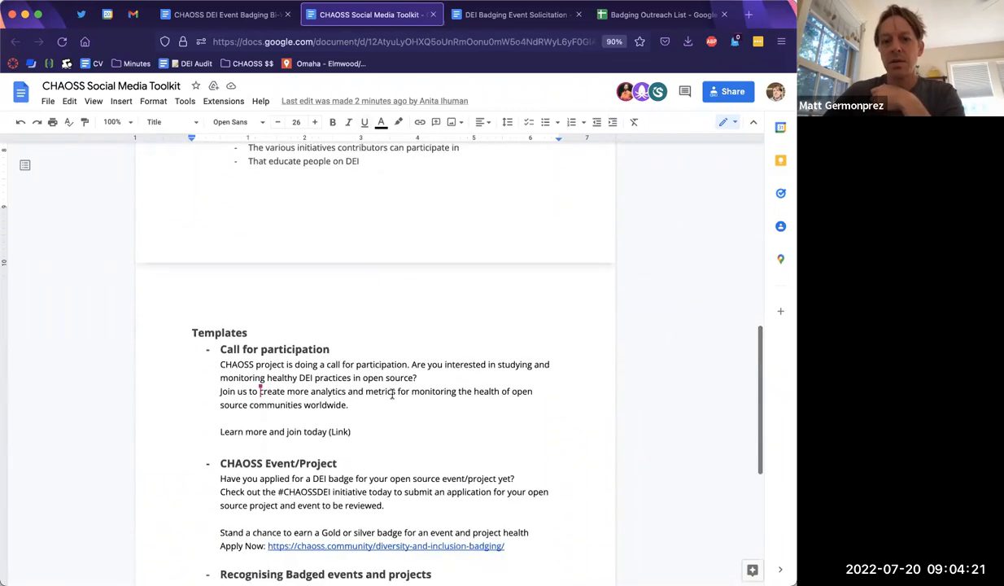
left_click_drag(220, 364, 352, 431)
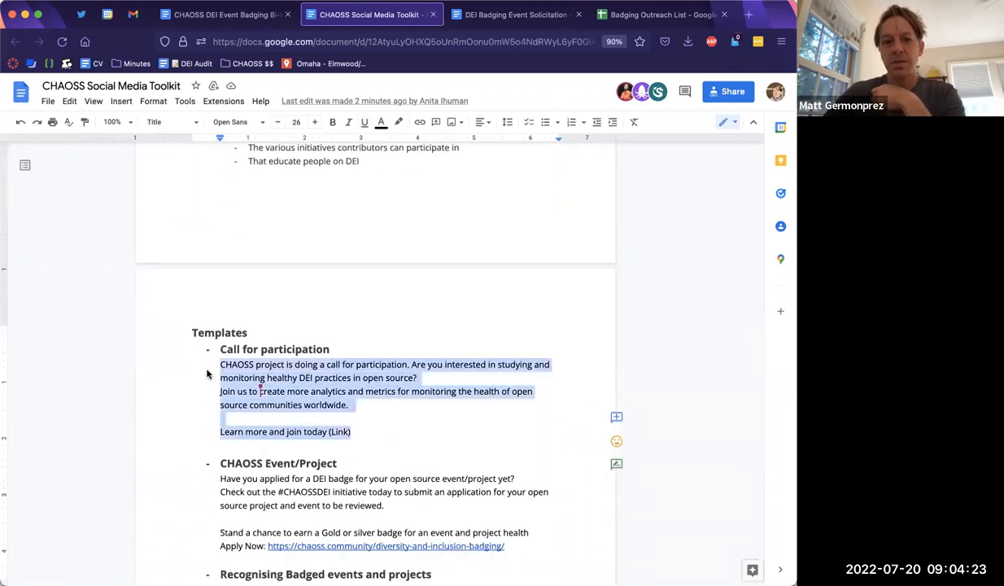
scroll("down", 3)
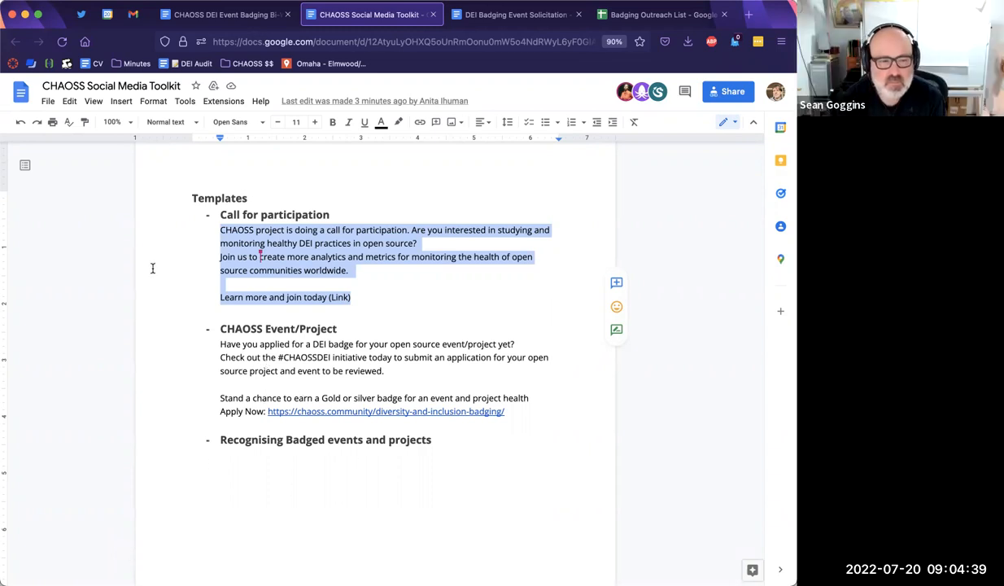
left_click(226, 14)
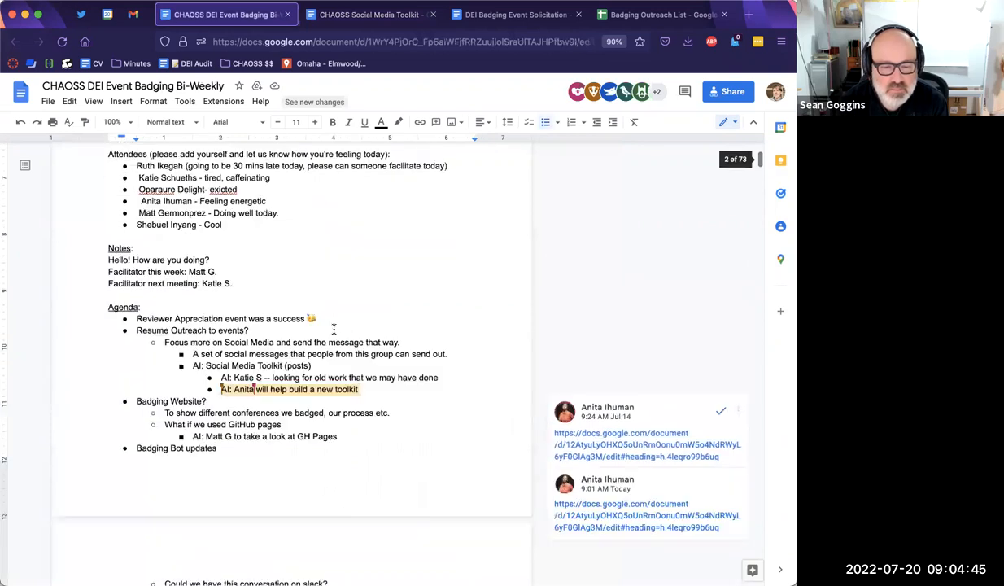
Add the action item 'AI: Wait until next week, connect with Elizabeth to tweet out'.
scroll("up", 3)
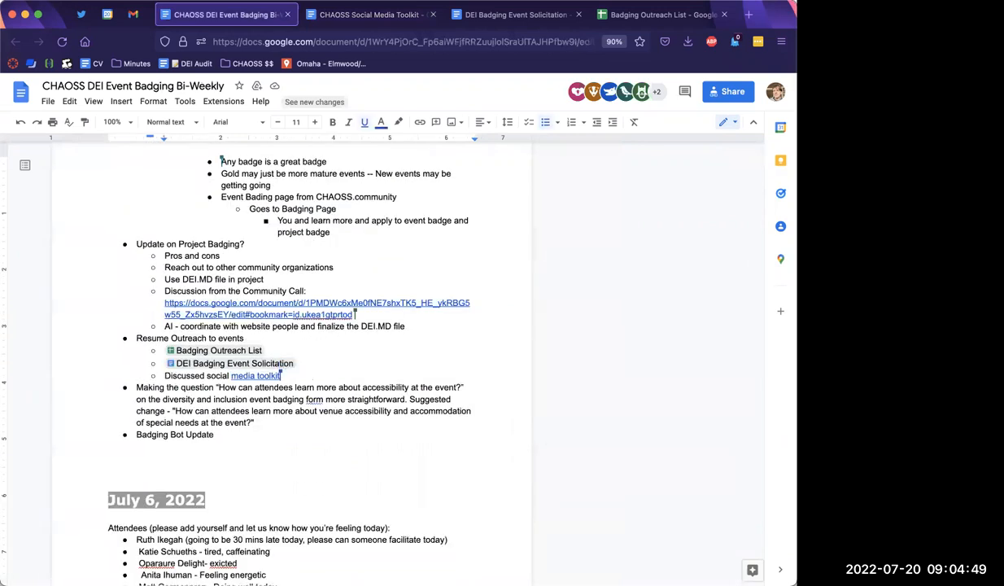
type("AI:")
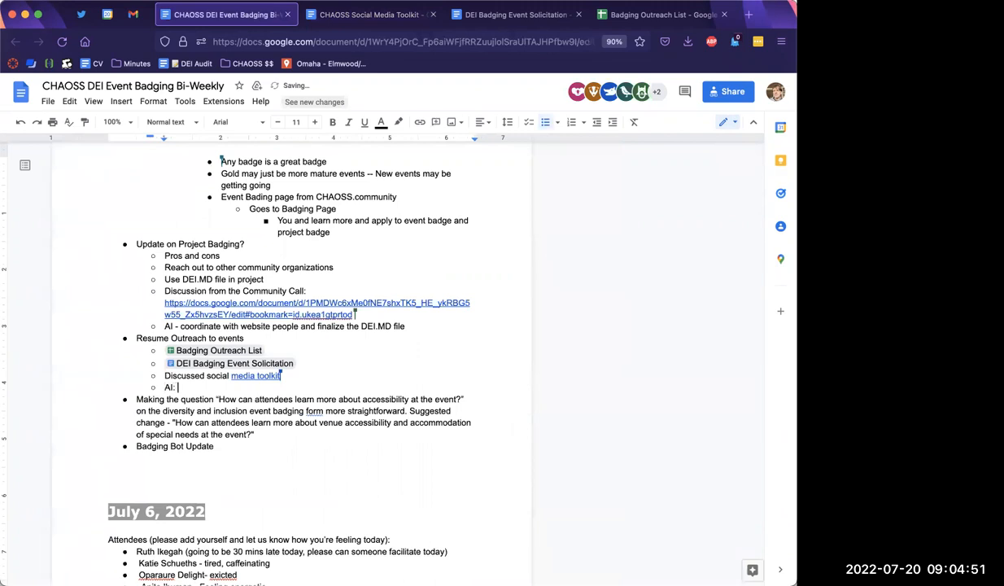
type("Wai")
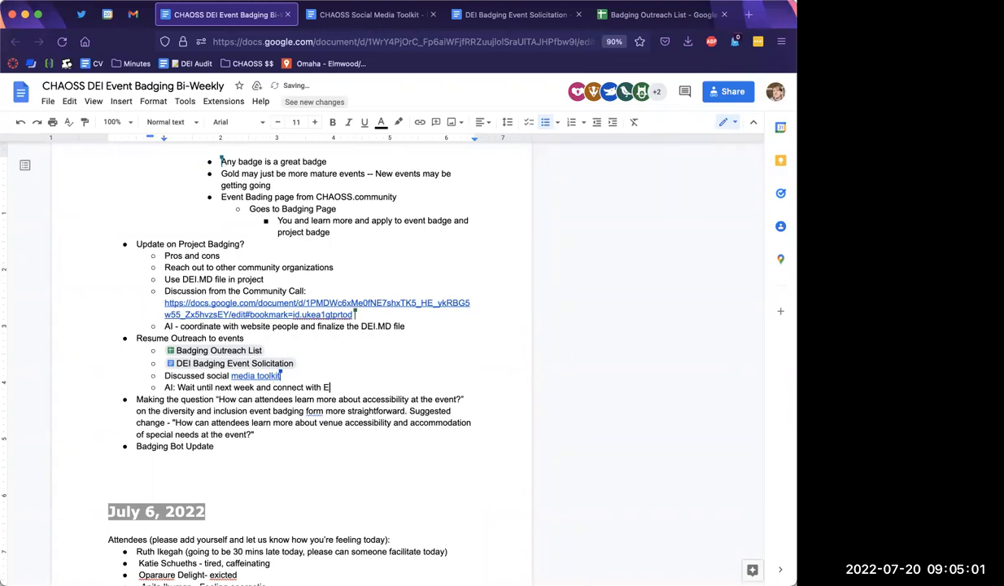
type("izabeth.")
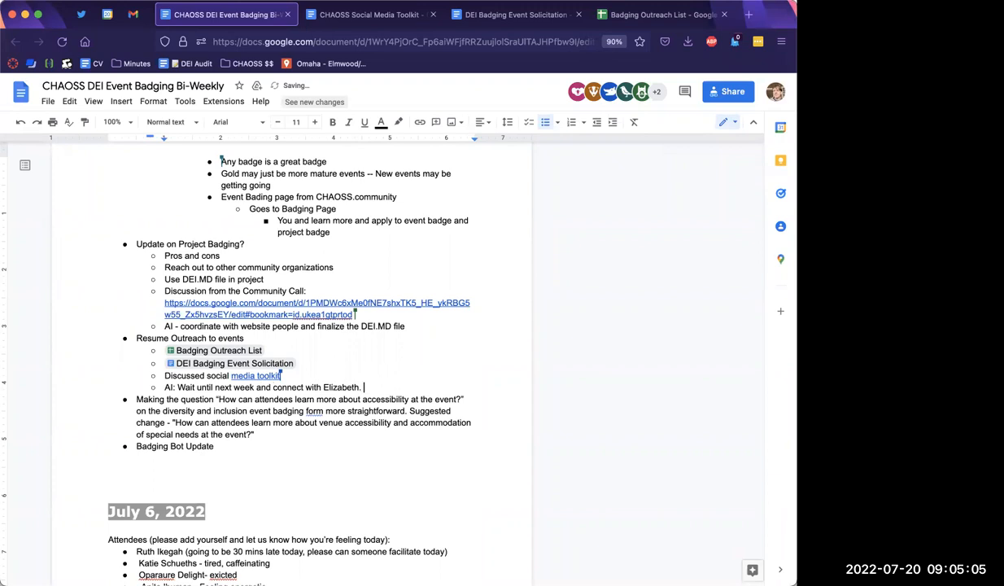
type("to")
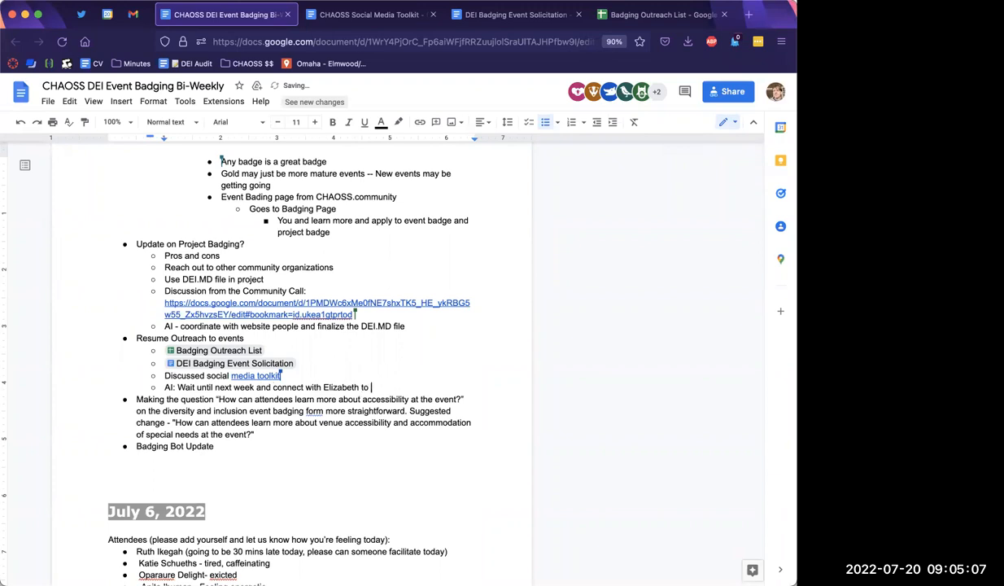
type("tweet out.")
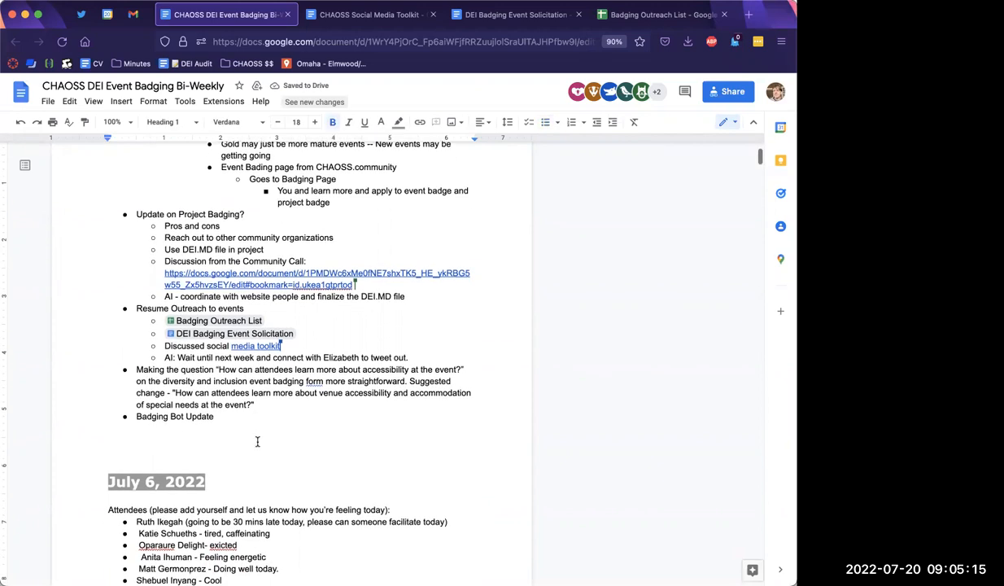
Select the accessibility question paragraph, then clear the selection.
scroll("down", 3)
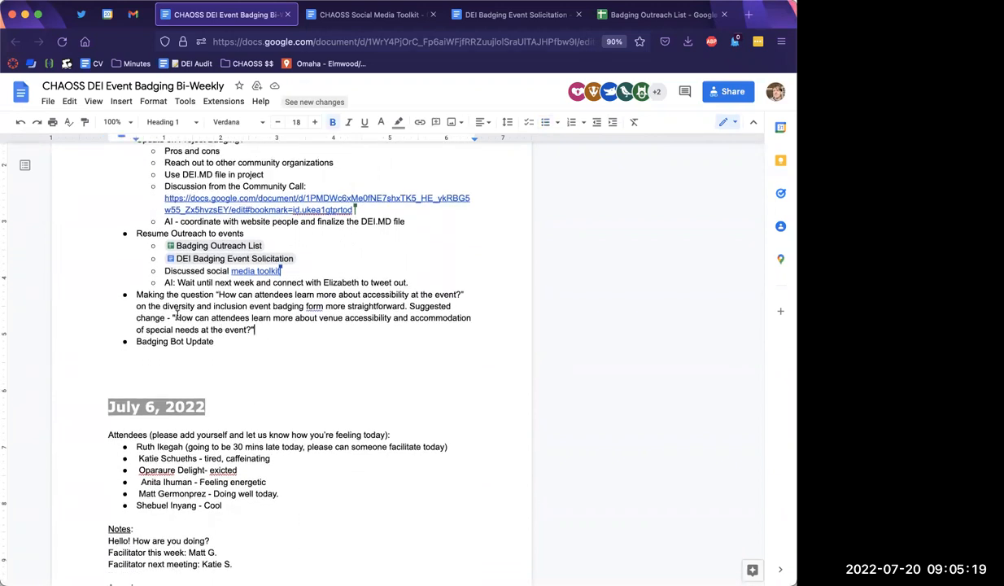
left_click_drag(136, 294, 254, 330)
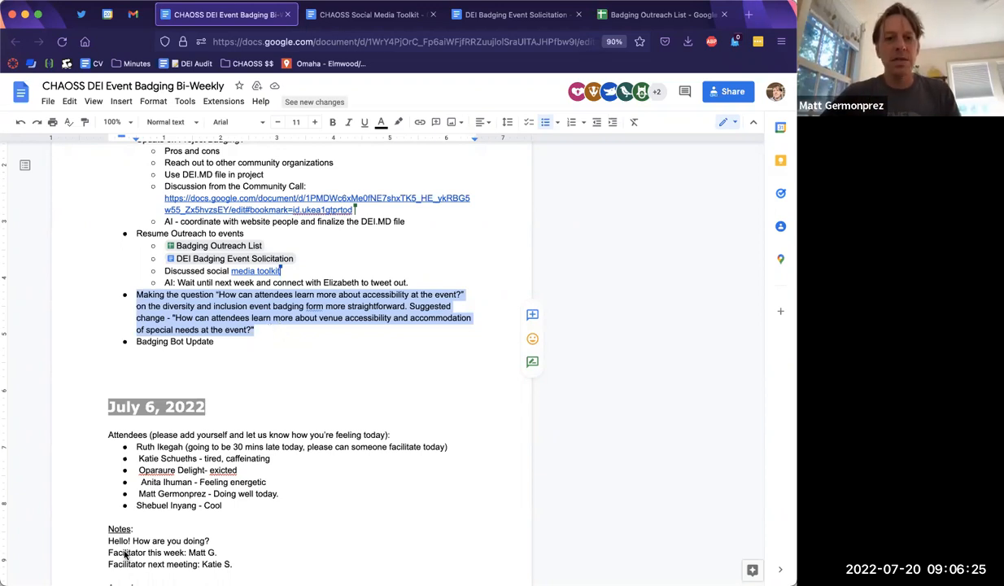
left_click(278, 336)
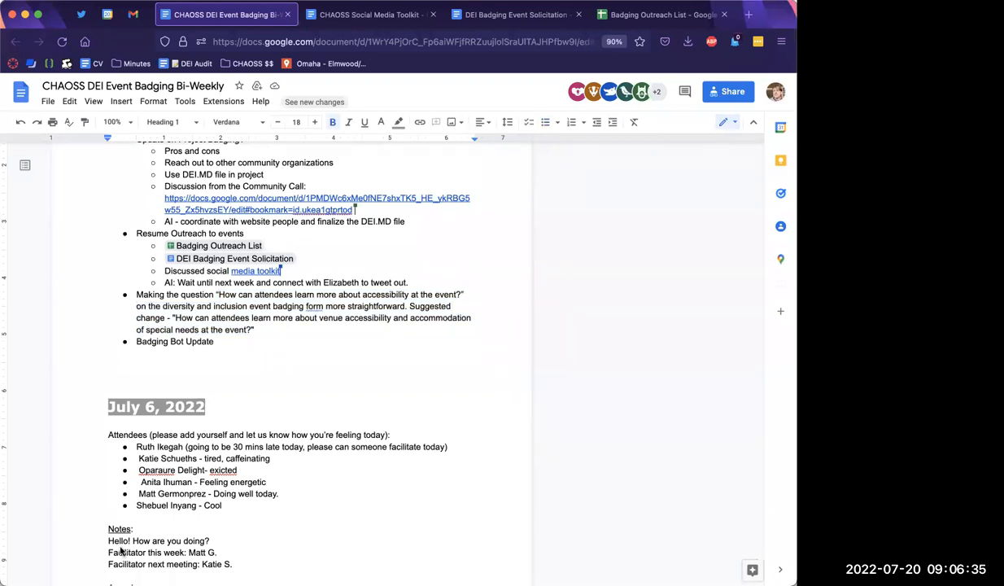
mouse_move(188, 560)
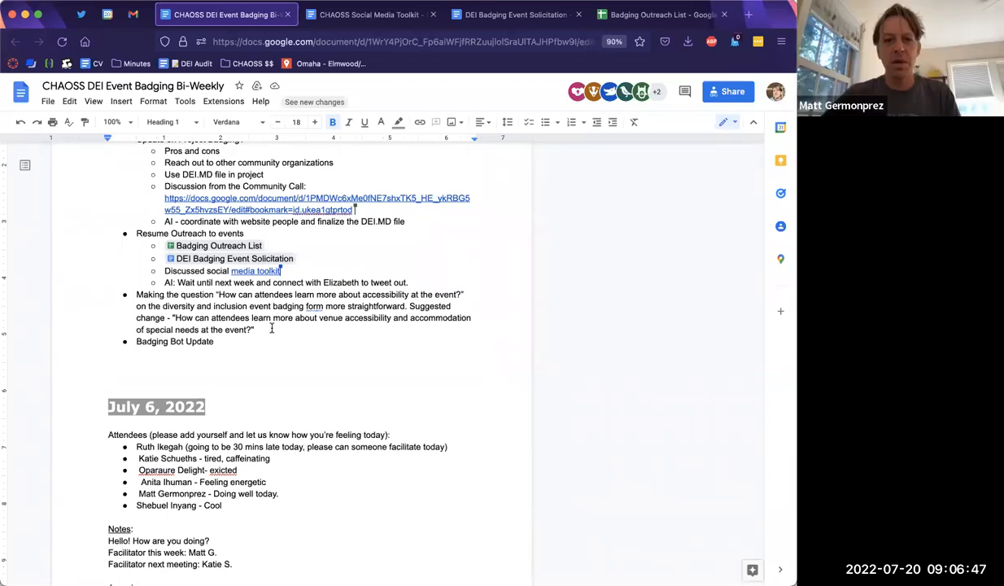
Add the sub-point 'Might be two places it has to be changed' and open the Badging by CHAOSS GitHub page.
key("enter")
type("Might be two")
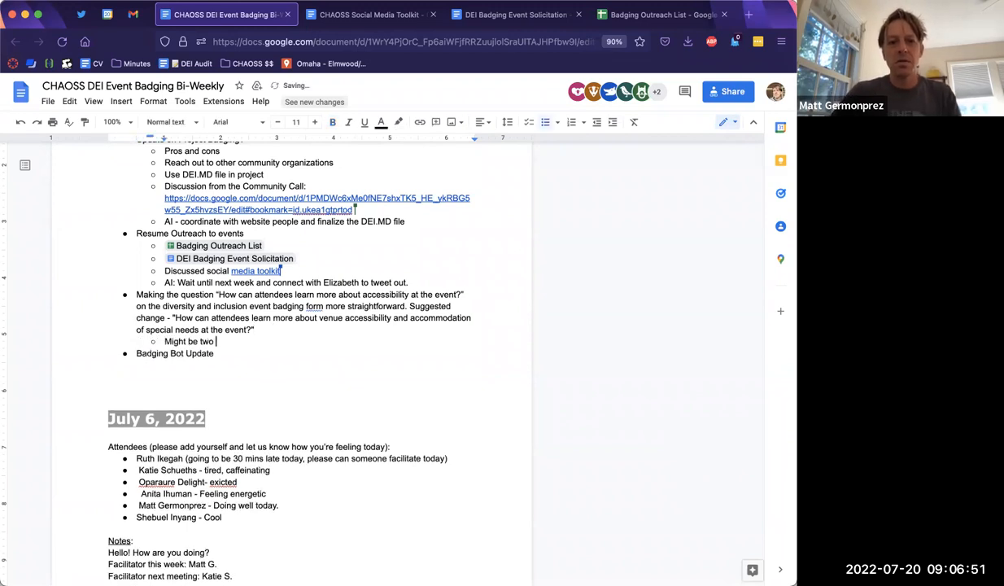
type("places")
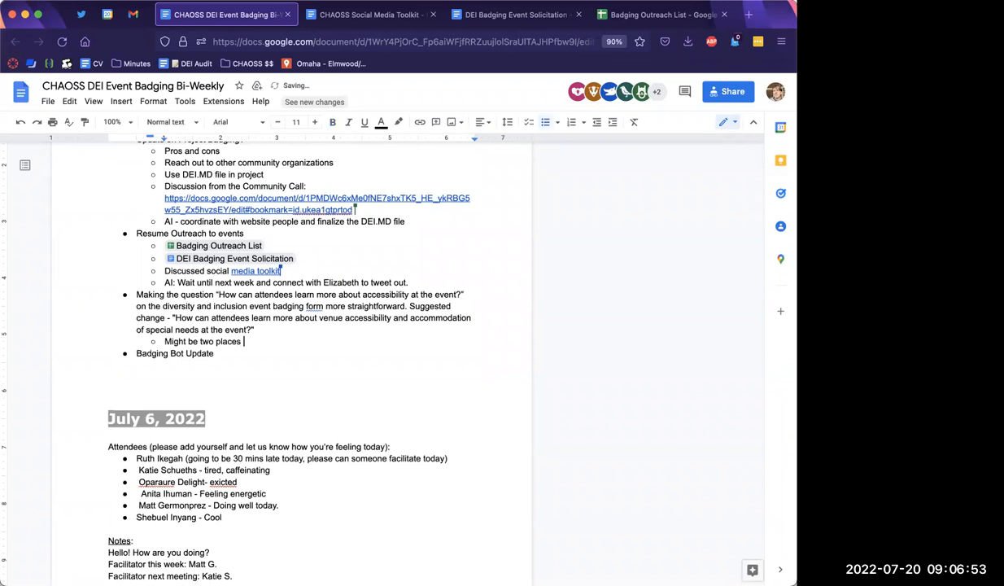
type("it has to be")
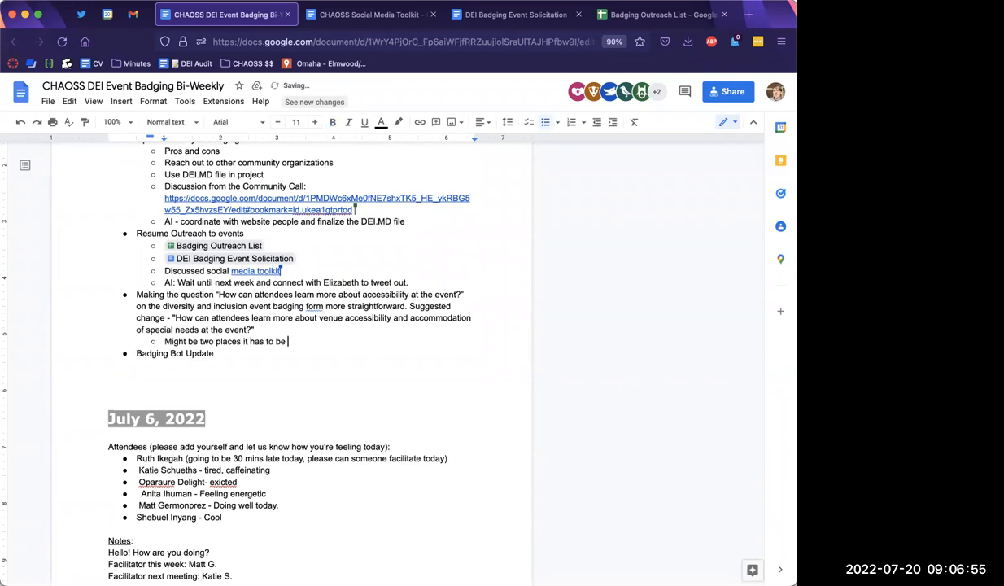
type("changed")
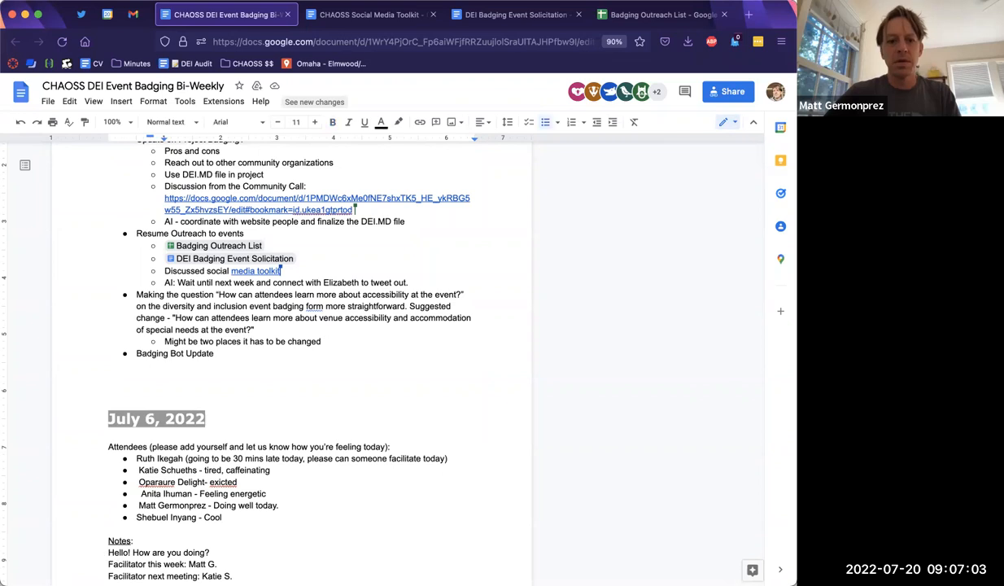
left_click(596, 14)
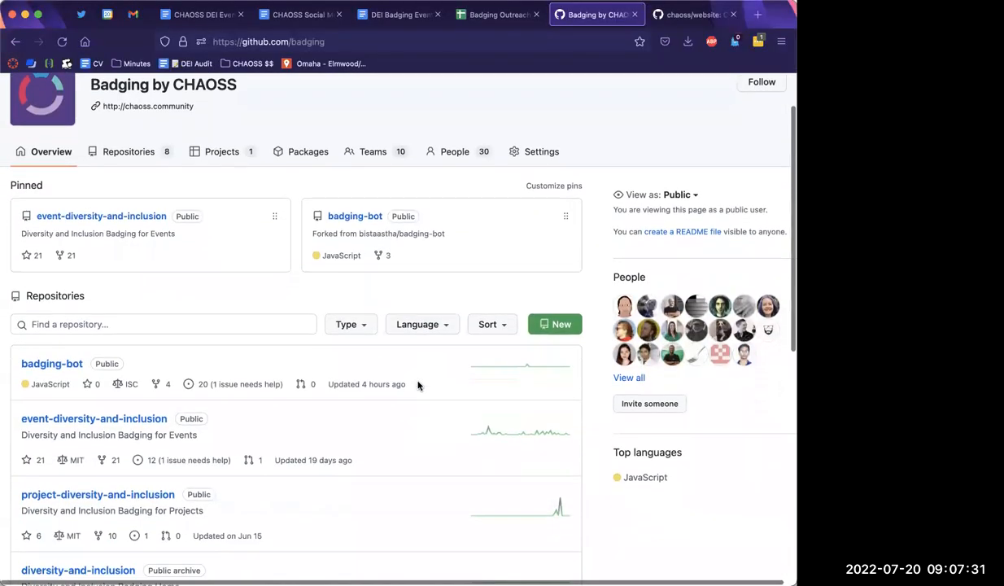
Browse event-diversity-and-inclusion's submission requirements file, ending on the repository's main page.
scroll("down", 3)
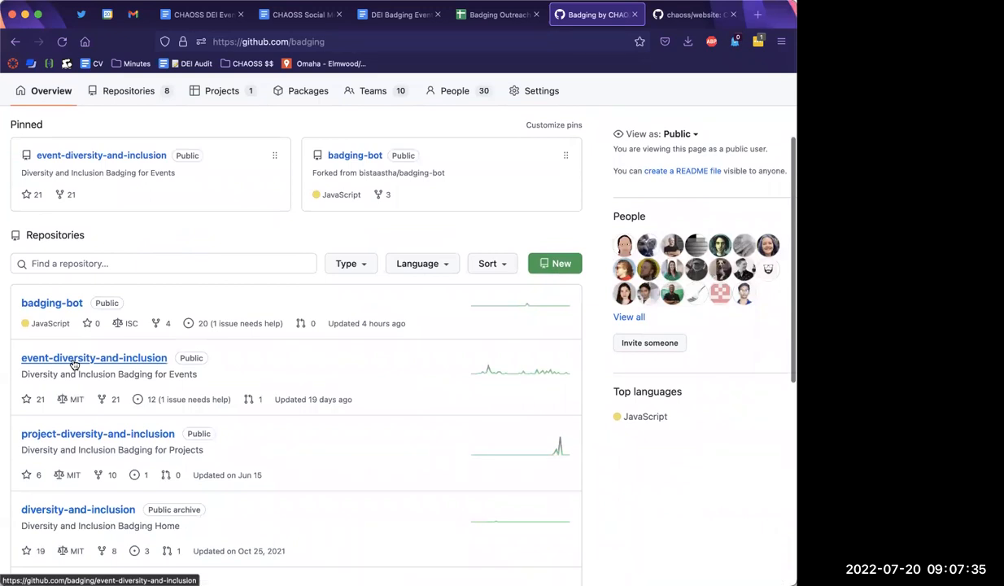
left_click(93, 358)
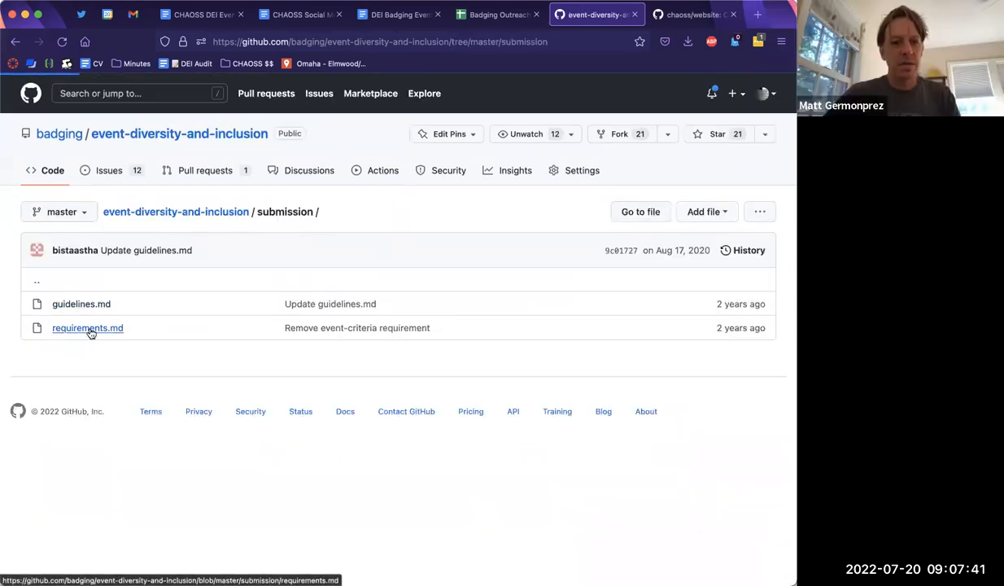
left_click(87, 328)
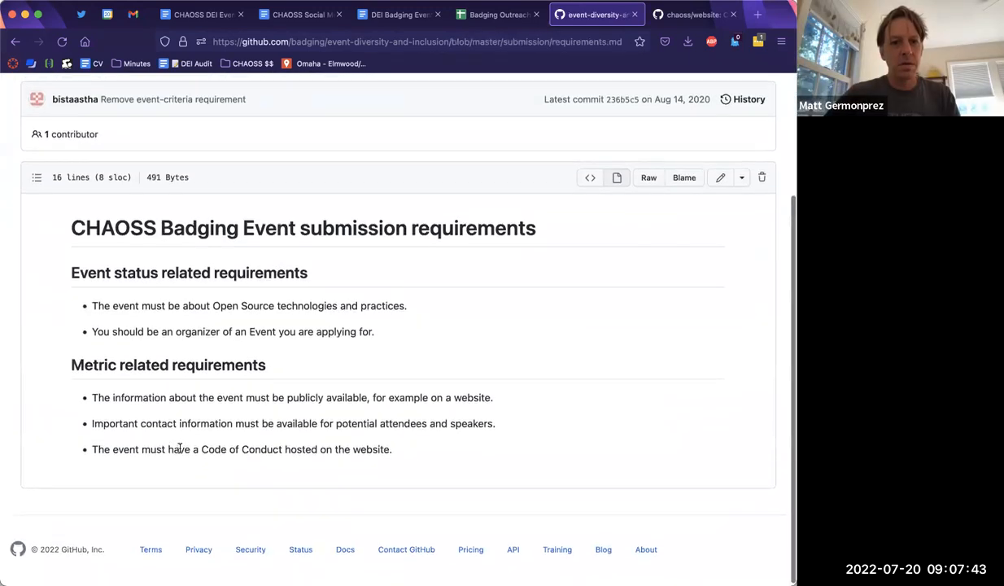
left_click(285, 212)
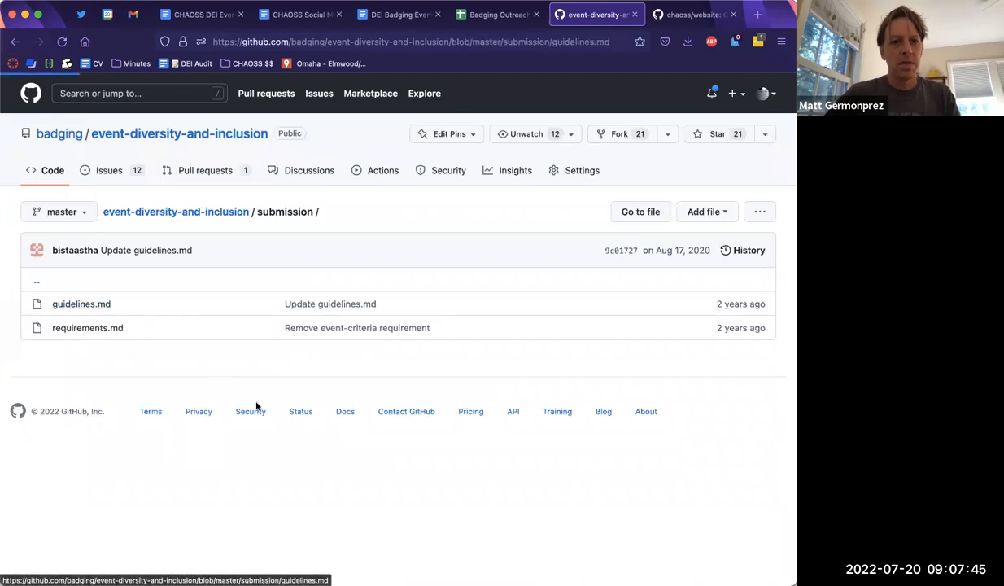
left_click(81, 304)
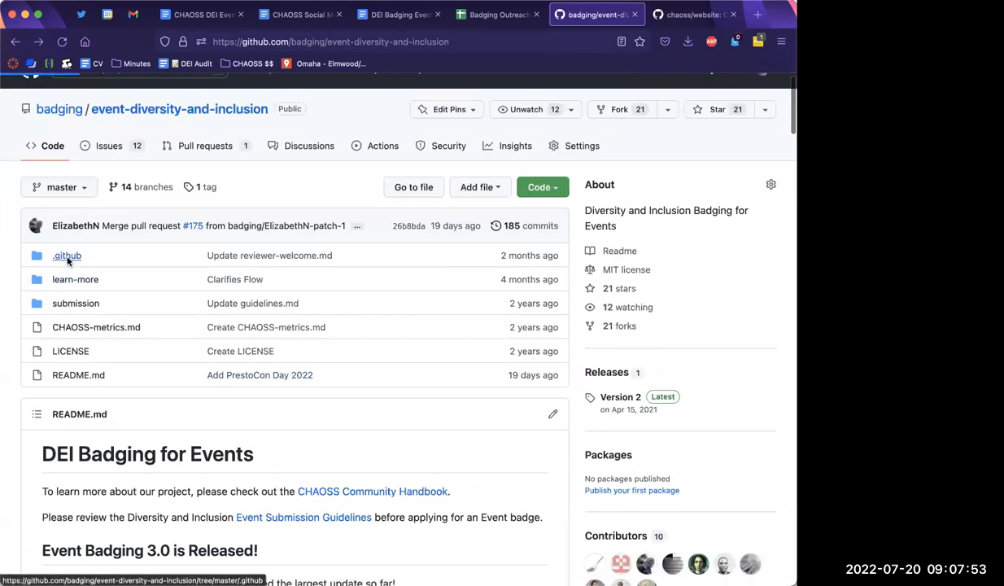
left_click(66, 254)
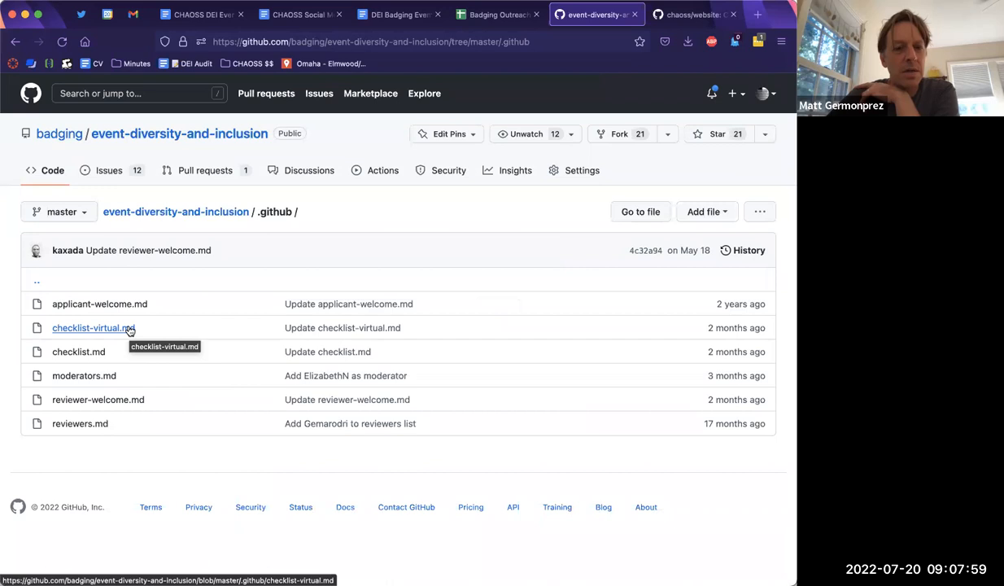
mouse_move(268, 411)
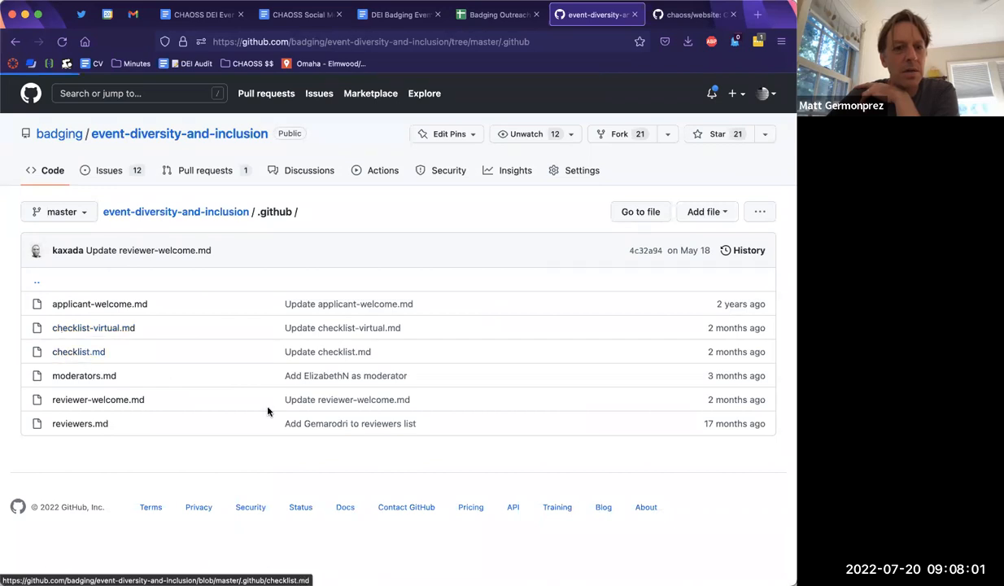
left_click(79, 351)
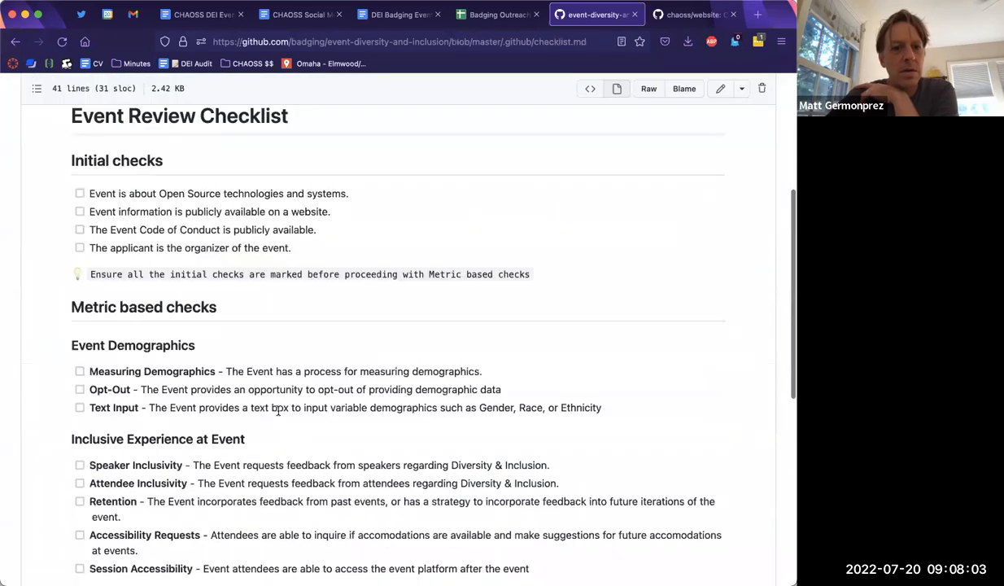
scroll("down", 3)
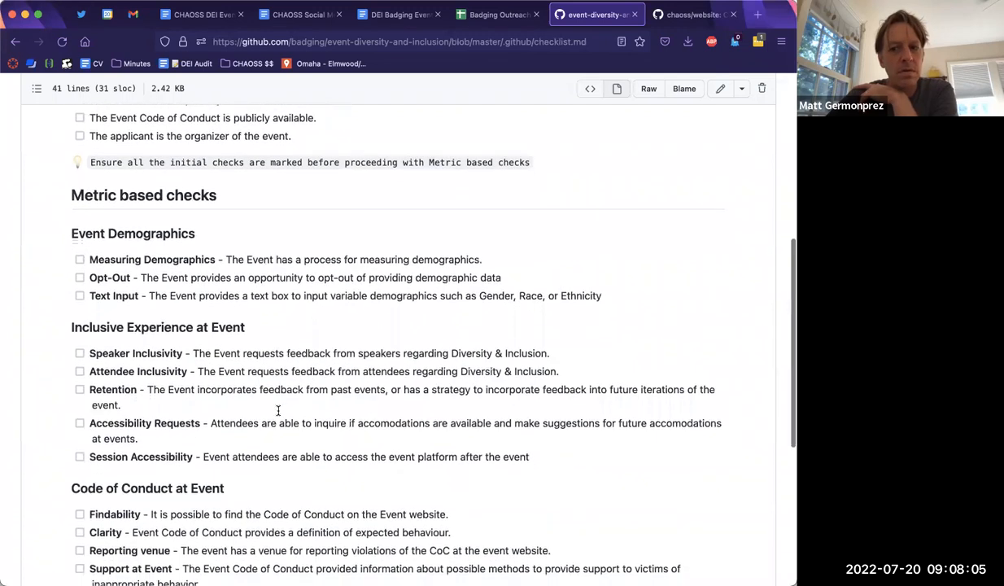
scroll("down", 3)
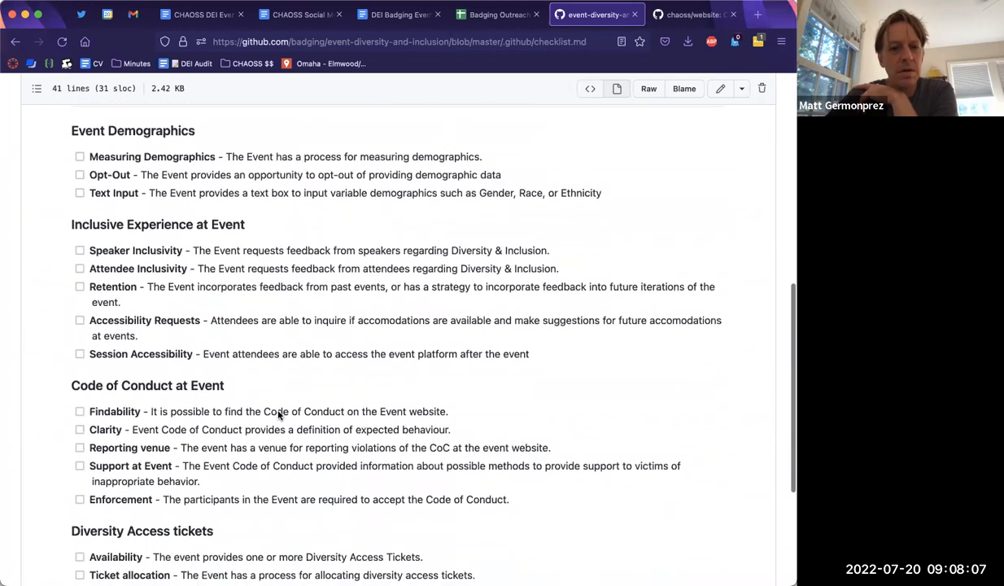
scroll("down", 3)
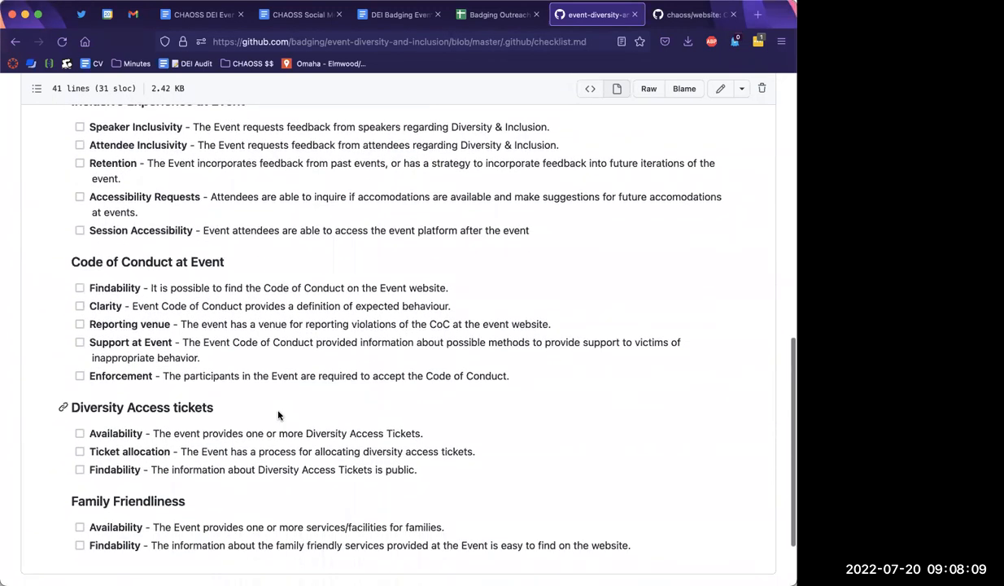
scroll("down", 3)
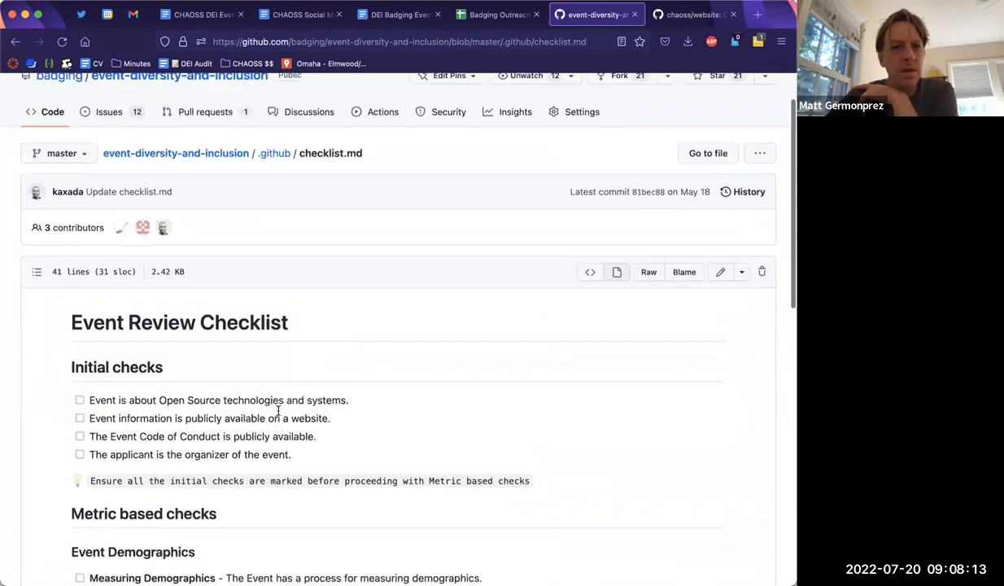
left_click(274, 153)
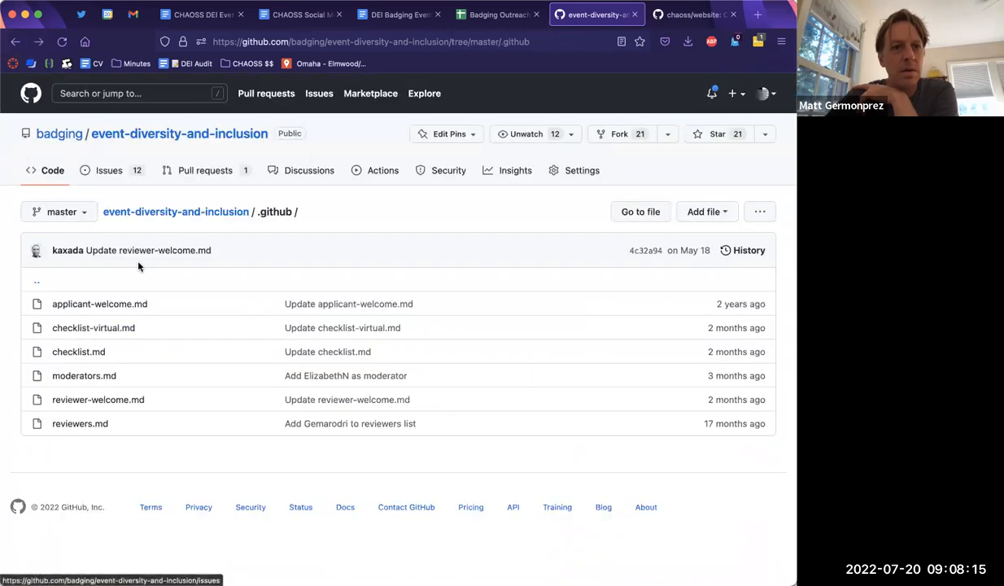
mouse_move(114, 385)
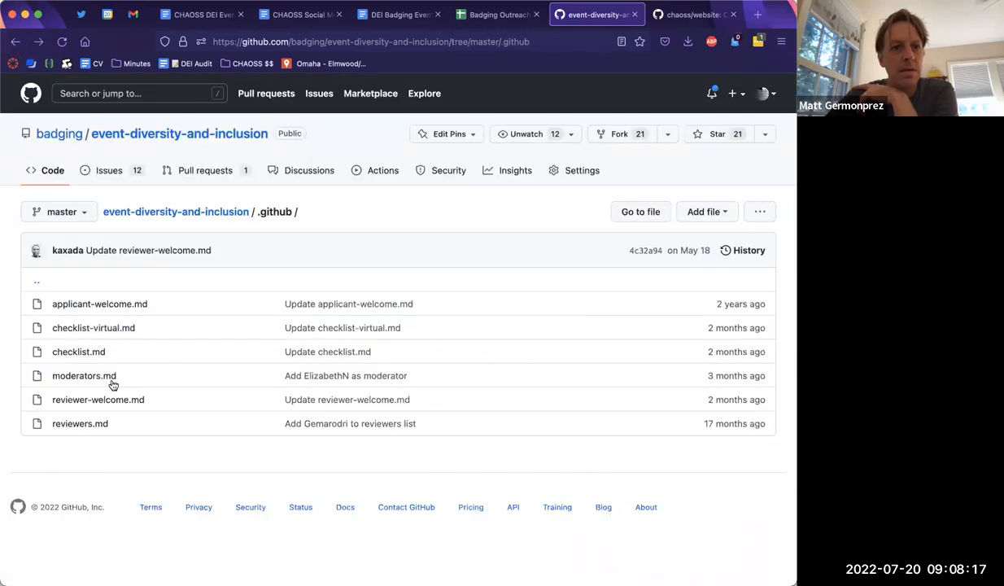
mouse_move(80, 423)
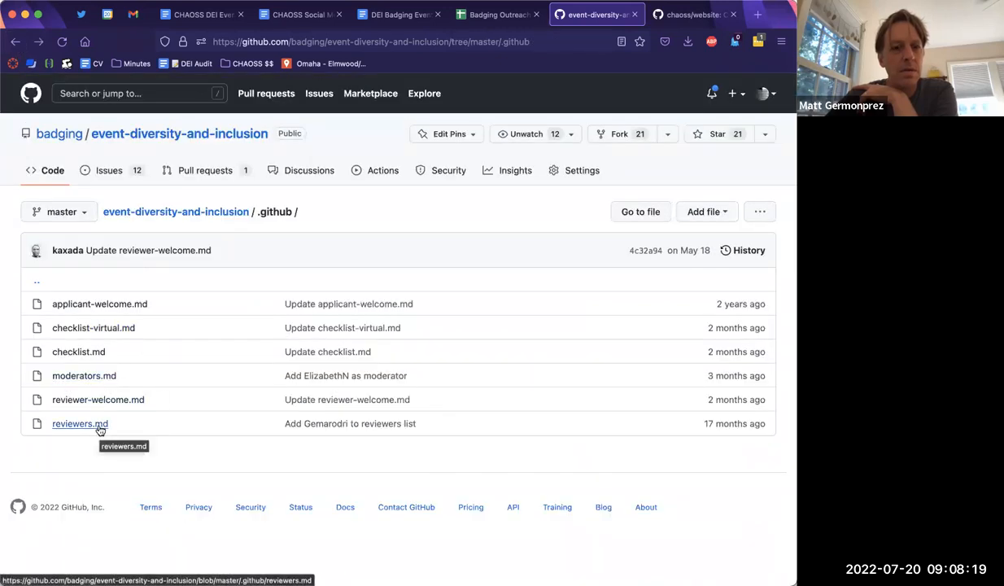
mouse_move(98, 428)
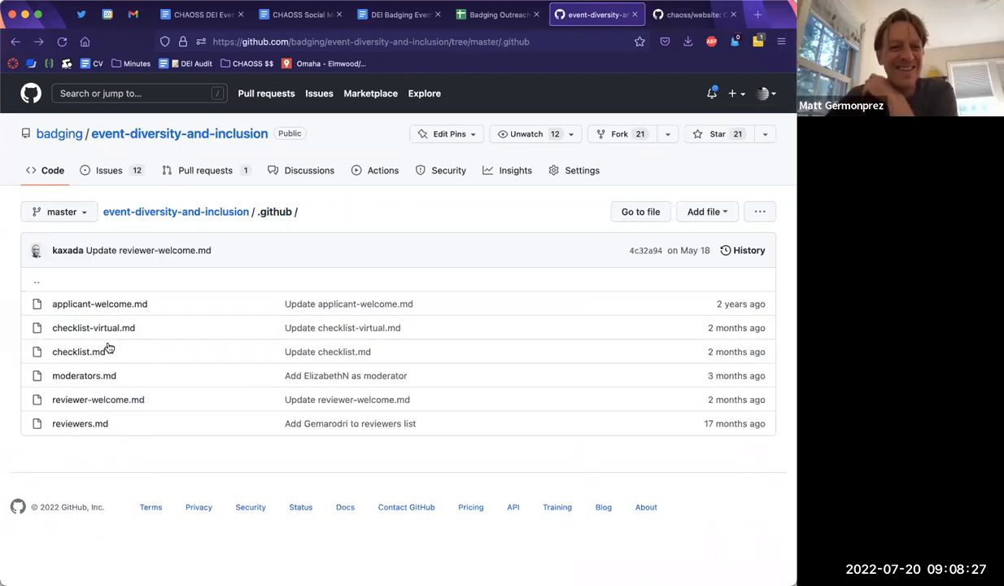
left_click(84, 376)
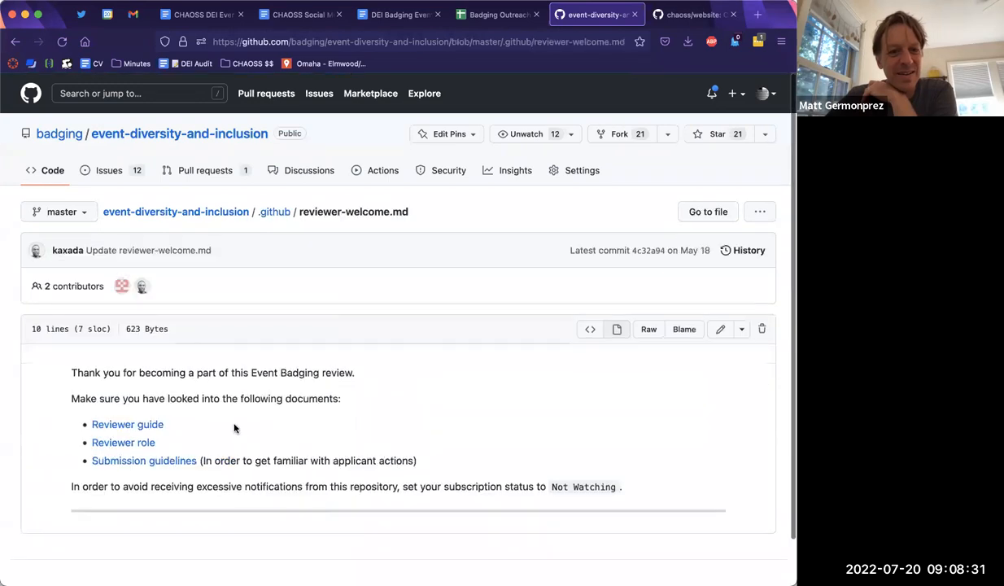
left_click(273, 212)
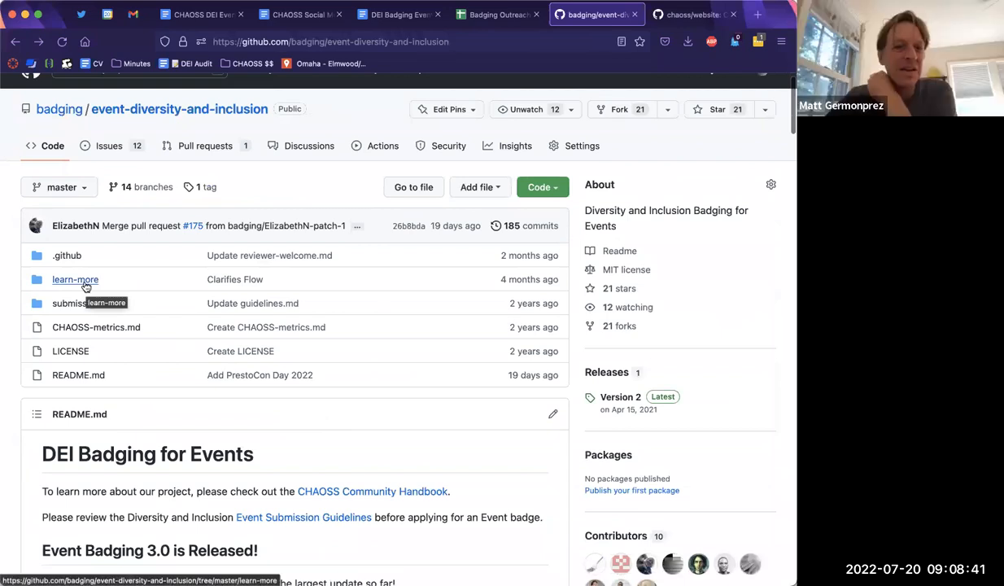
Glance at learn-more, then open Programs/DIBadging in the chaoss/website repository.
left_click(75, 279)
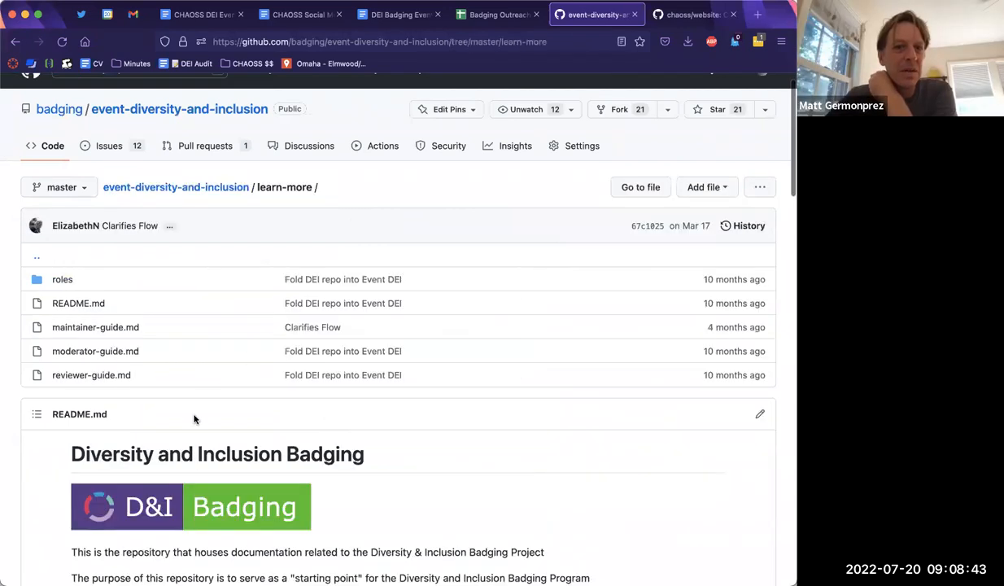
left_click(692, 14)
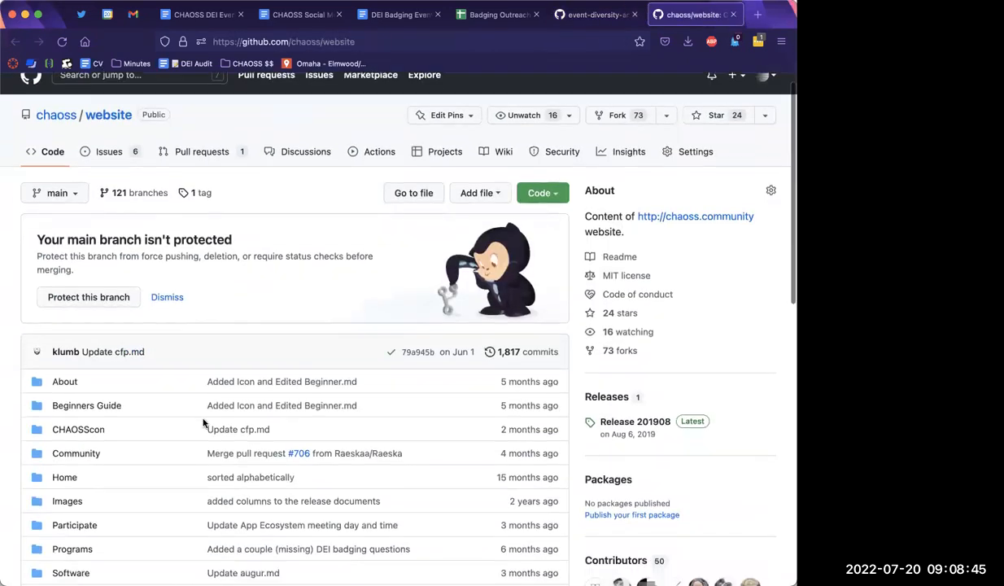
scroll("down", 3)
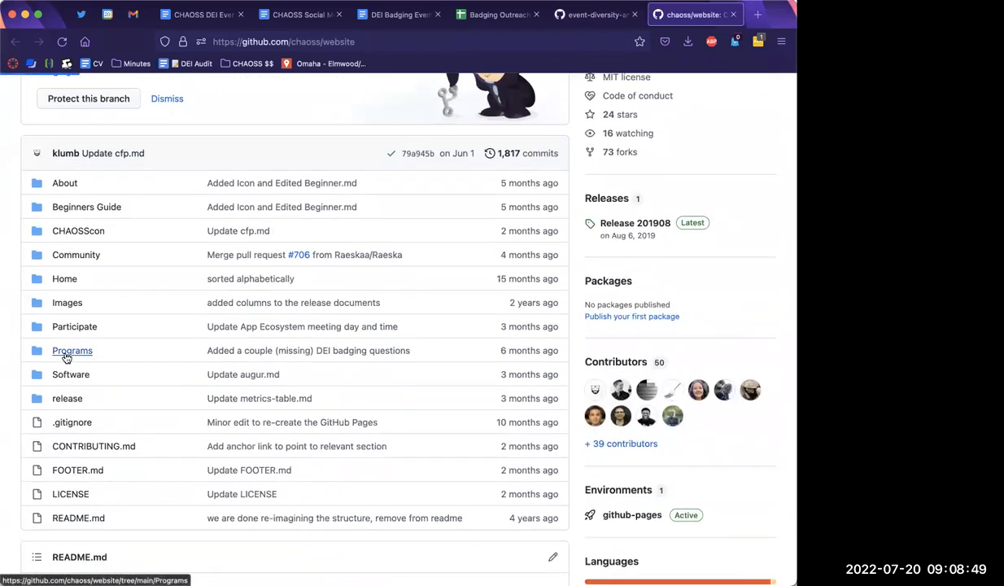
left_click(72, 350)
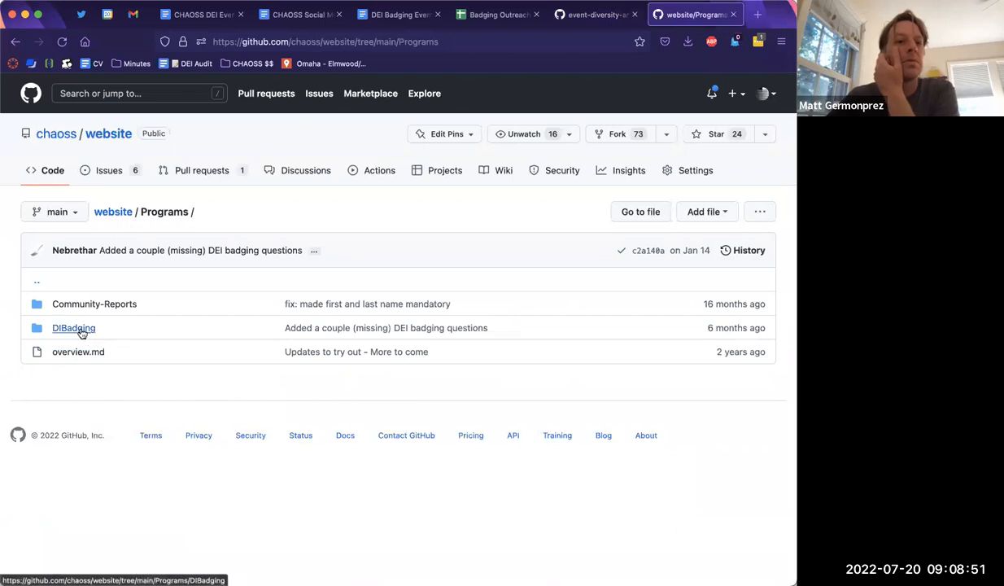
left_click(74, 327)
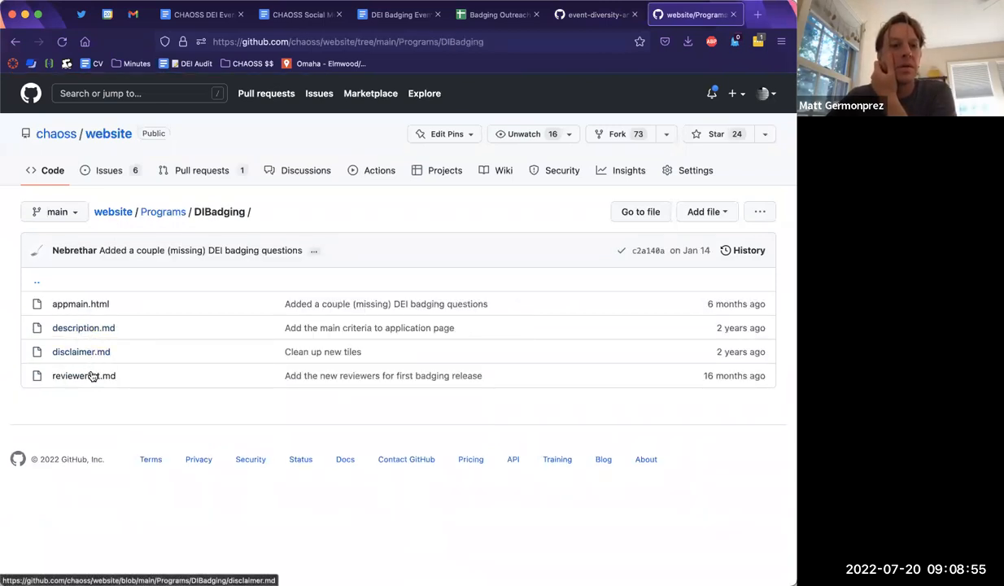
left_click(80, 303)
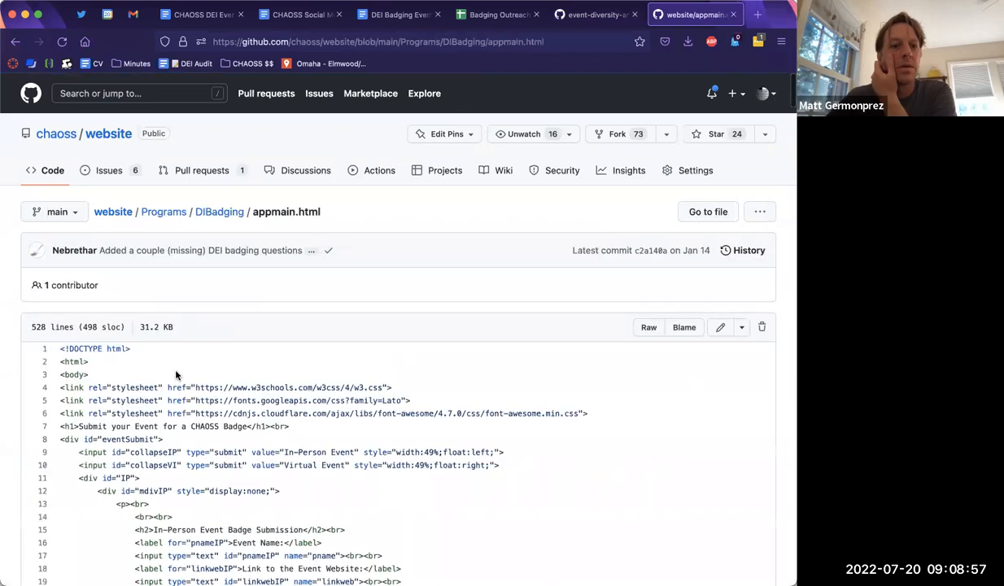
scroll("down", 3)
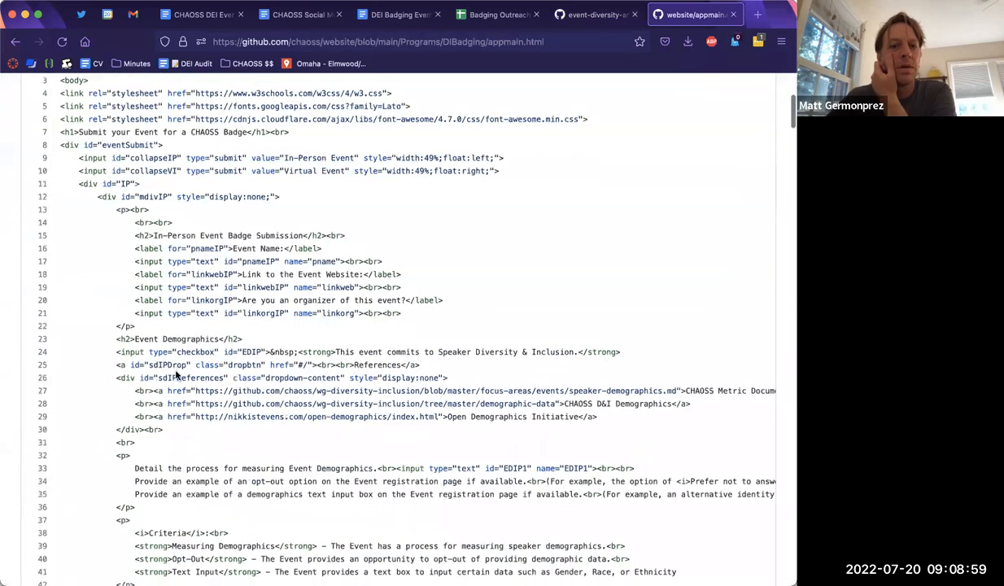
scroll("down", 3)
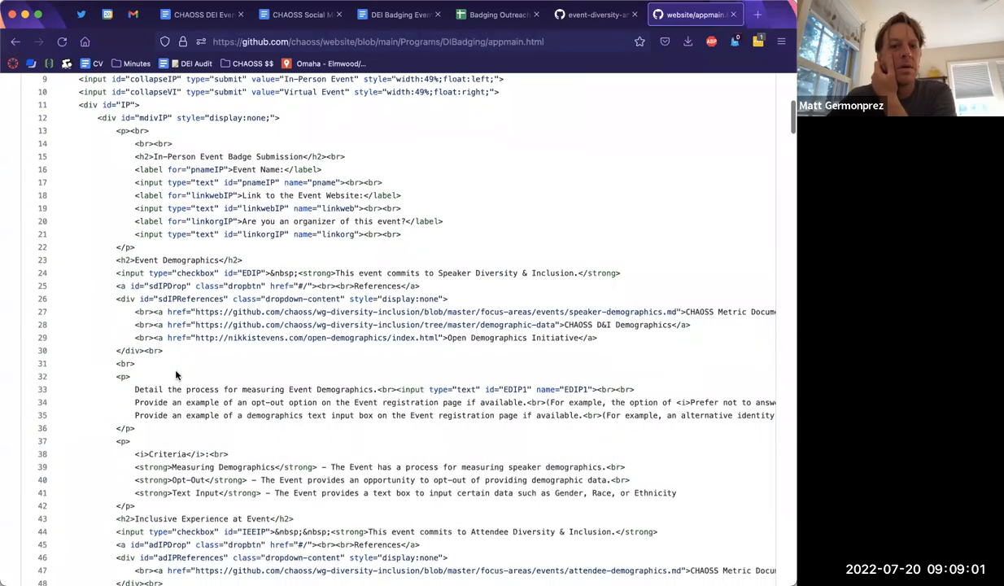
scroll("down", 3)
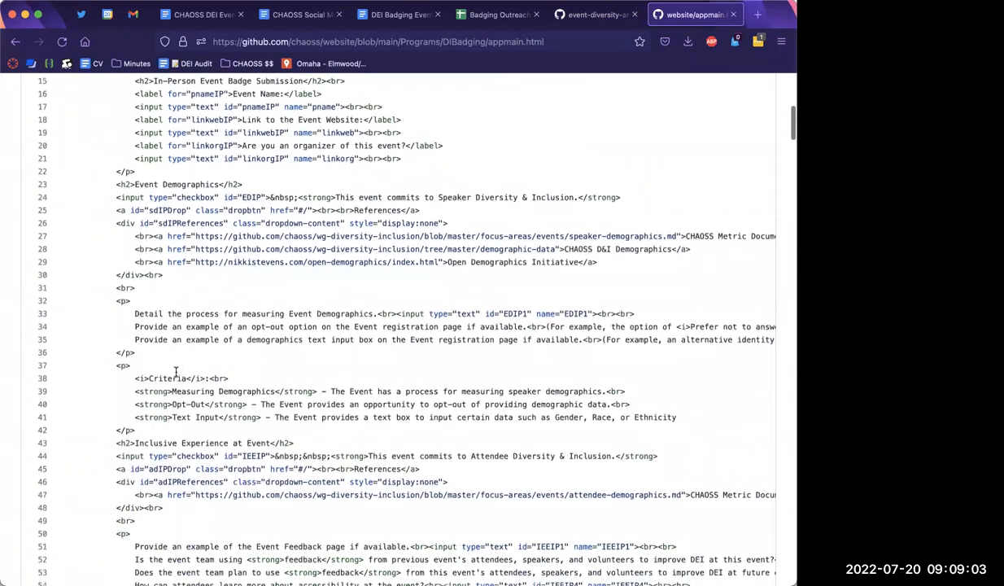
scroll("down", 3)
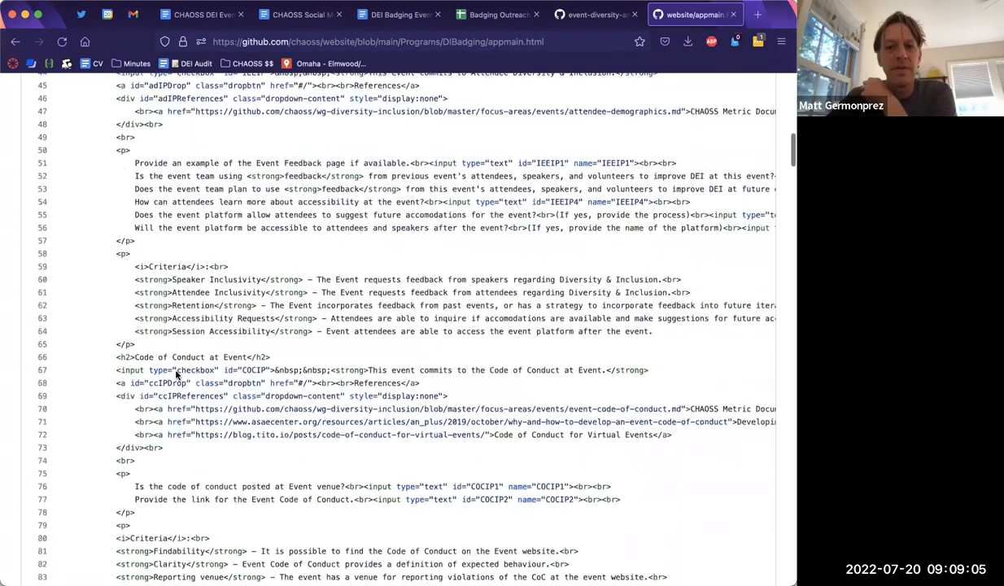
scroll("down", 3)
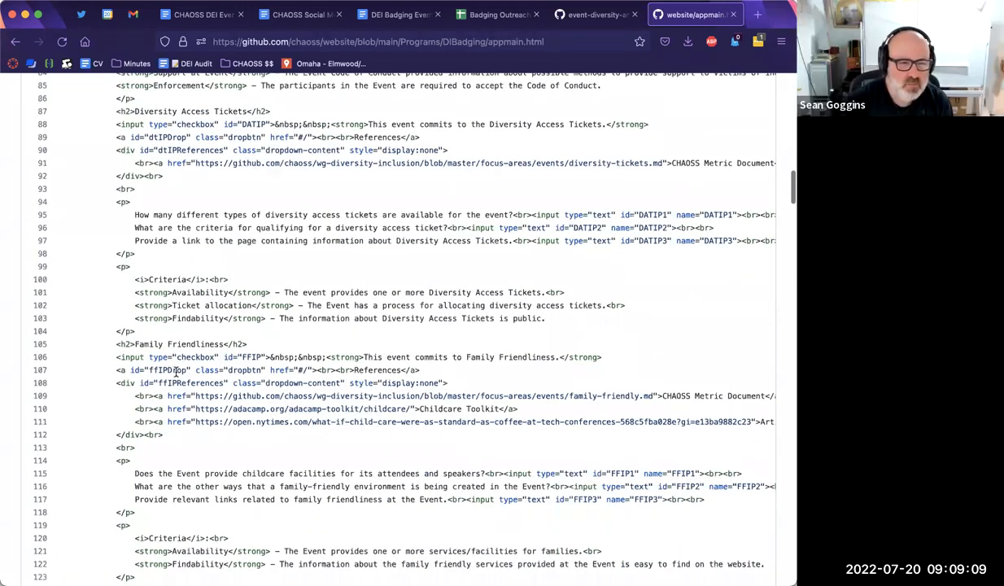
scroll("down", 3)
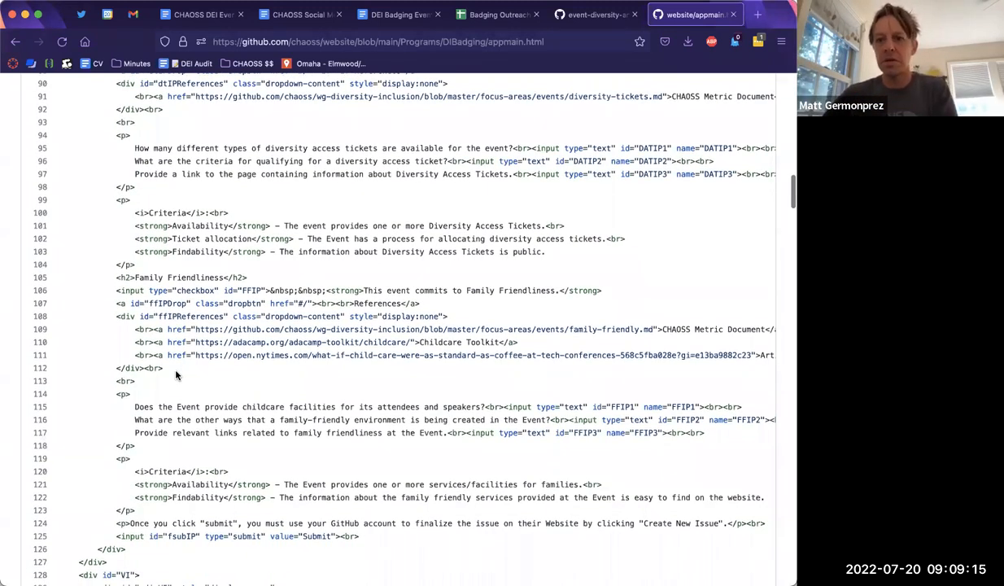
mouse_move(638, 437)
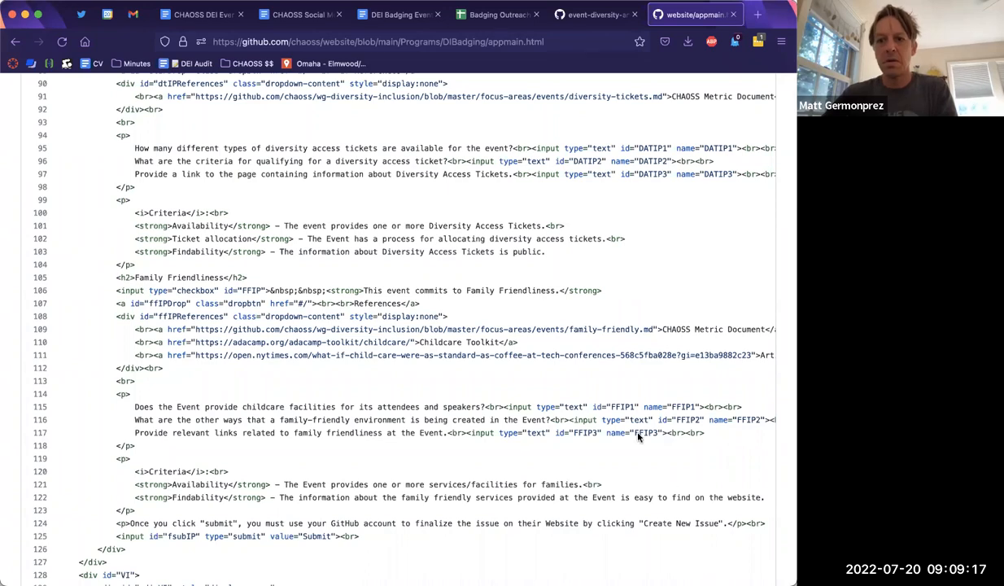
scroll("down", 3)
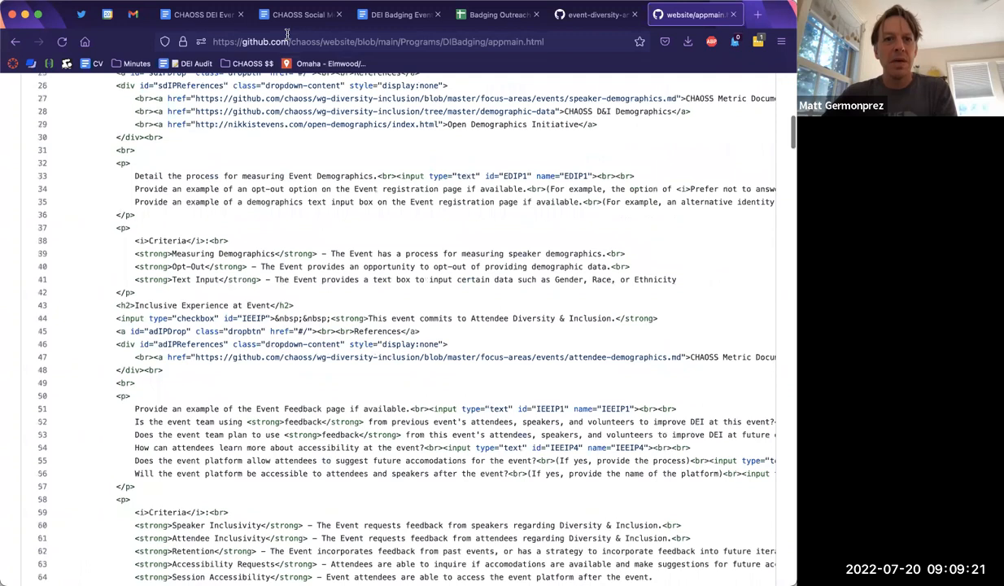
mouse_move(381, 240)
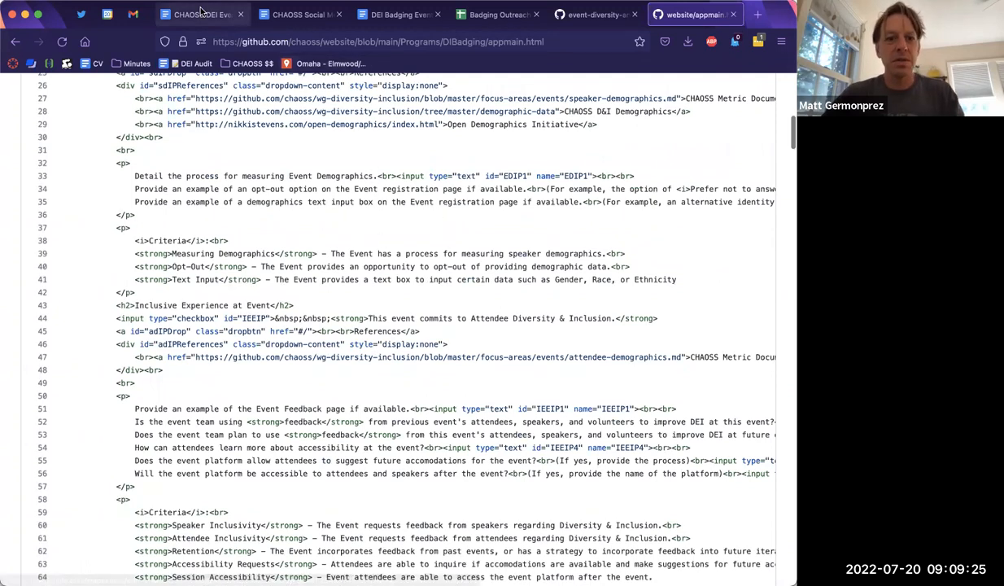
Recheck the meeting notes, then return to the appmain.html code.
left_click(202, 14)
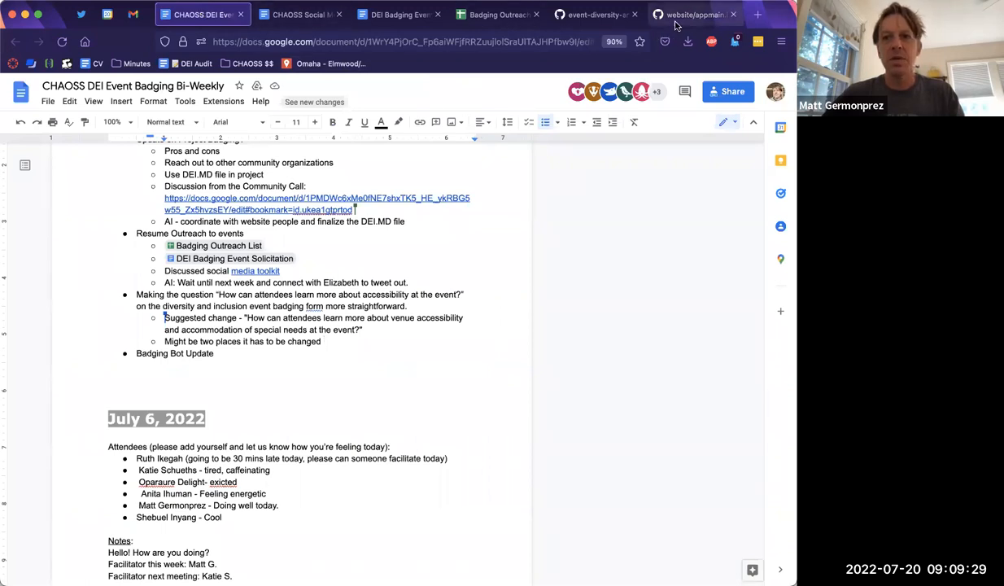
left_click(694, 14)
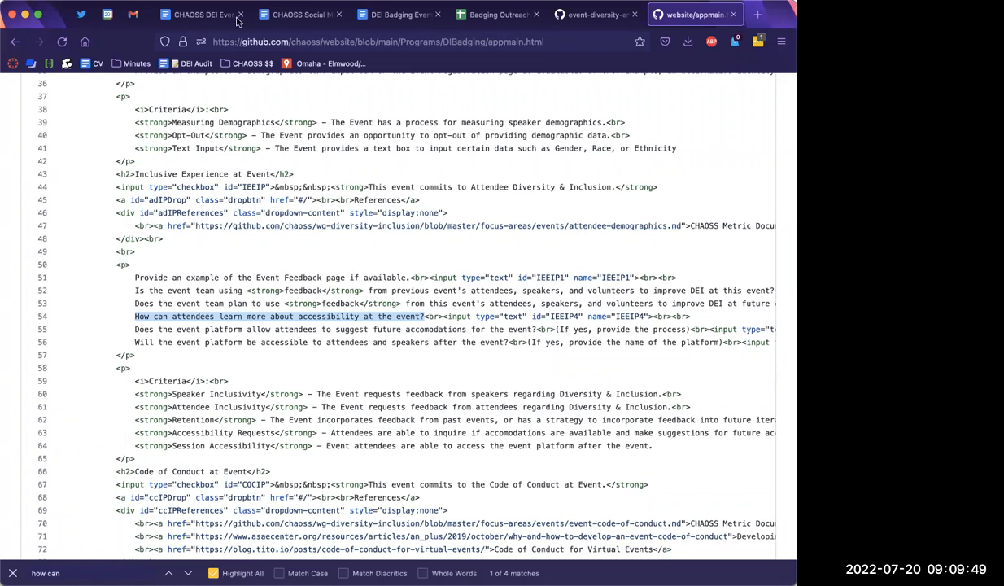
Add the sub-point 'Website repo -- line 54 to update question' and return to appmain.html.
left_click(202, 14)
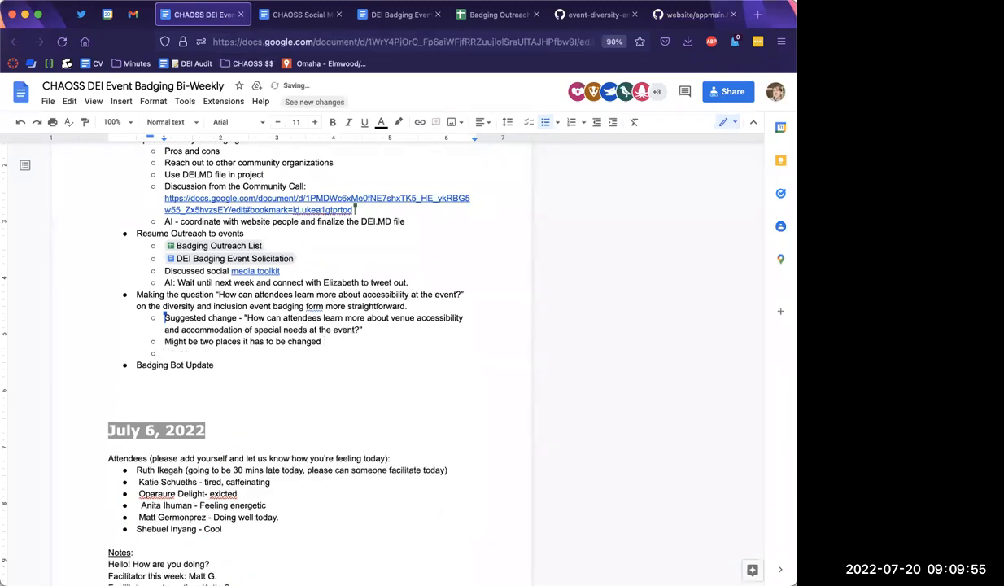
type("Website")
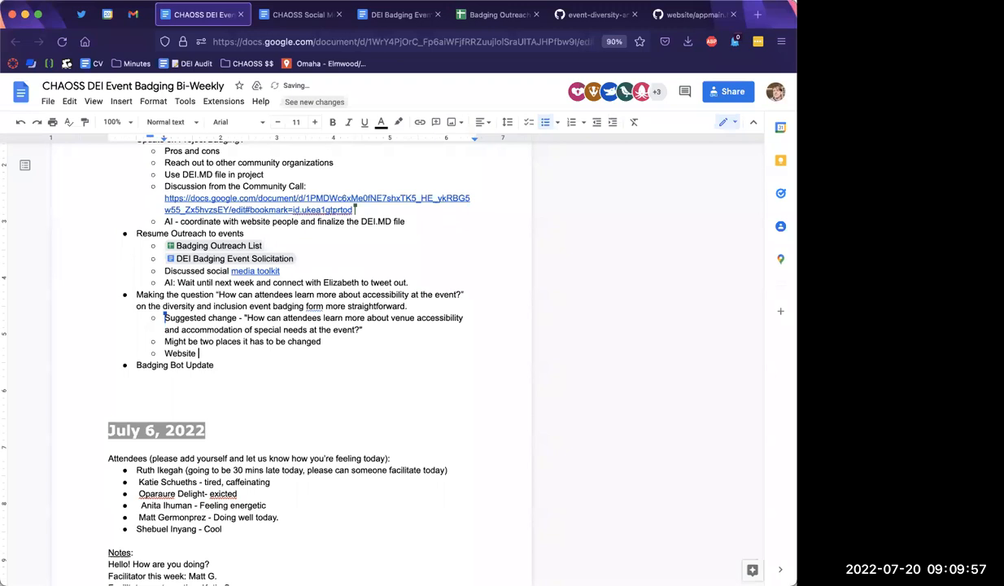
type("repo")
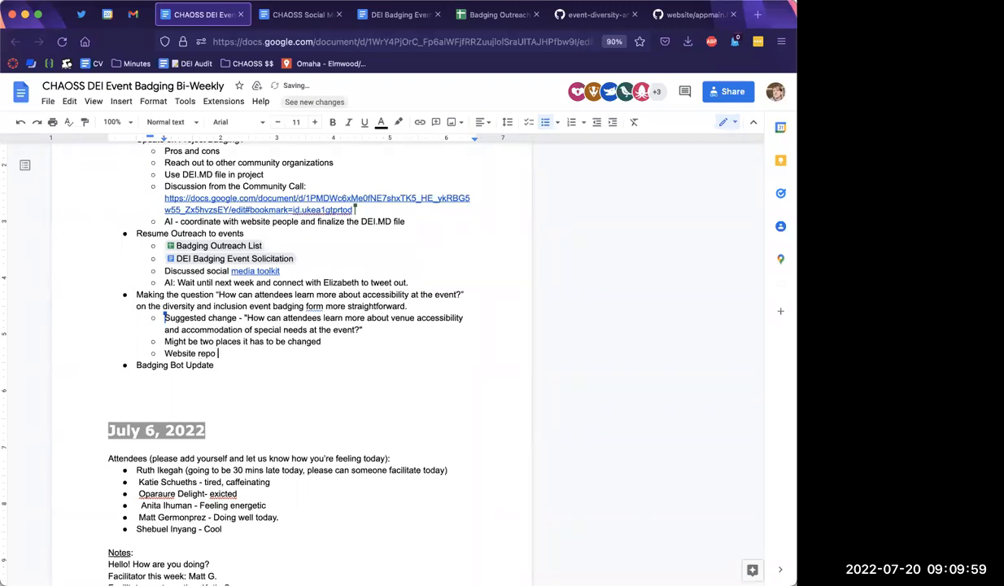
type("-- line 54 to update question")
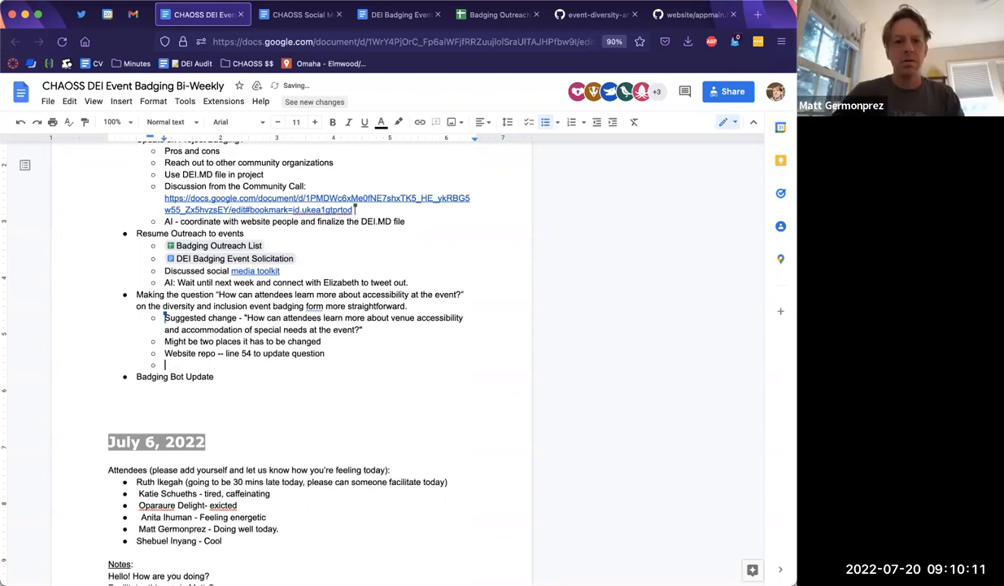
left_click(692, 14)
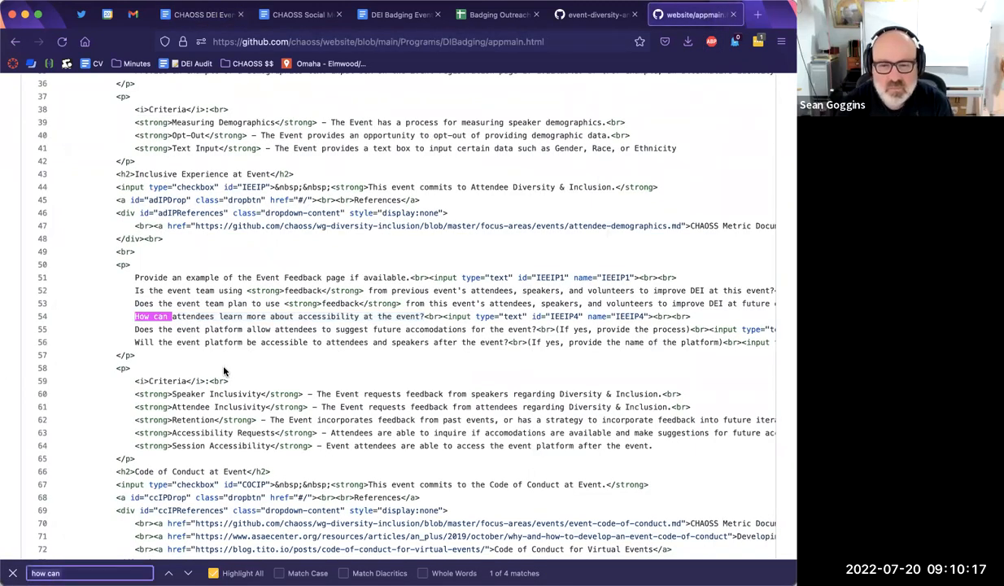
Search appmain.html for 'accessibility' to find the line 350 question, then return to the notes.
type("accessibility")
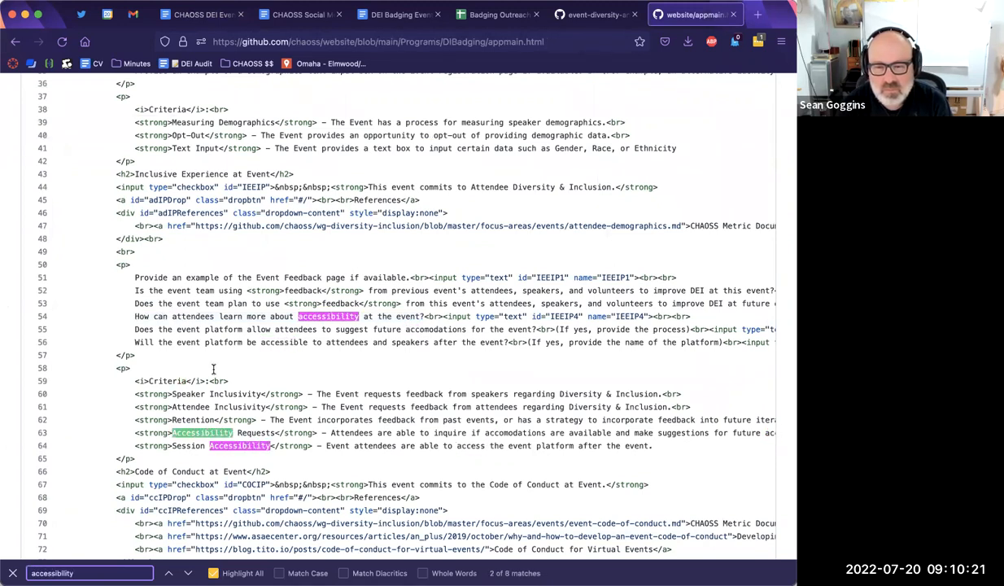
scroll("down", 3)
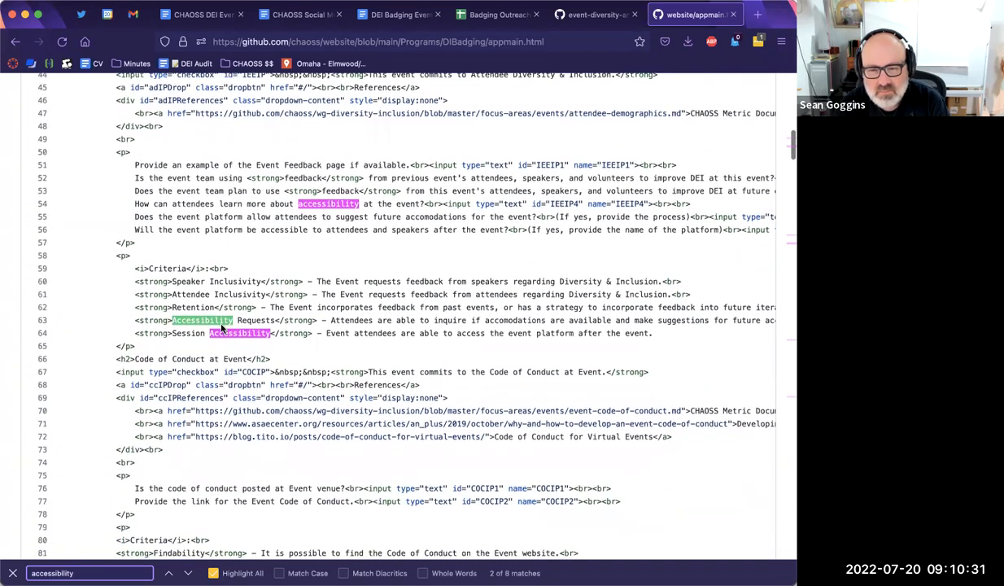
scroll("down", 3)
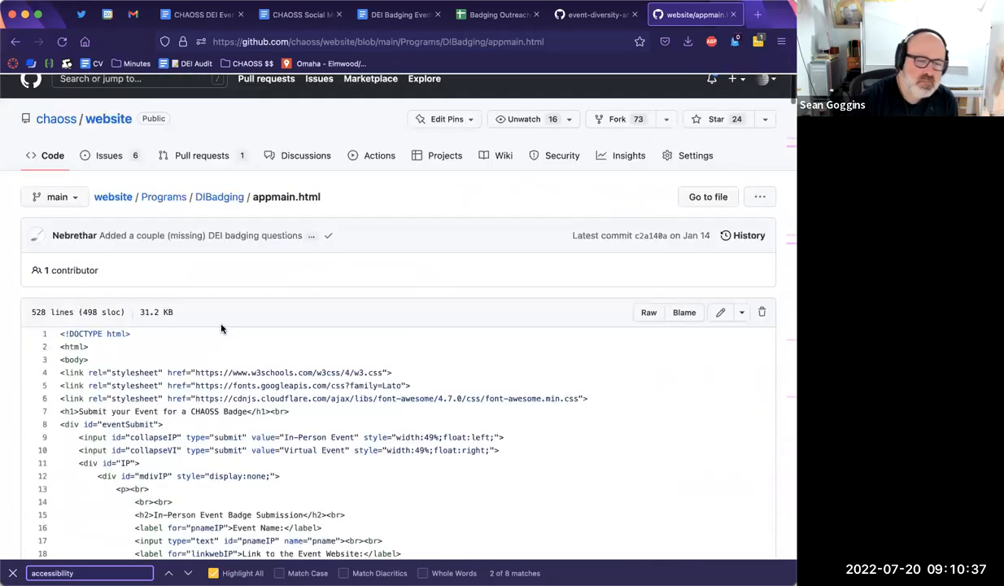
scroll("down", 3)
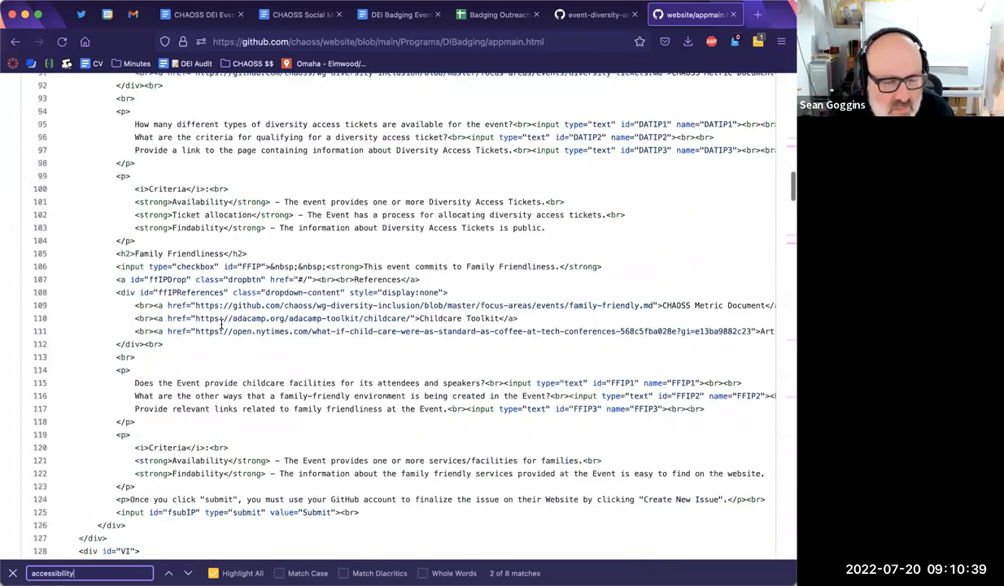
scroll("down", 3)
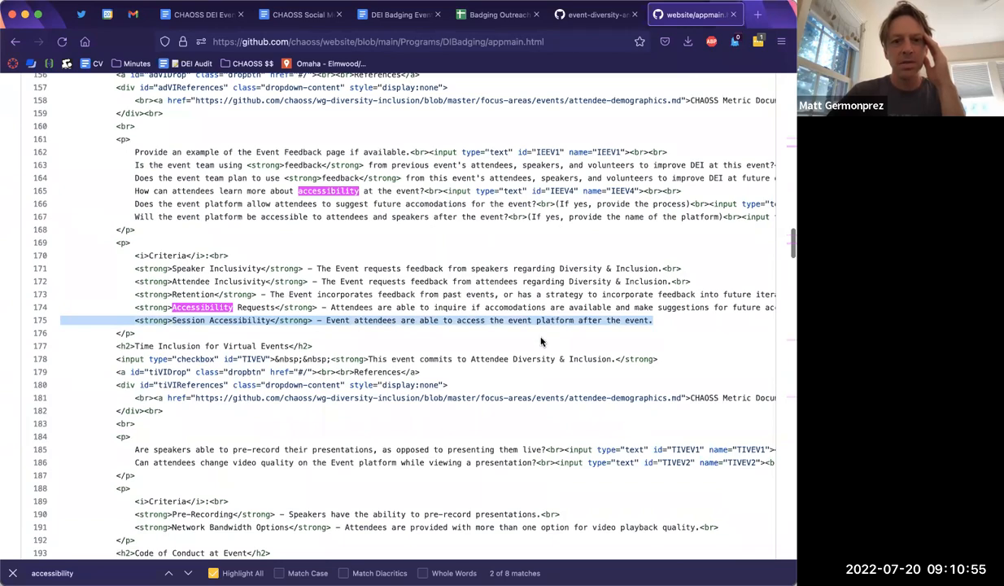
scroll("down", 3)
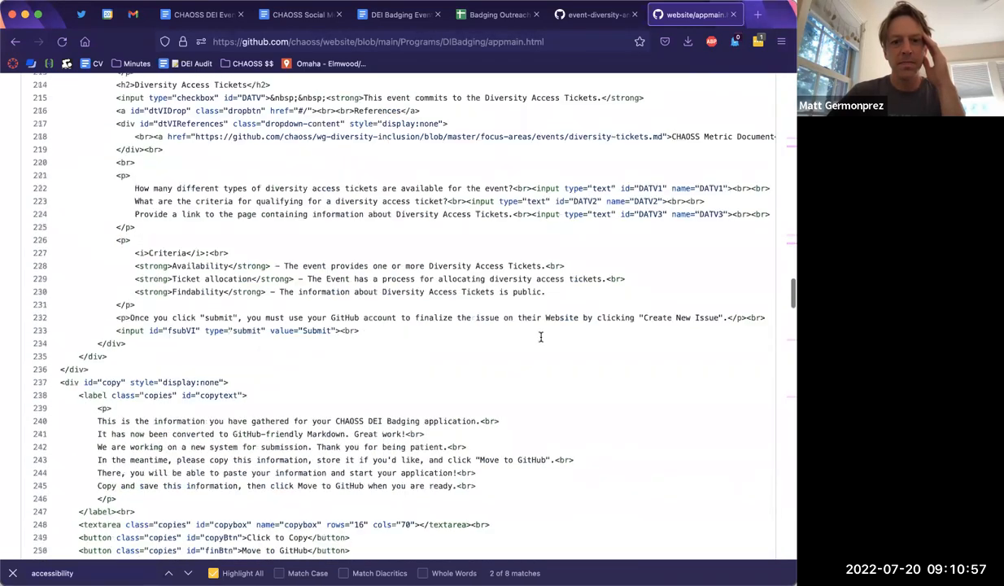
scroll("down", 3)
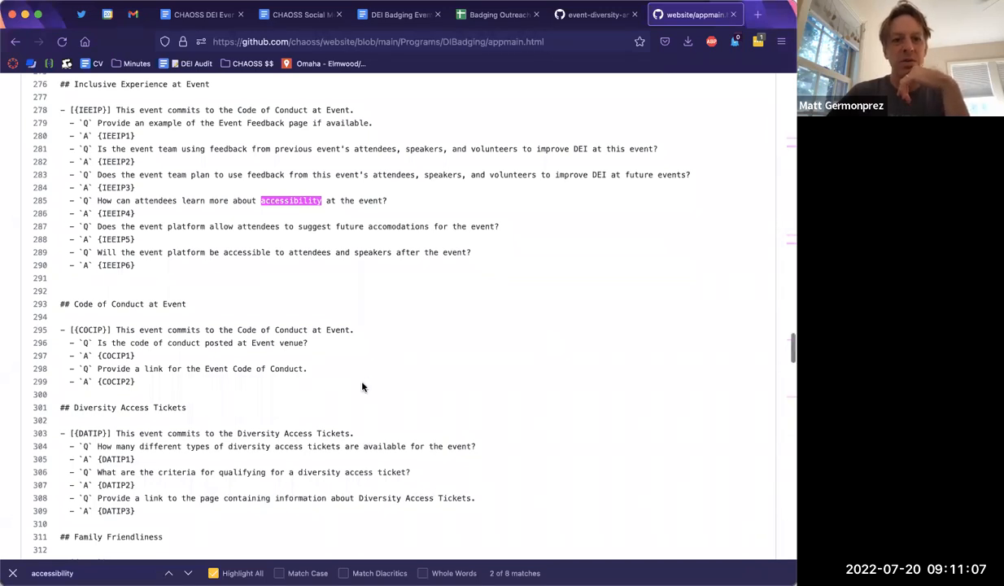
scroll("down", 3)
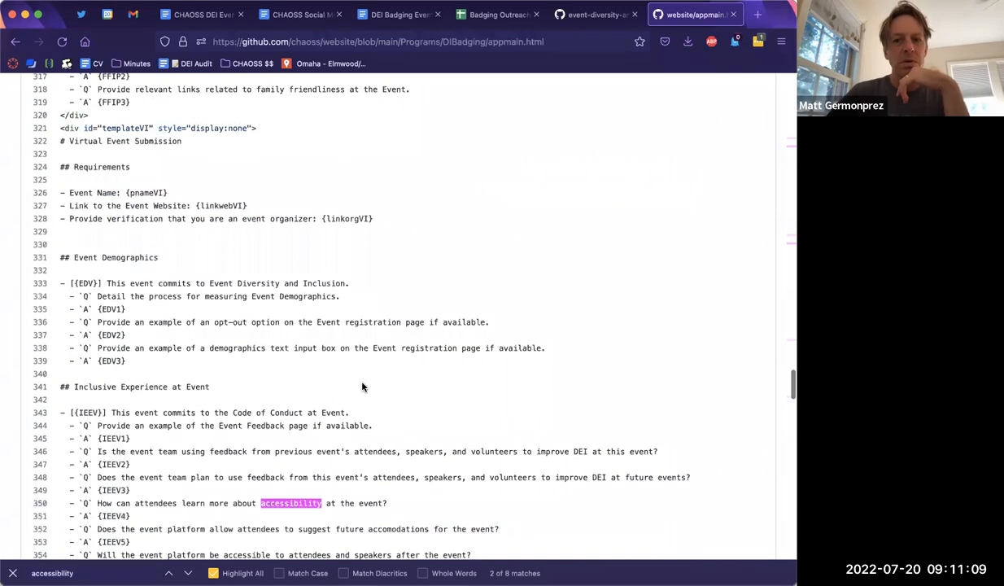
scroll("down", 3)
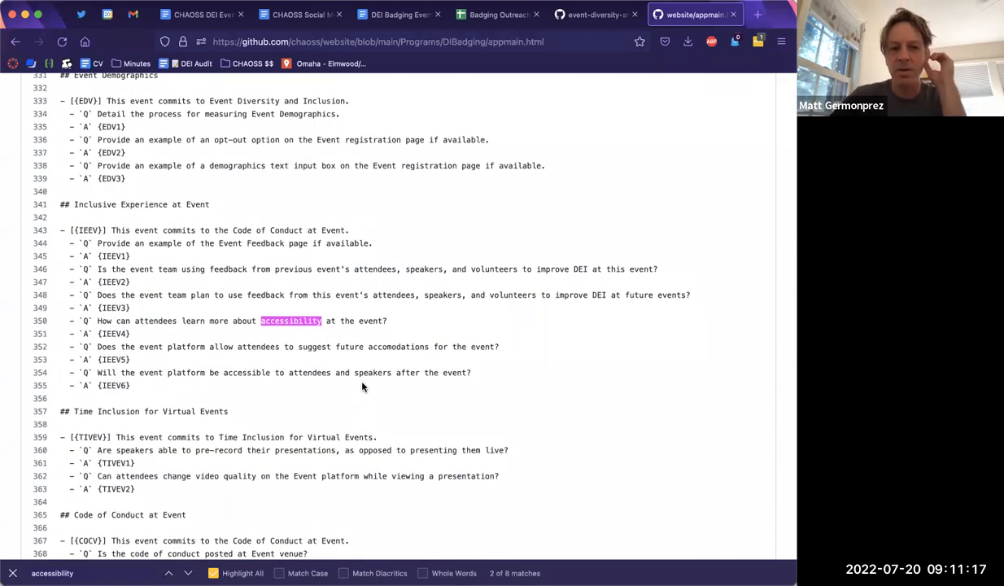
scroll("down", 3)
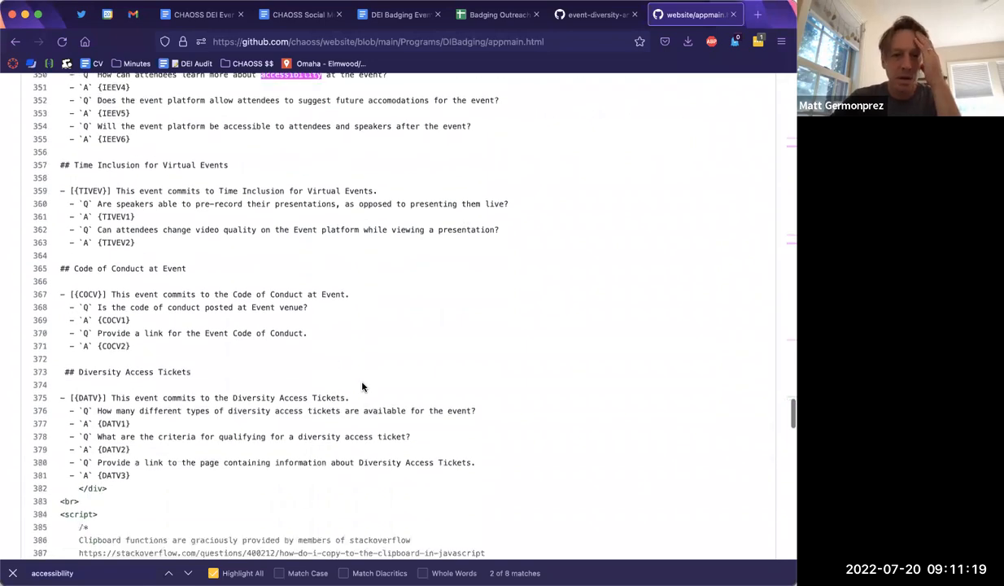
scroll("down", 3)
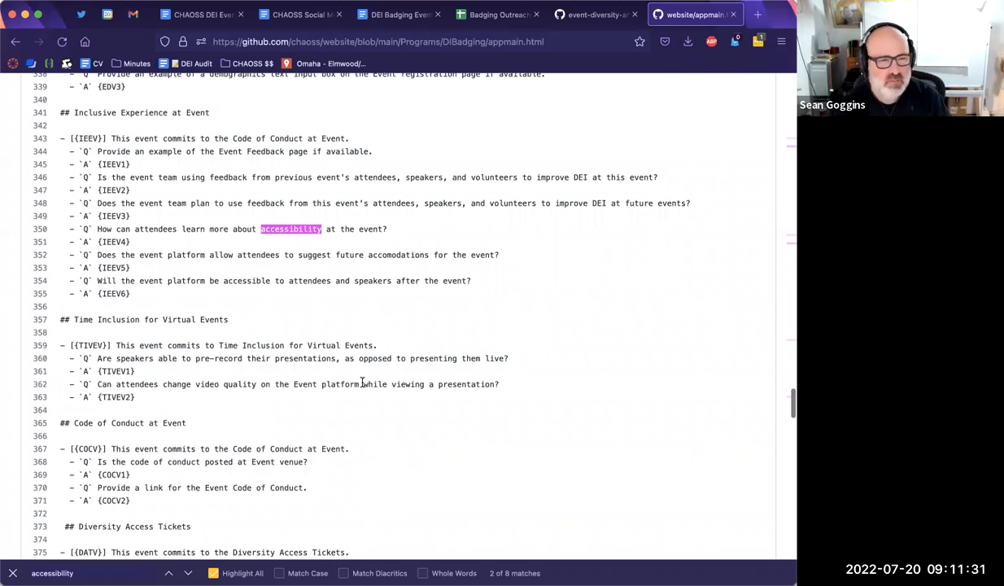
mouse_move(244, 329)
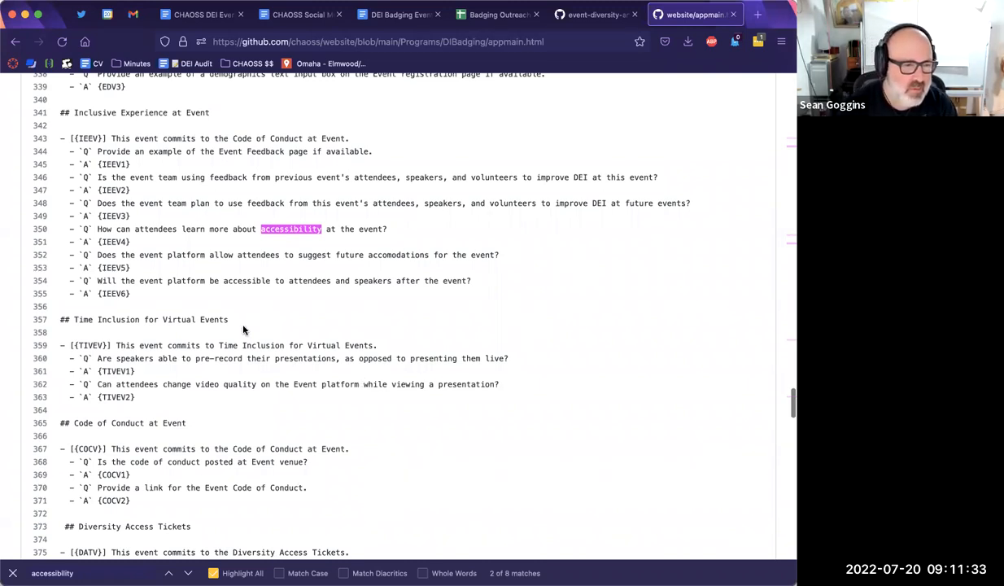
mouse_move(376, 324)
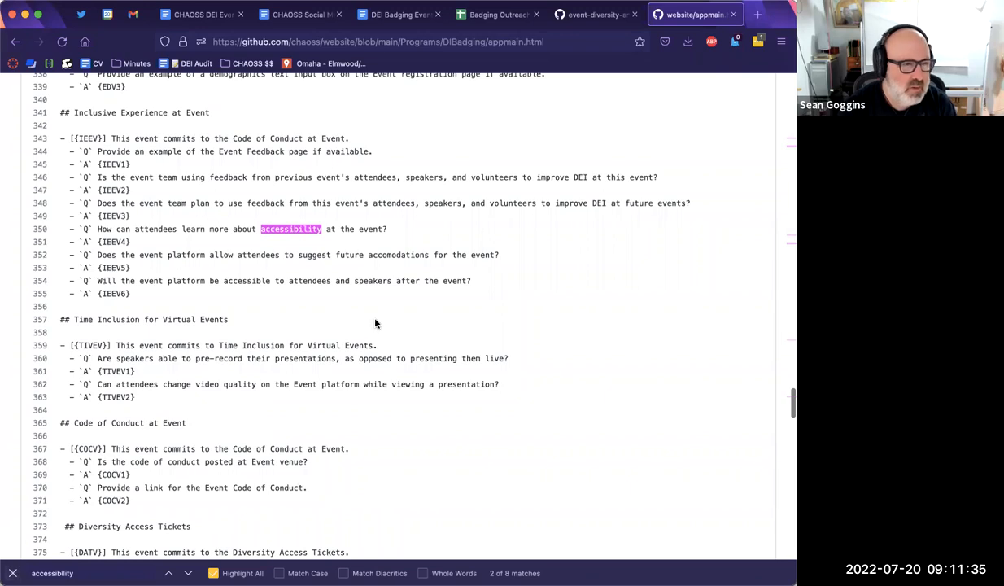
mouse_move(401, 236)
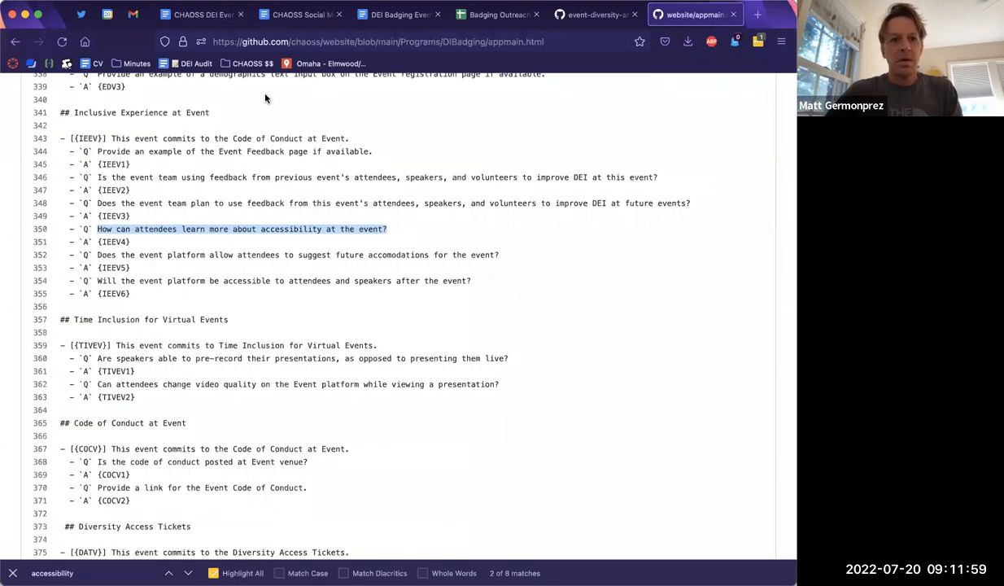
left_click(202, 15)
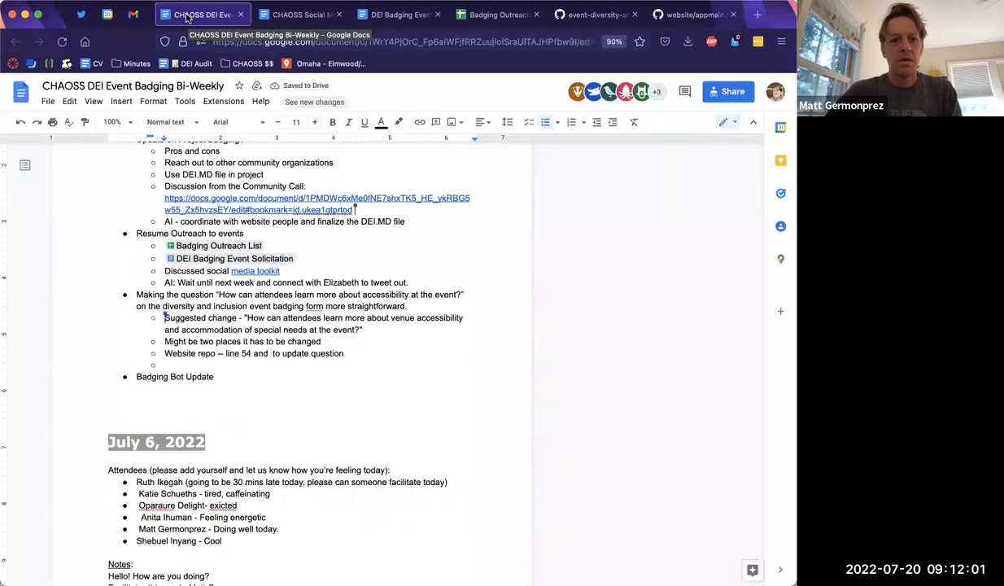
Add '350' after 'line 54 and' plus the action item 'AI: Create PR to update the question'.
type("350")
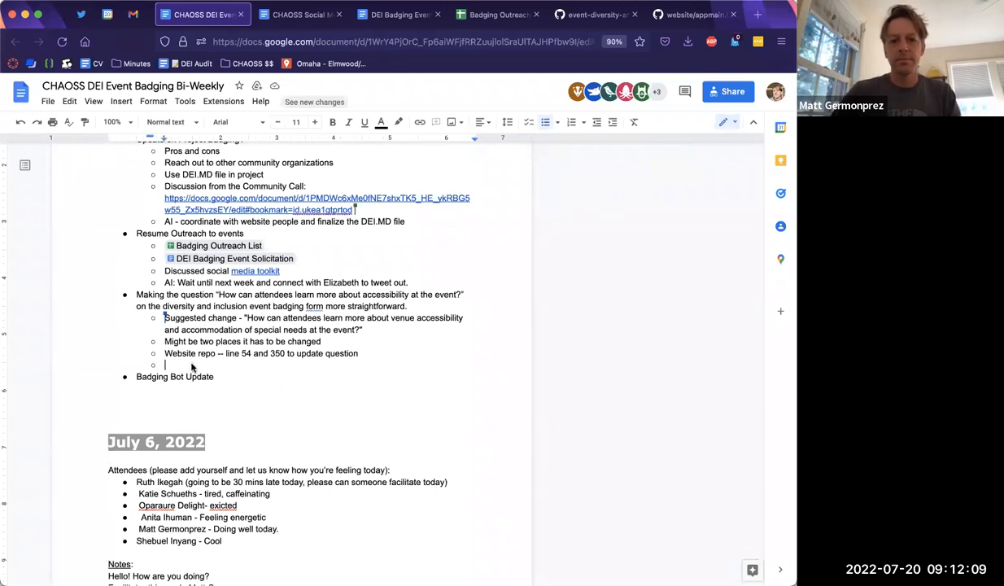
type("AI: Create PR to update the question")
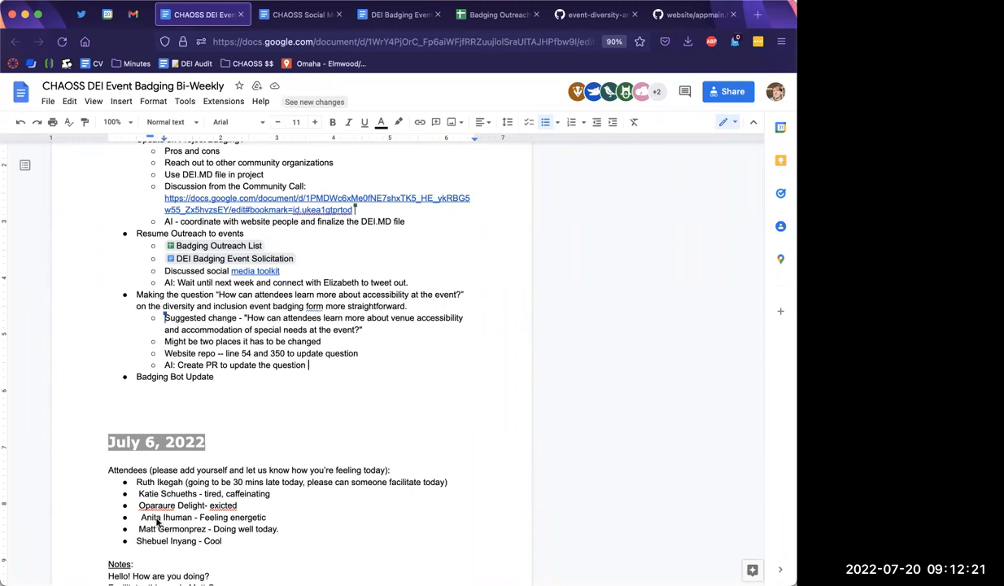
mouse_move(303, 323)
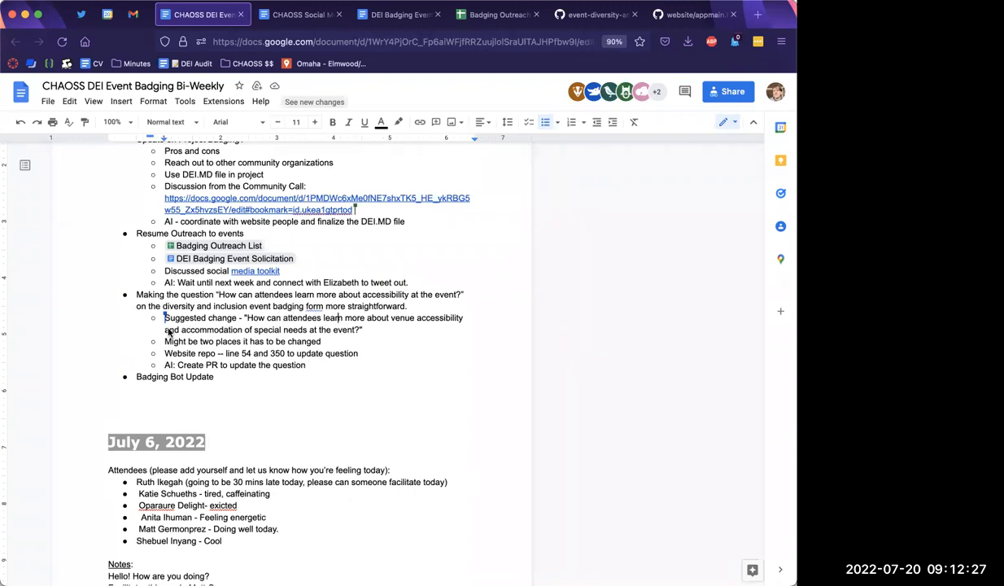
scroll("down", 3)
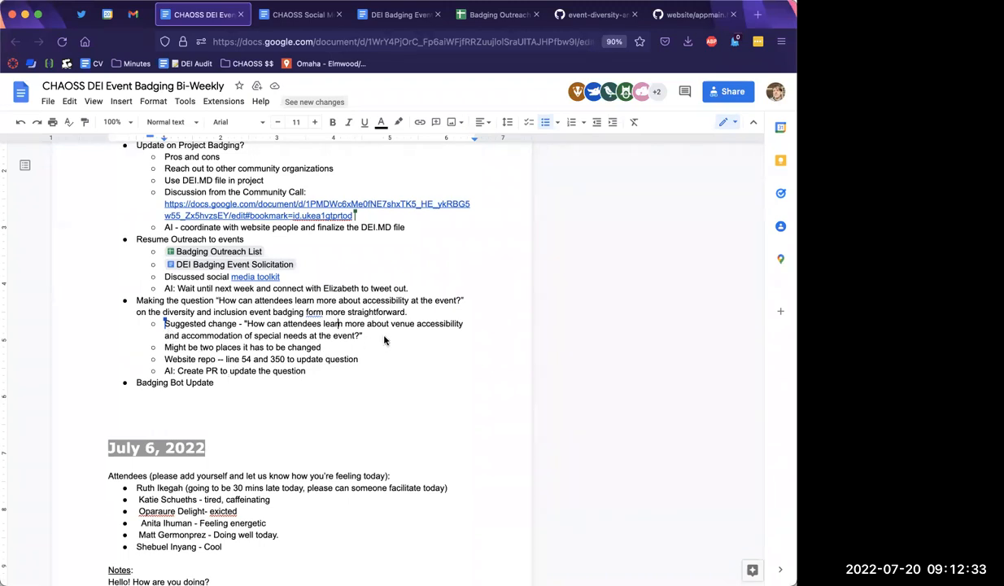
Reword the suggested question to 'venue/platform accessibility and accommodation of special needs'.
type("/platform")
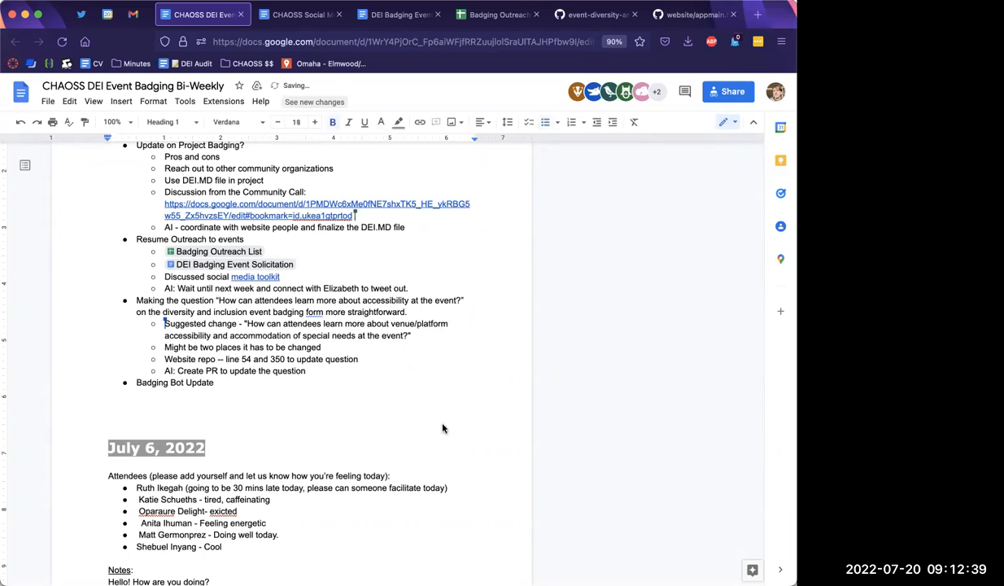
left_click(450, 323)
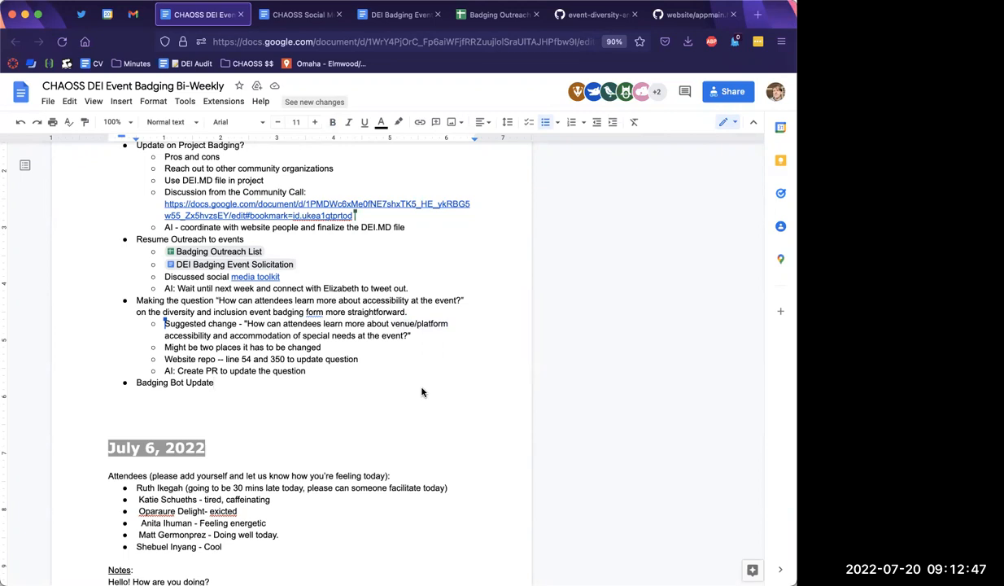
left_click(309, 370)
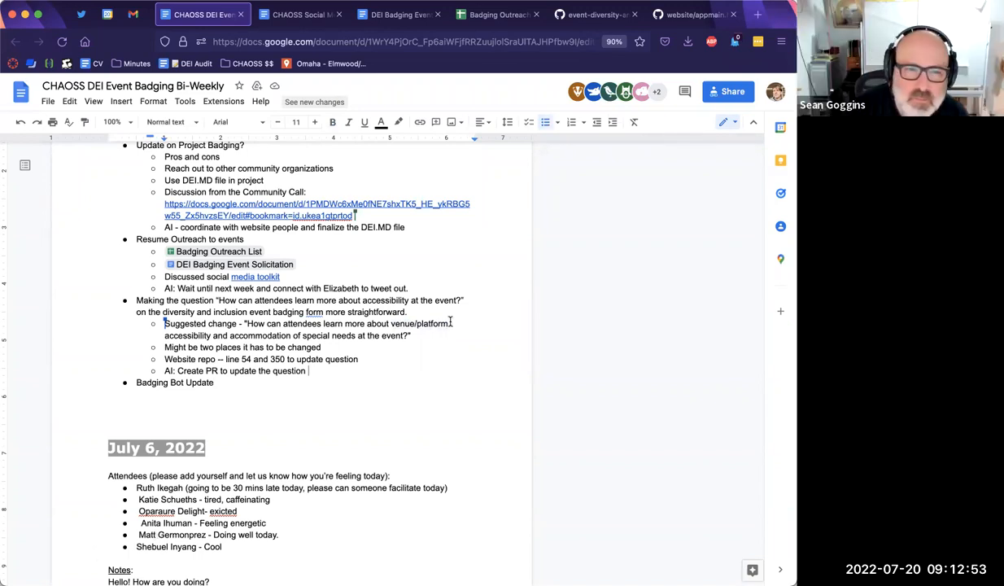
double_click(421, 323)
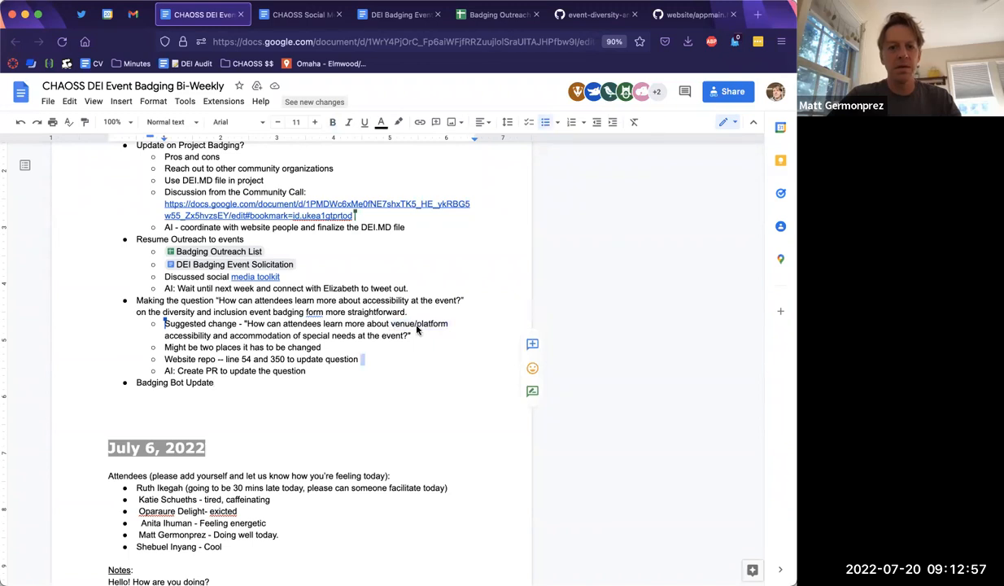
mouse_move(307, 511)
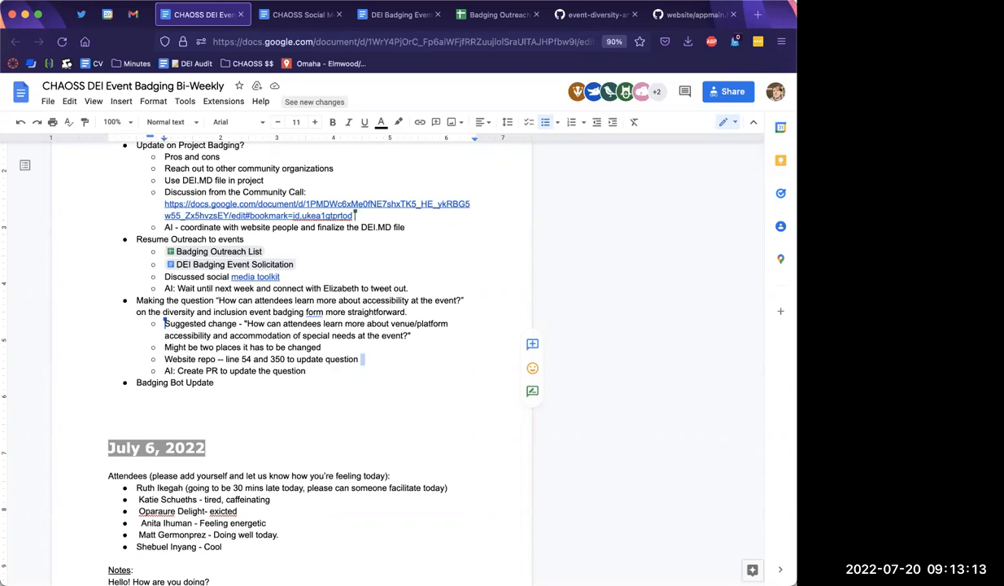
mouse_move(440, 280)
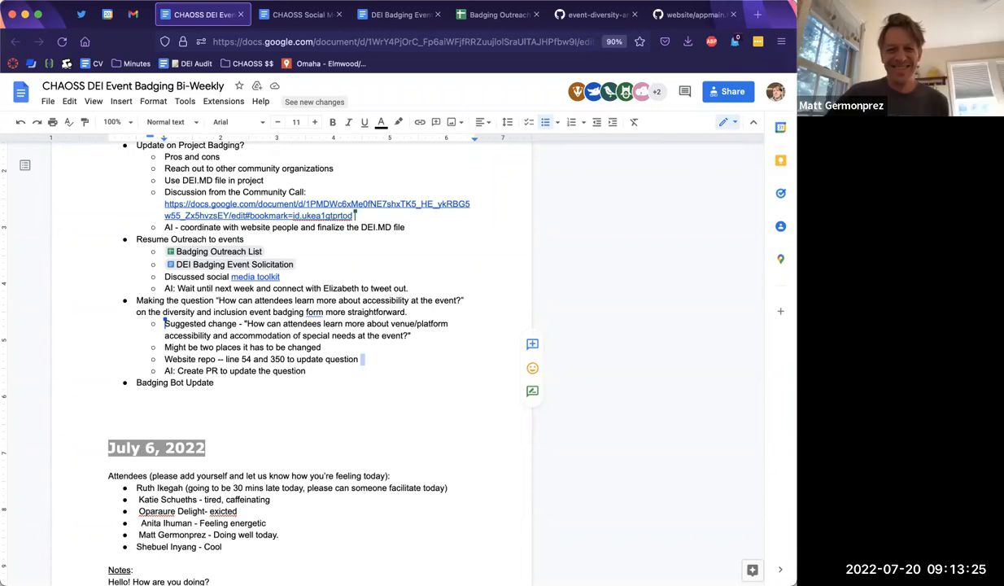
mouse_move(111, 555)
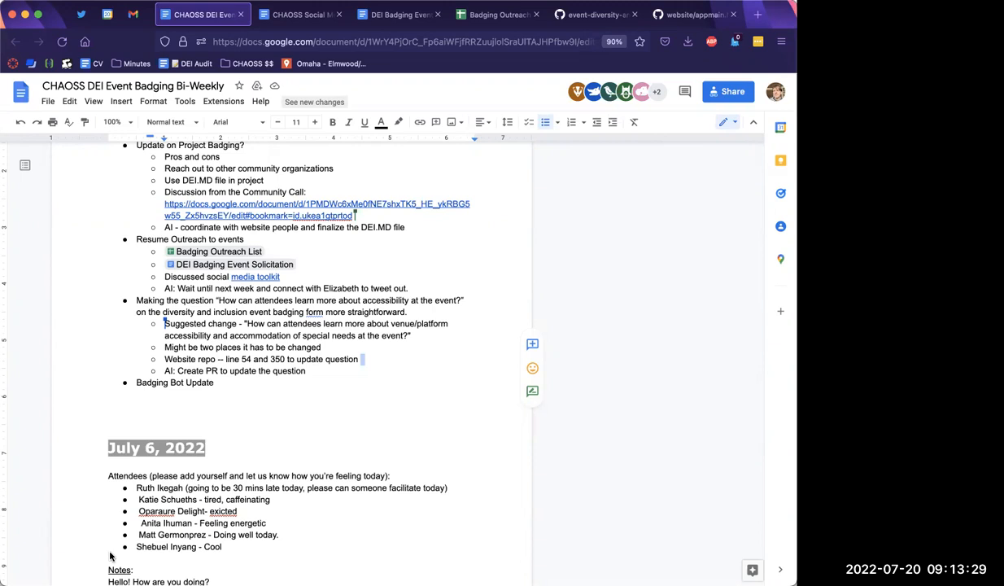
mouse_move(375, 555)
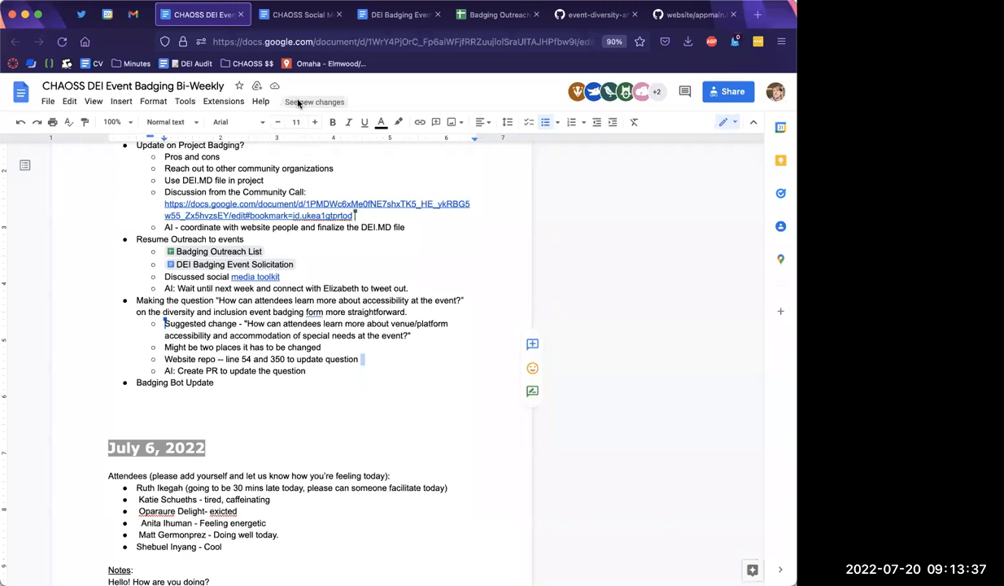
mouse_move(288, 88)
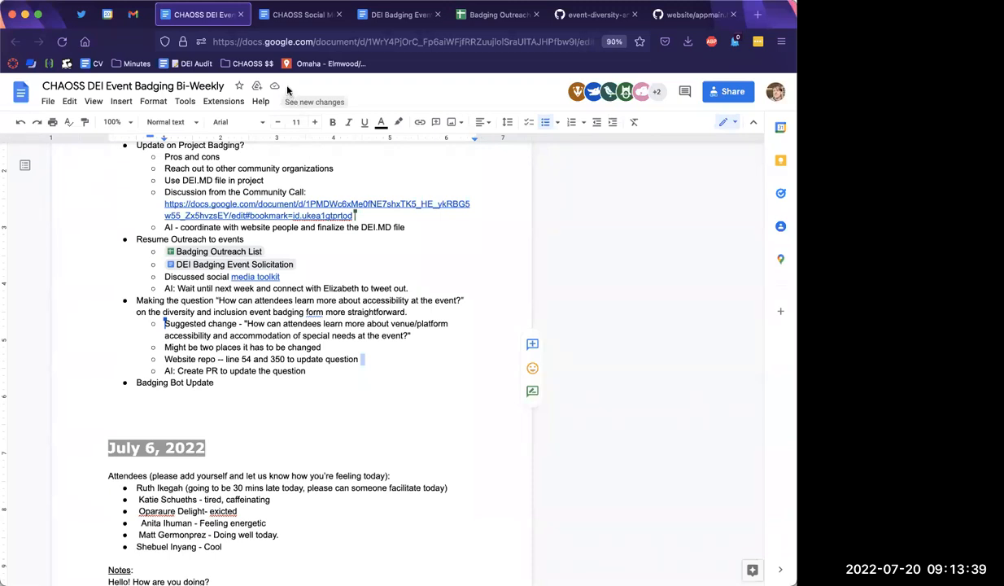
mouse_move(306, 155)
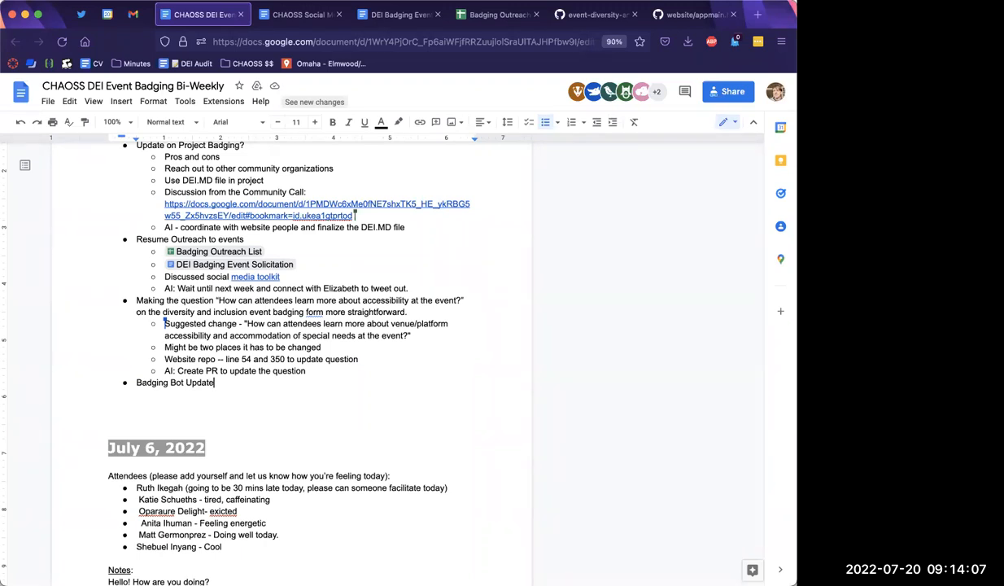
Note 'Octocat library being used for the bot' with nested 'Help with integration and scaling'.
key("Enter")
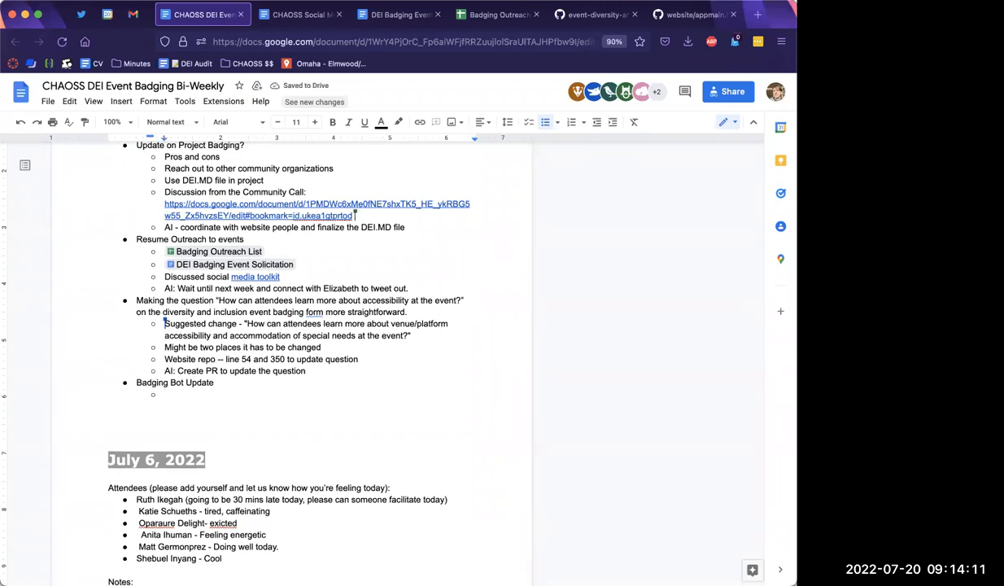
type("Octocat library is be")
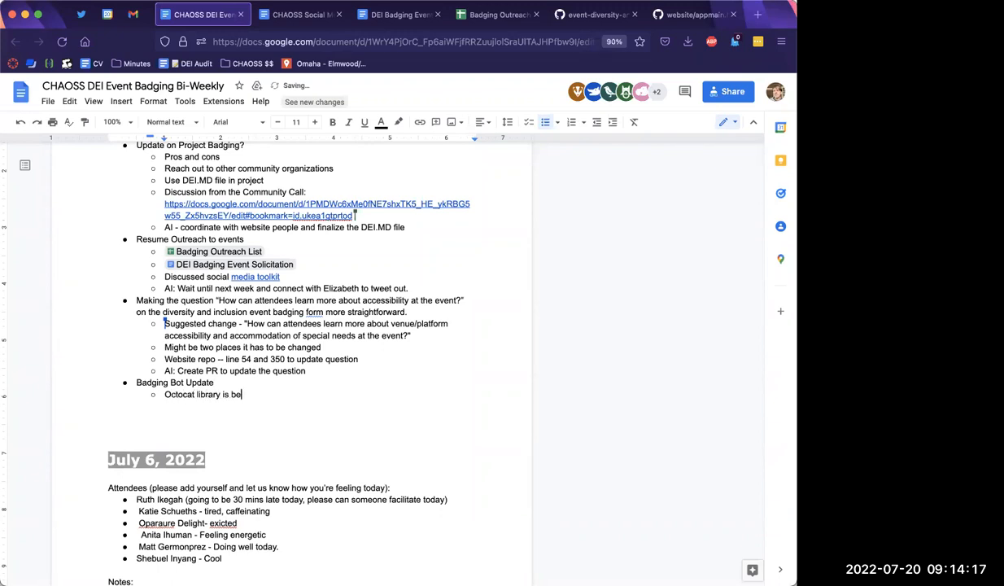
type("ng used")
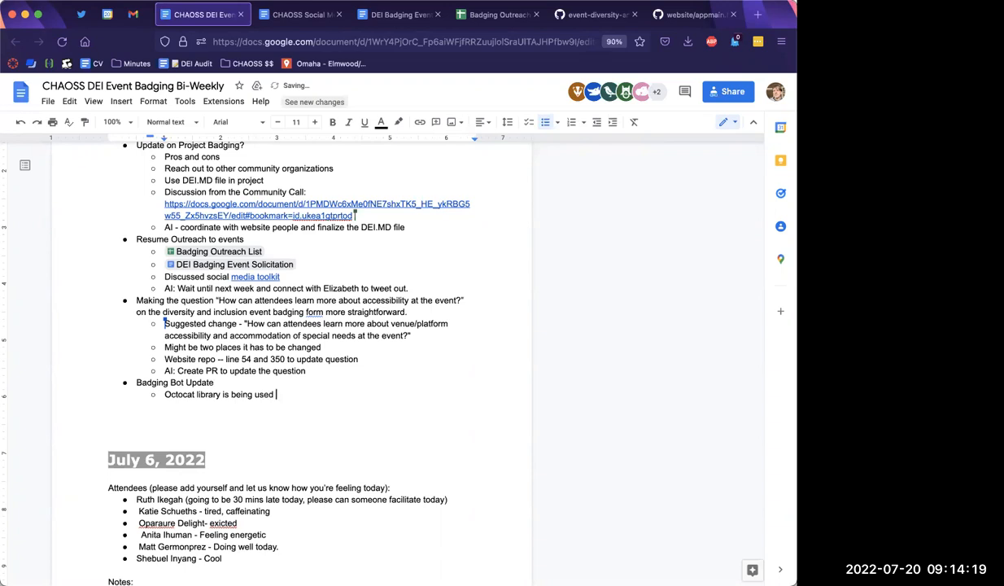
type("for the bo")
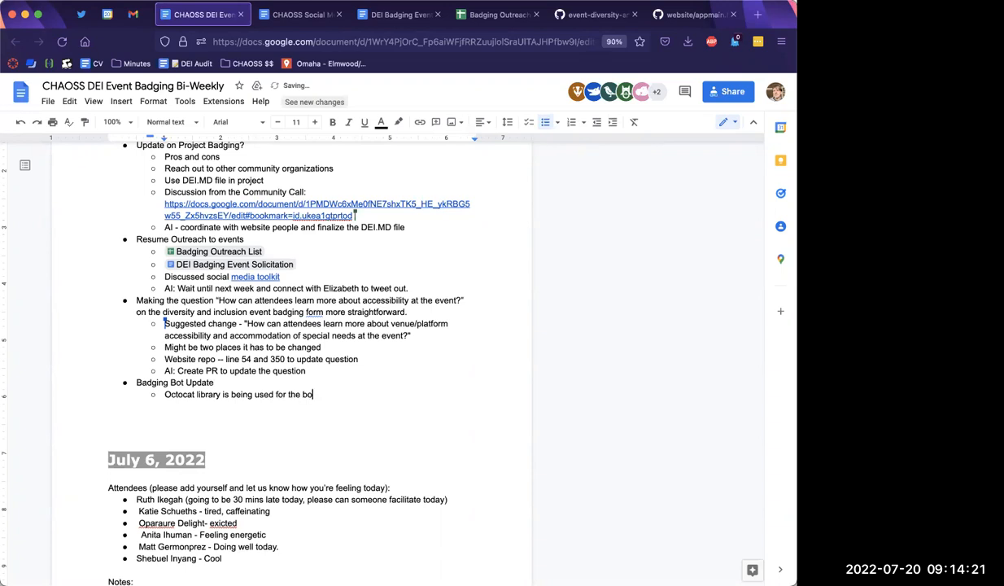
key("enter")
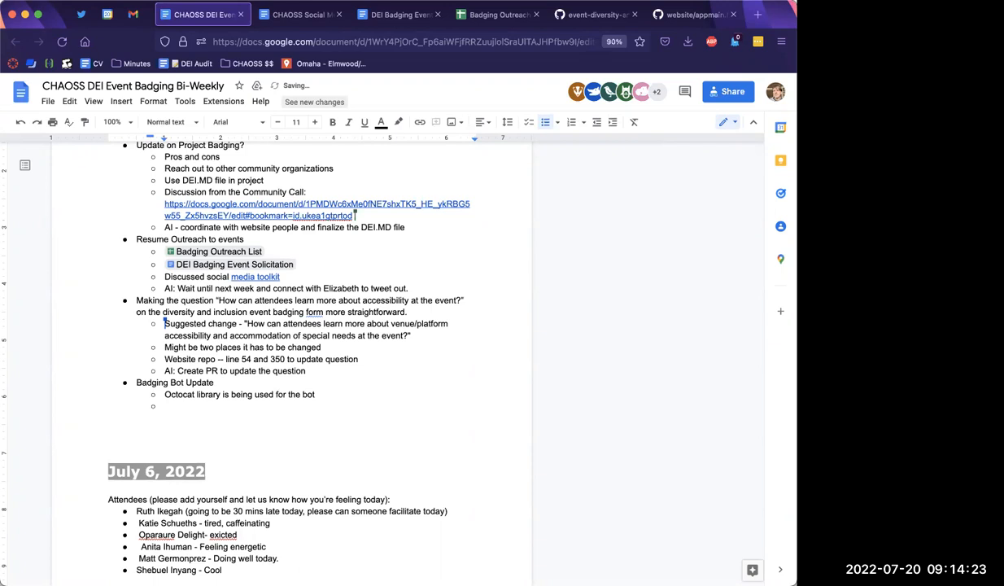
type("Help")
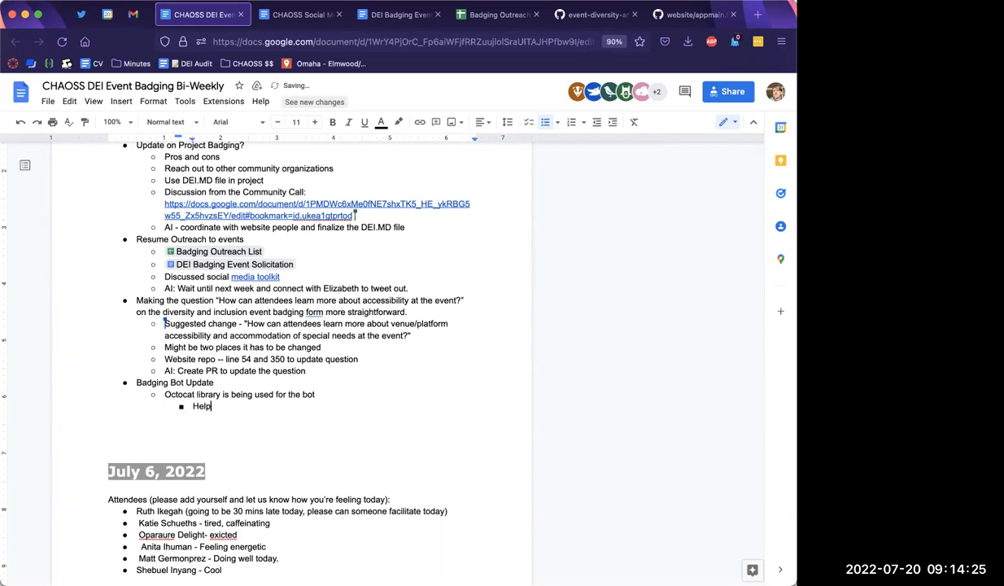
type("with integration and scaling")
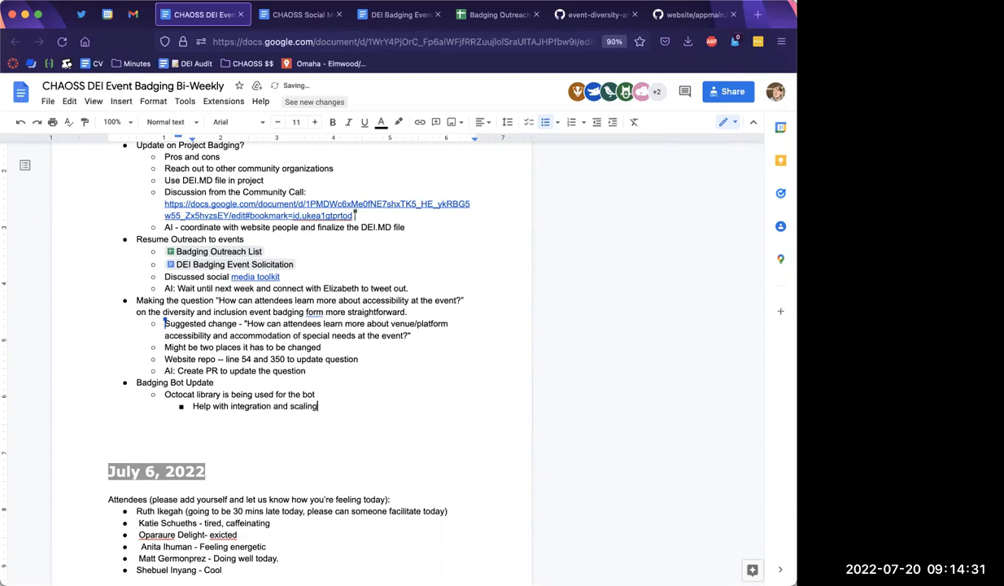
key("enter")
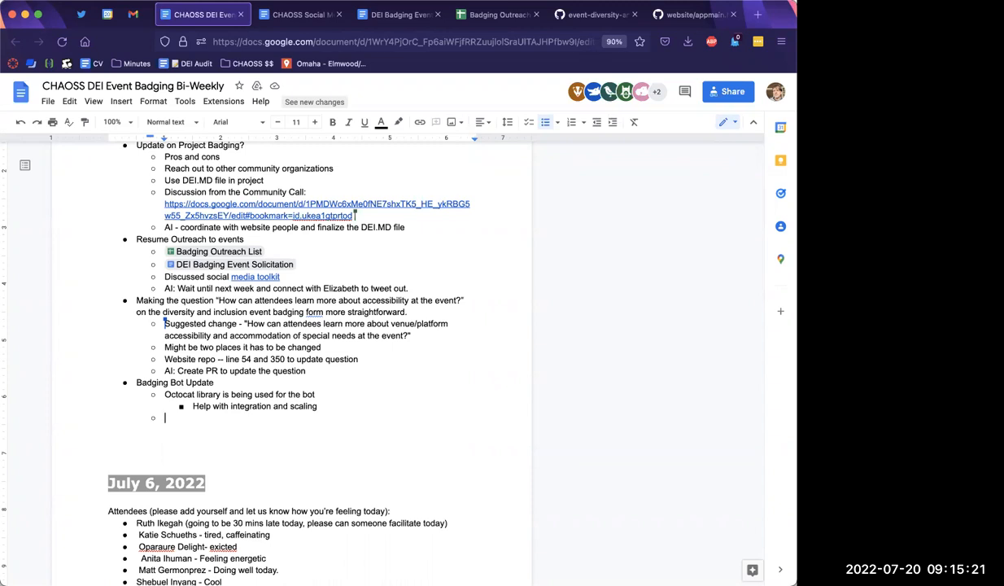
Add the point 'New bot is deployed' with sub-point 'Testing is happening on the bot'.
type("New bot is deployed")
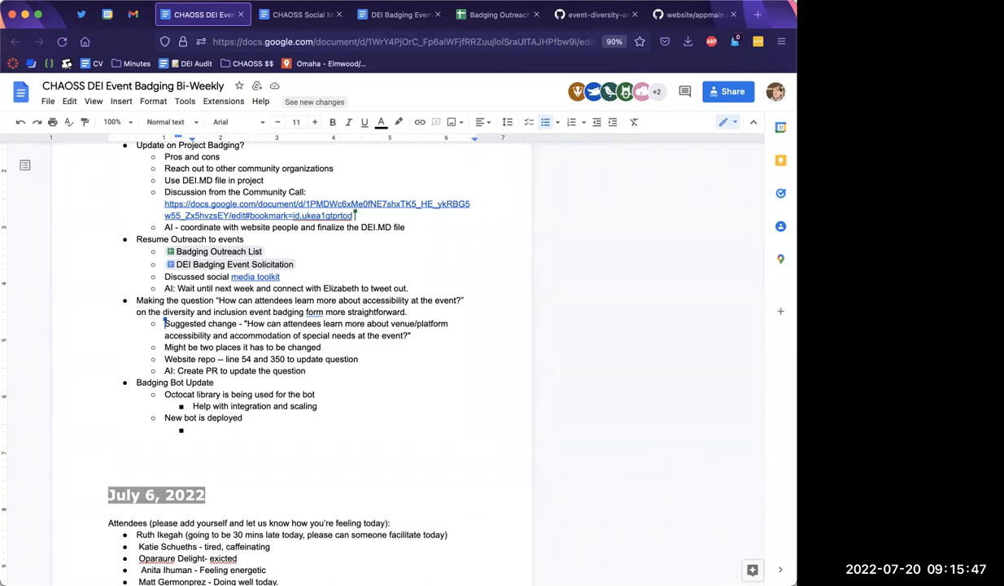
type("Te")
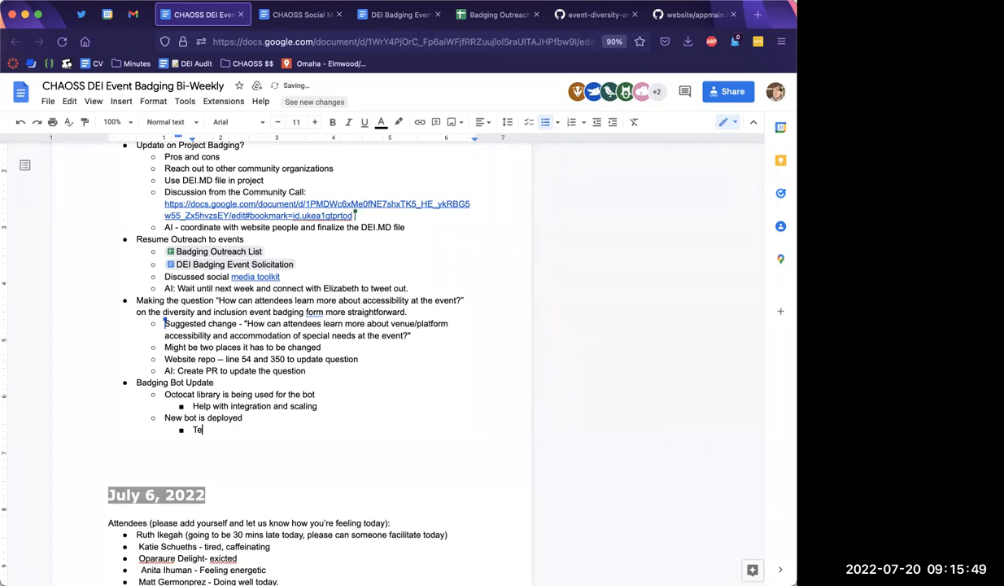
type("sting is happe")
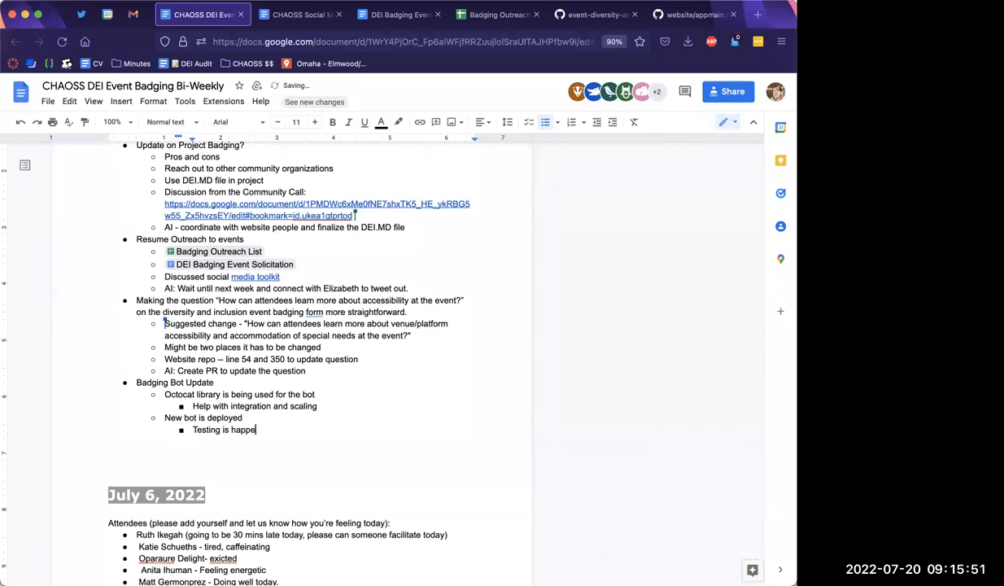
type("ning on the")
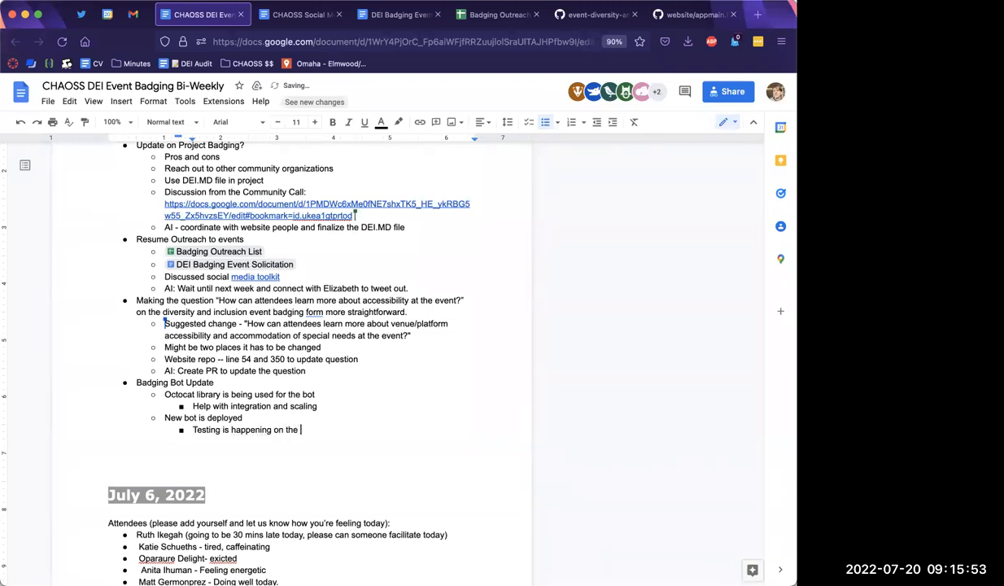
type("bot")
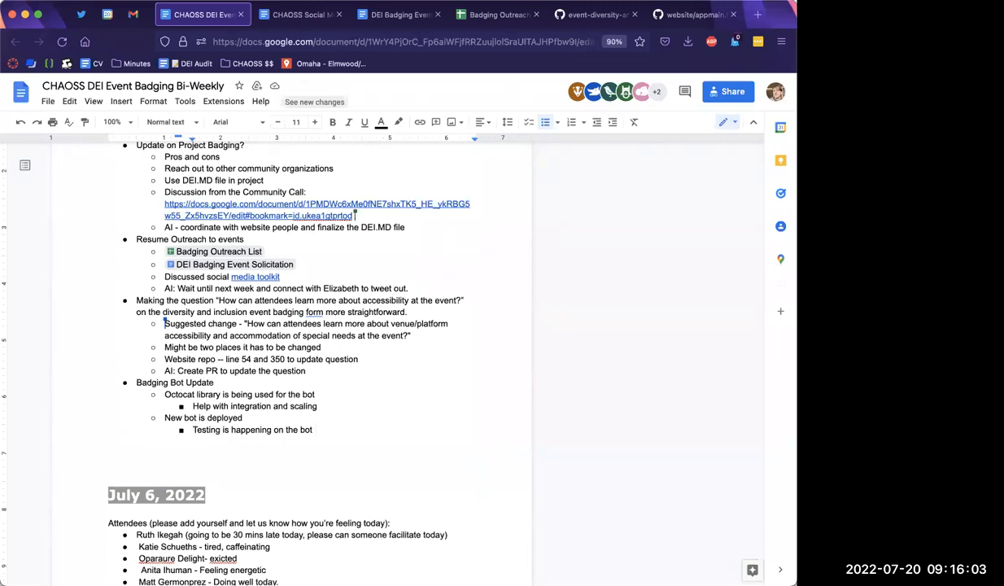
Add sub-points 'Improving the open contribution process' and 'Building contribution tests'.
key("enter")
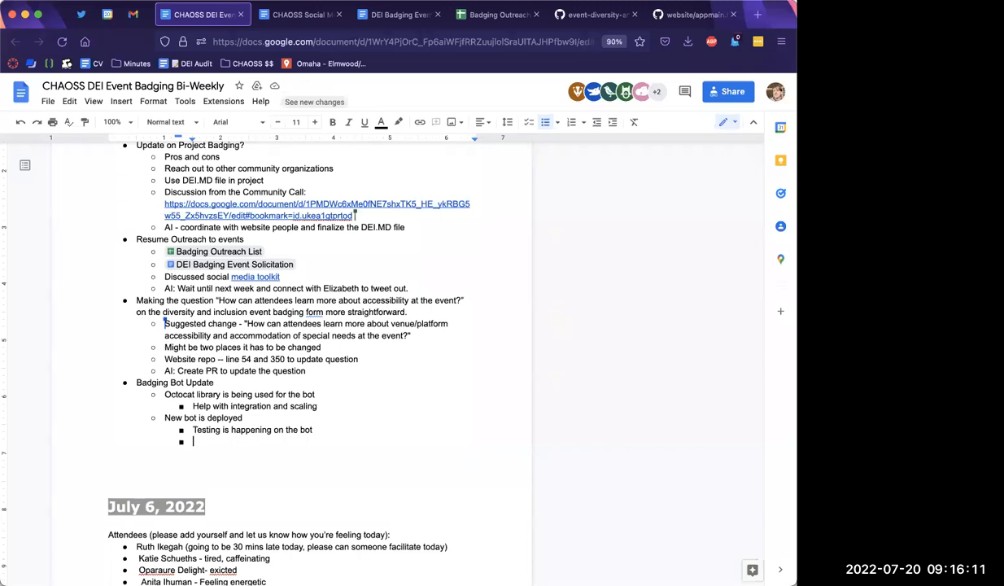
type("Improving the open contribution process")
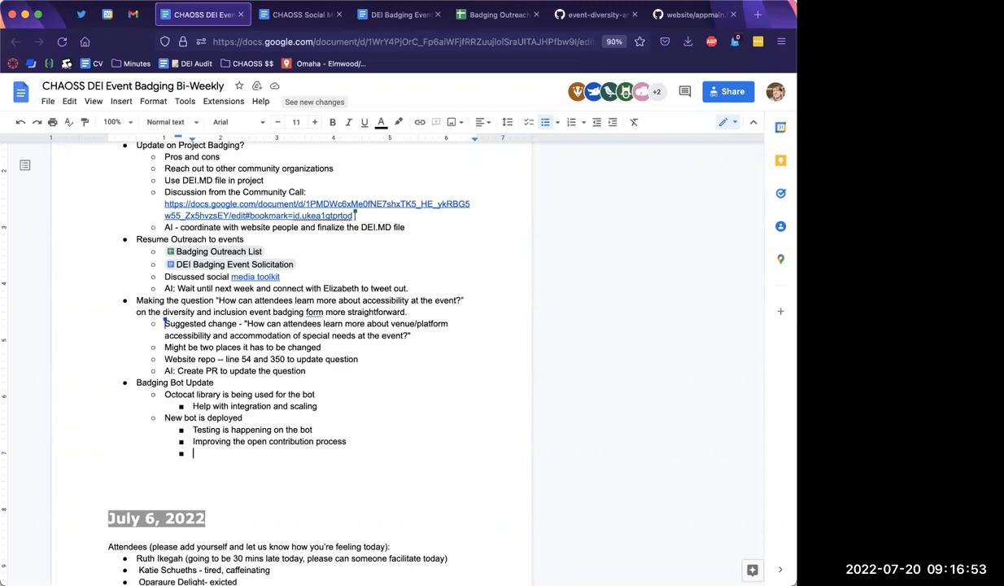
type("Building contribu")
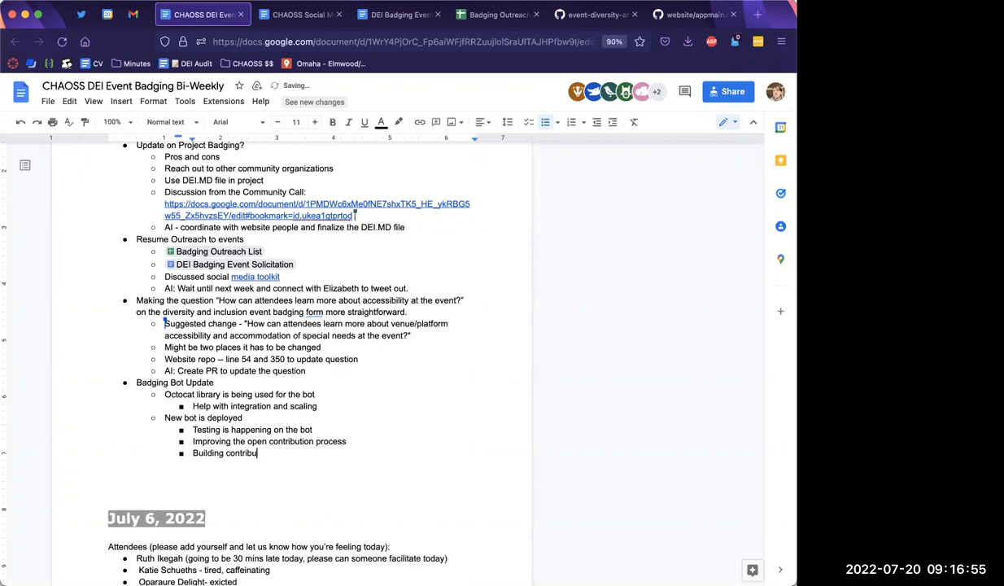
type("tion tests")
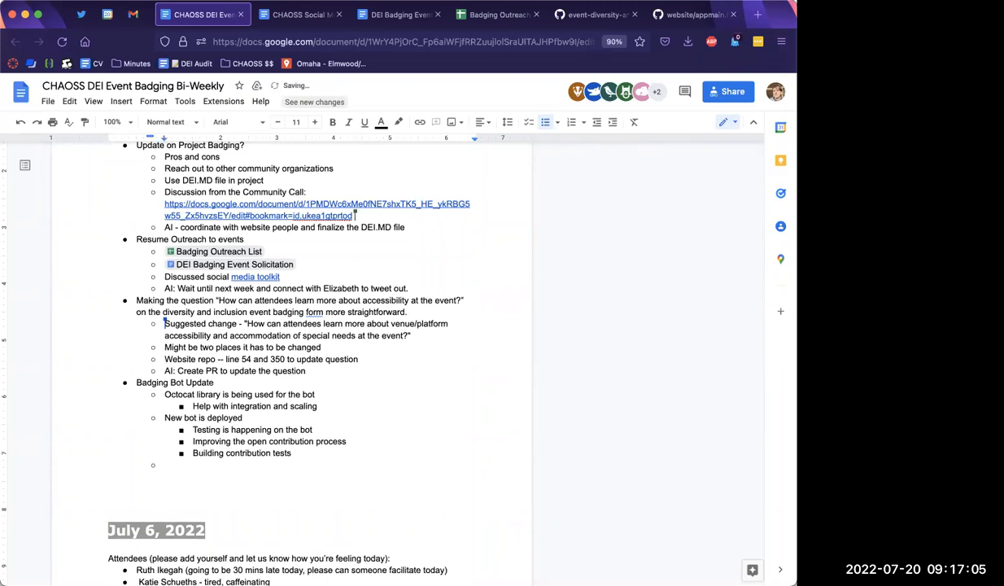
Type 'By the end of the week -- the bot should be ready for open contributions'.
type("By the end of the week -- the bot should be")
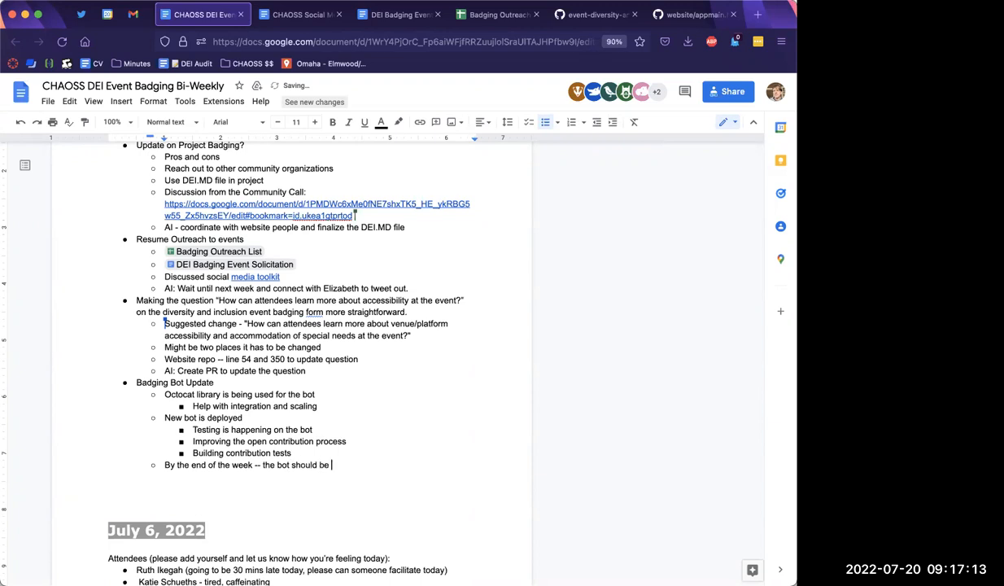
type("ready for open contributions")
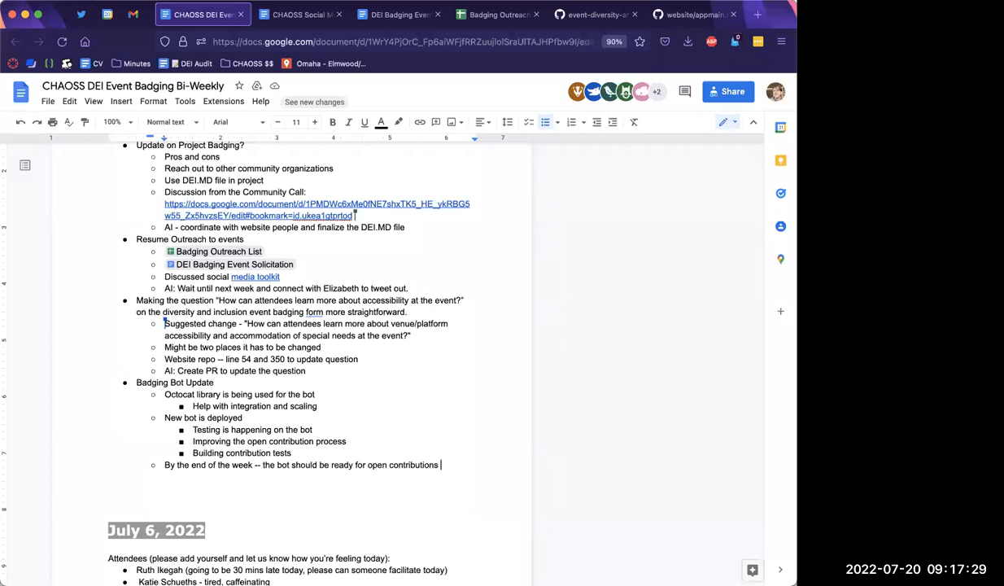
mouse_move(126, 474)
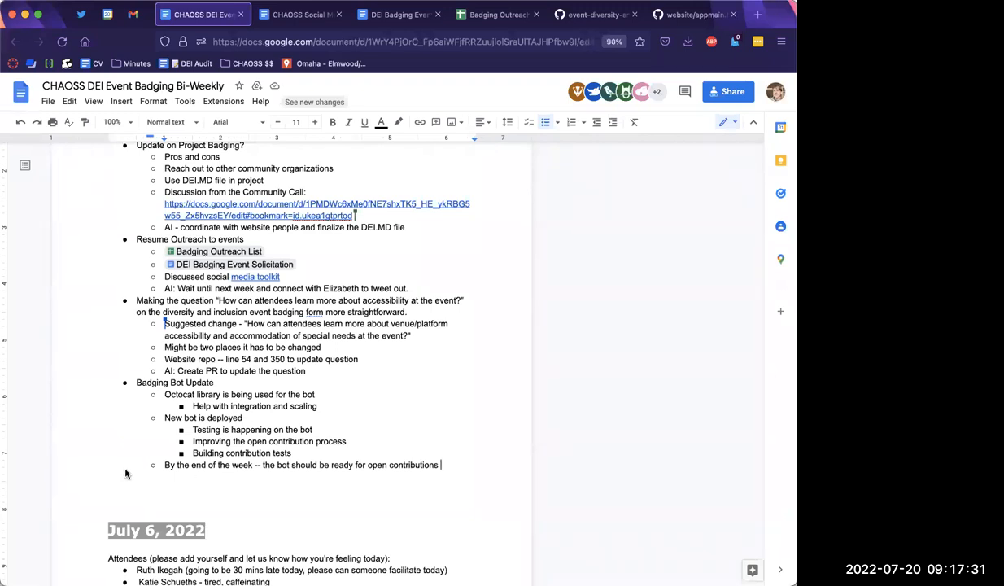
mouse_move(96, 554)
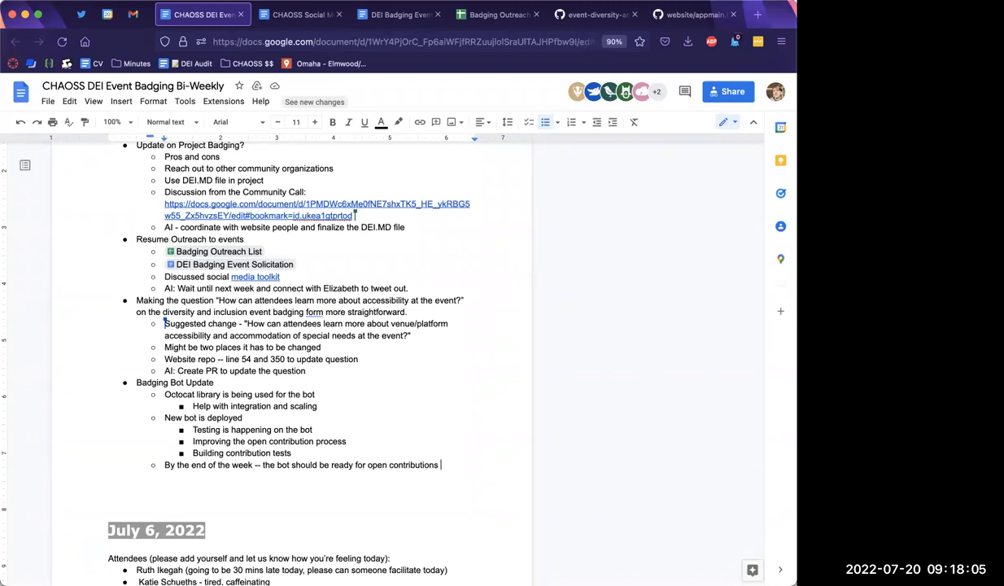
Type 'Working on ways to assign to reviewers so that it doesn't have to be done manually.'.
type("Working on wa")
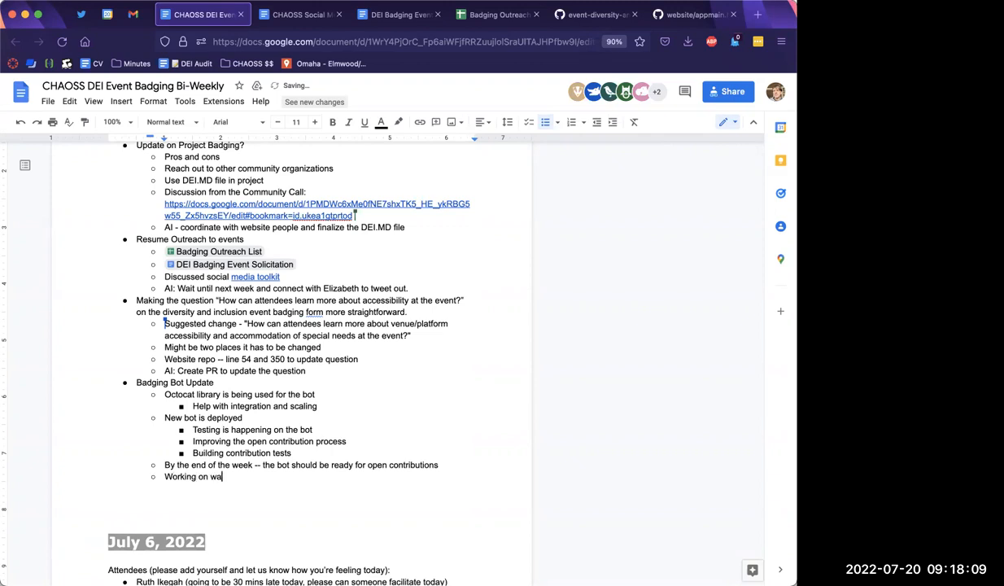
type("ys to assign")
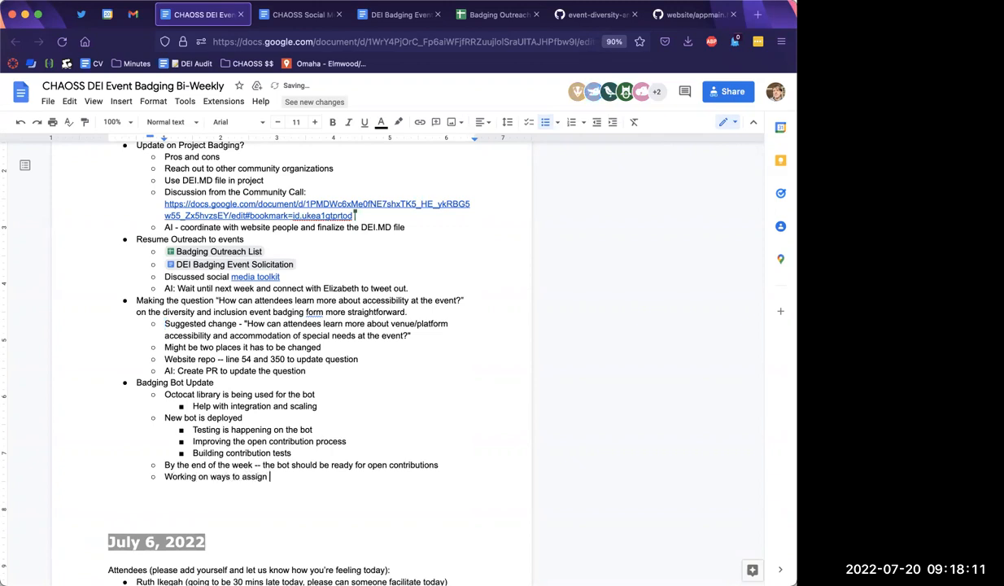
type("to reviewer")
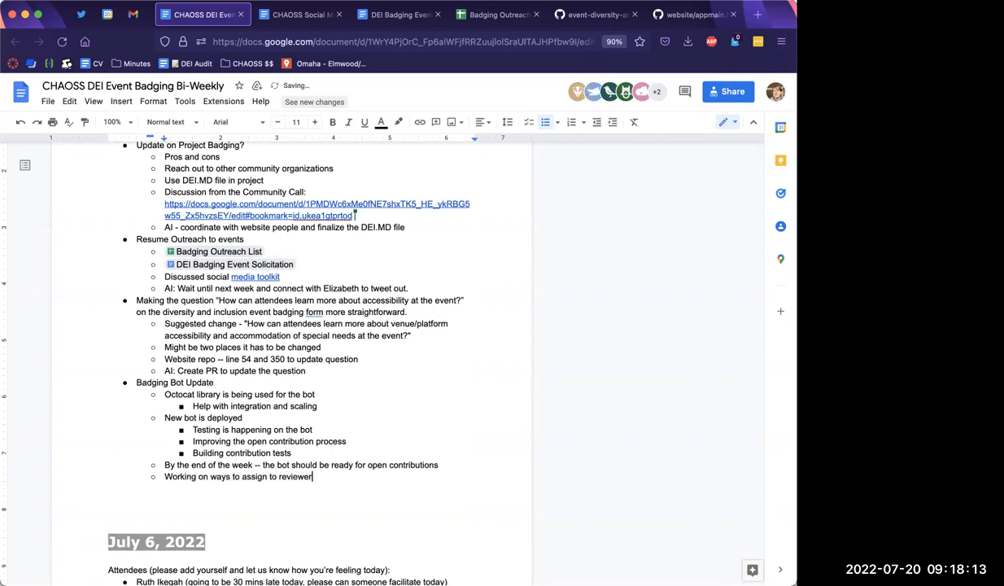
type("s")
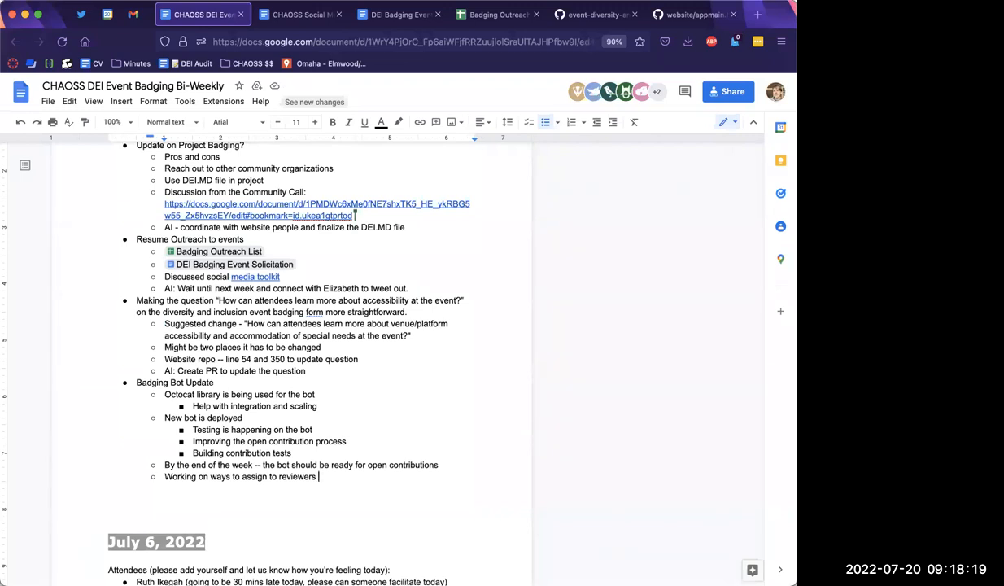
mouse_move(362, 231)
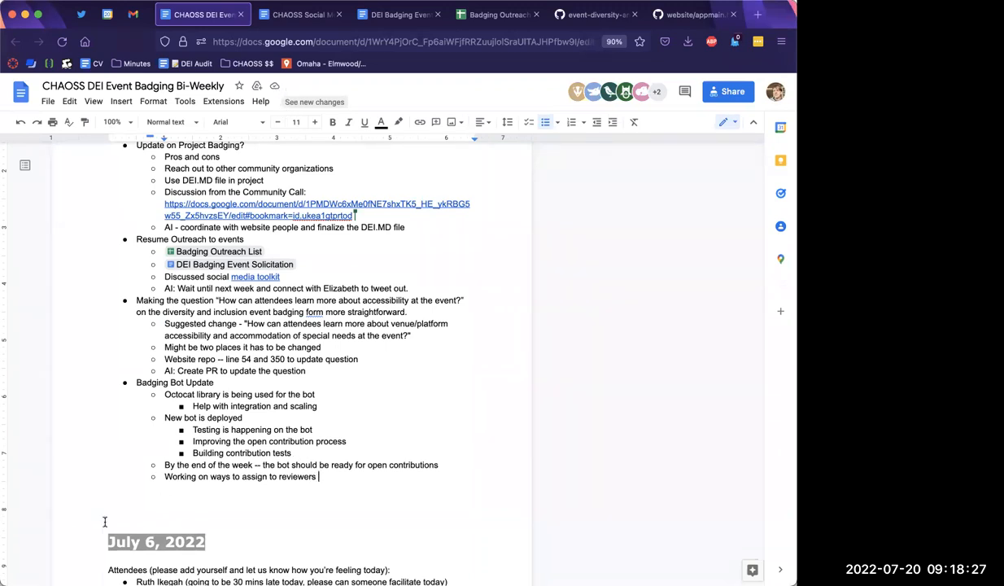
mouse_move(96, 544)
type(" so that it doesn'")
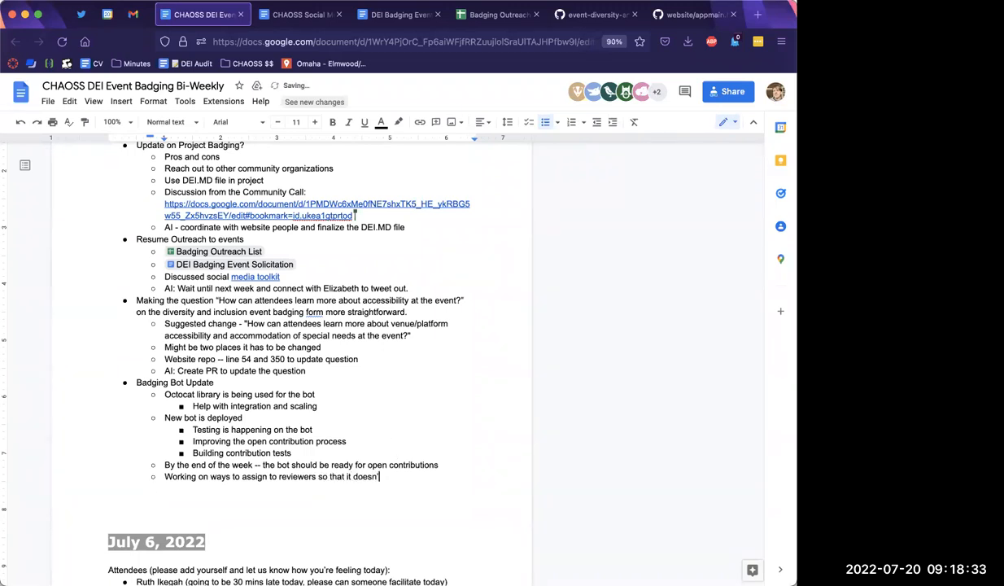
type("have ot")
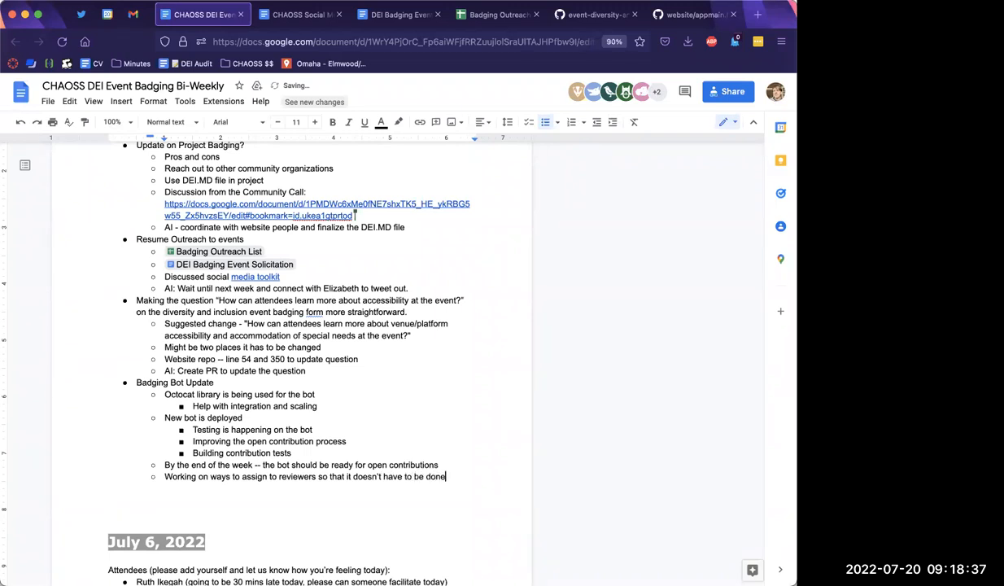
type("manually.")
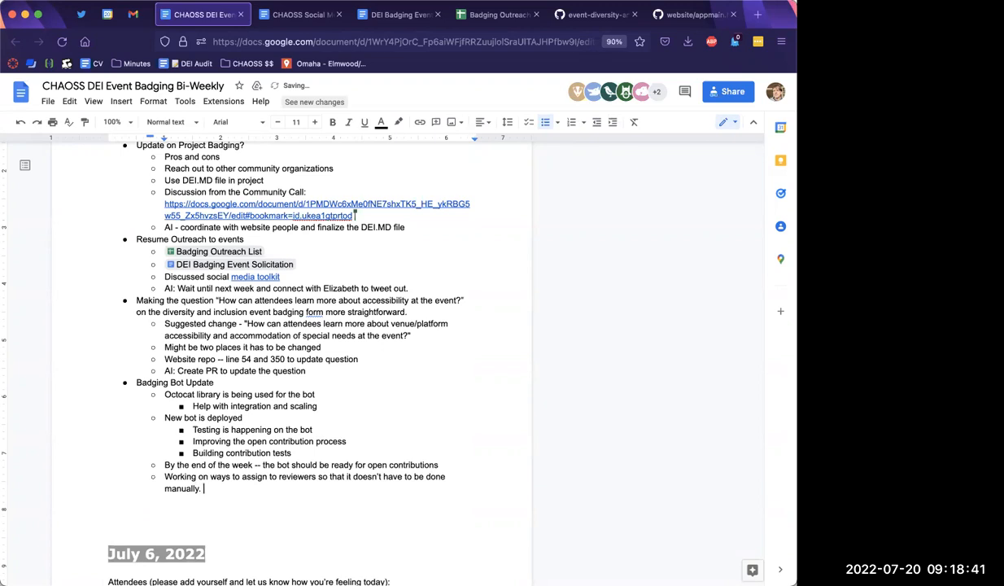
Type the bullet 'Thinking about integration with the application process'.
type("In")
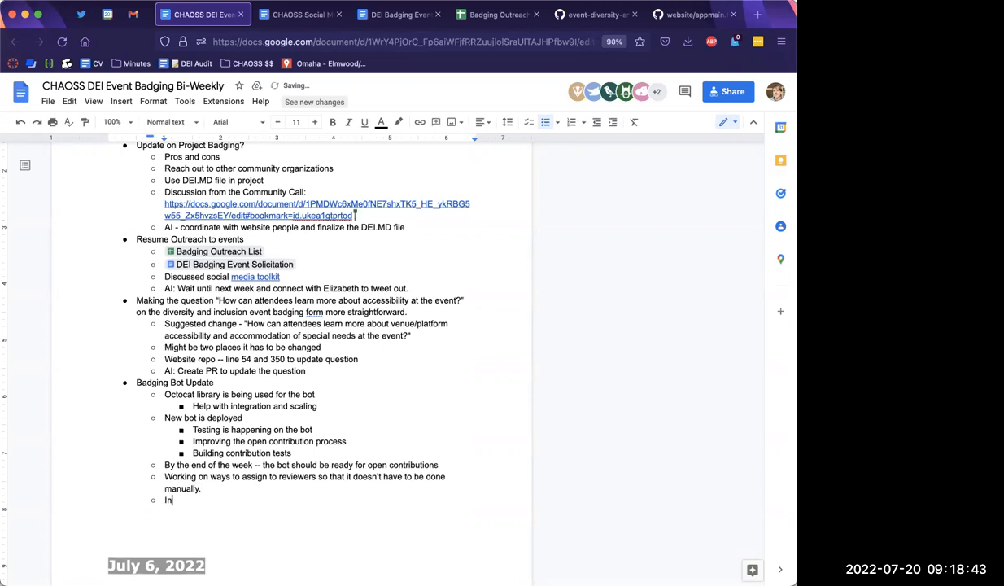
type("T")
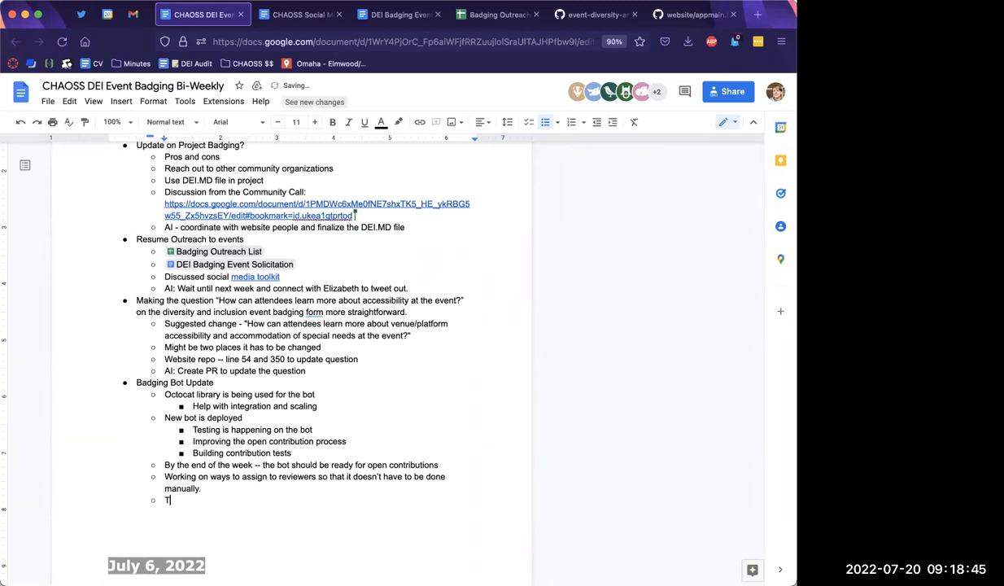
type("hinking about")
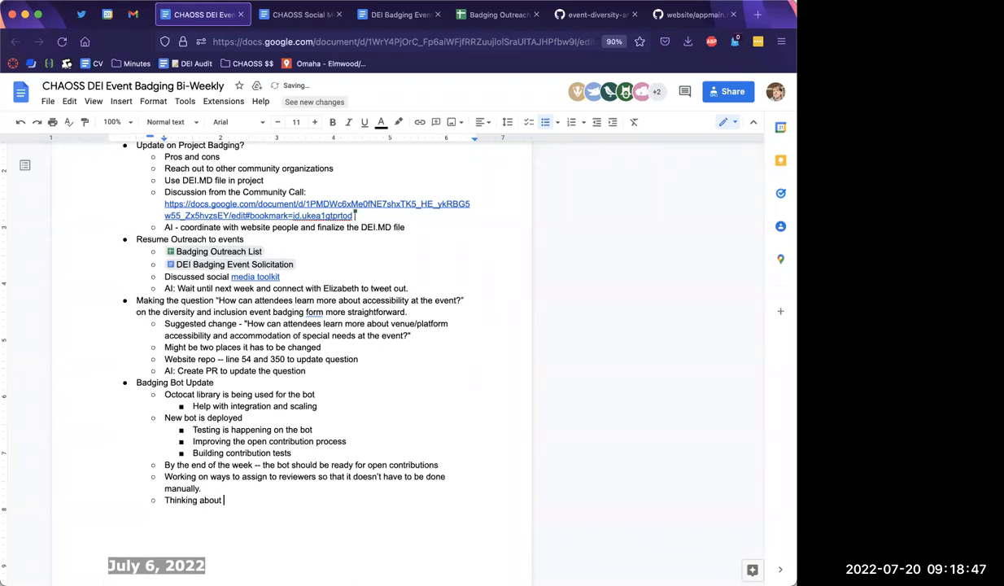
type("integration wi")
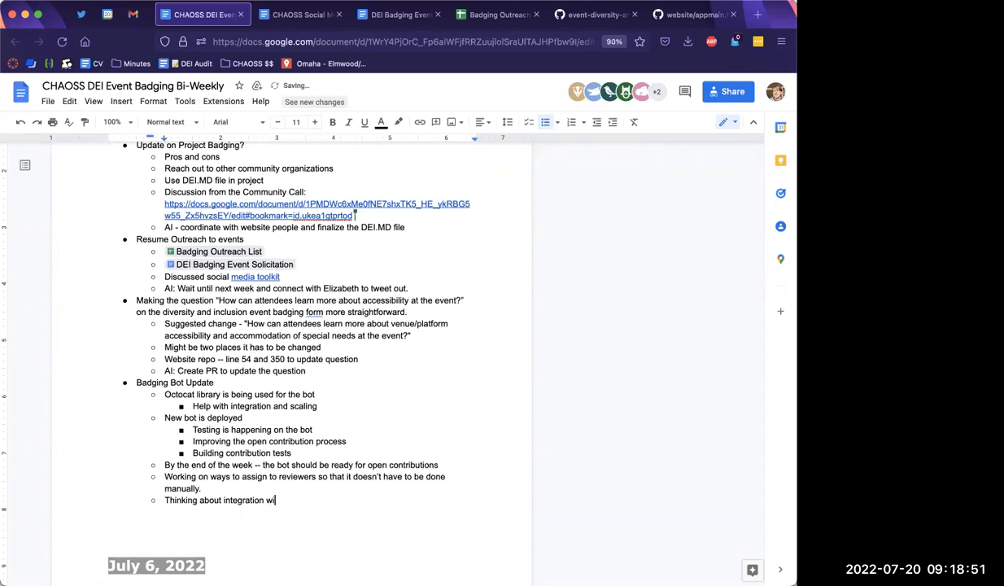
type("th the")
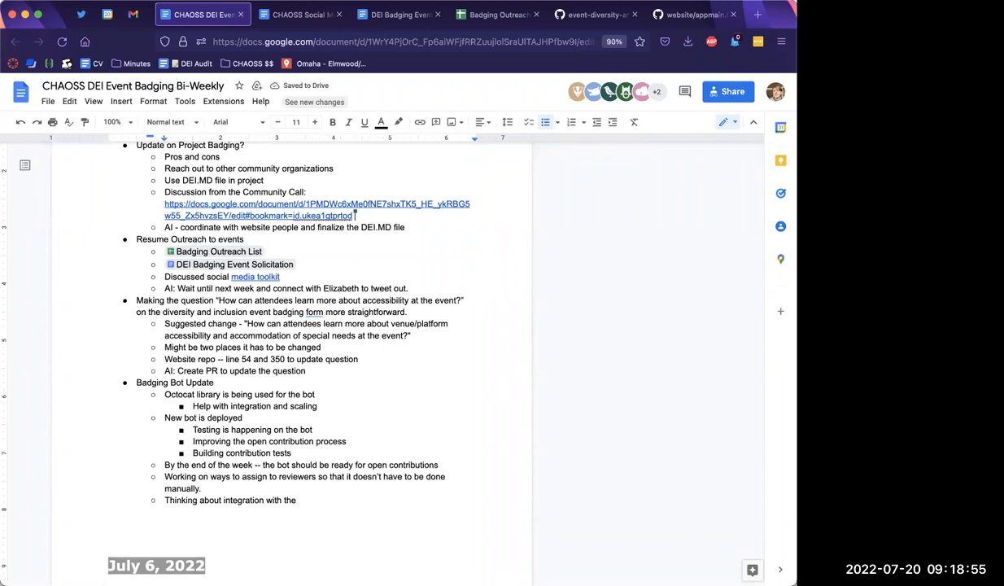
type("application process")
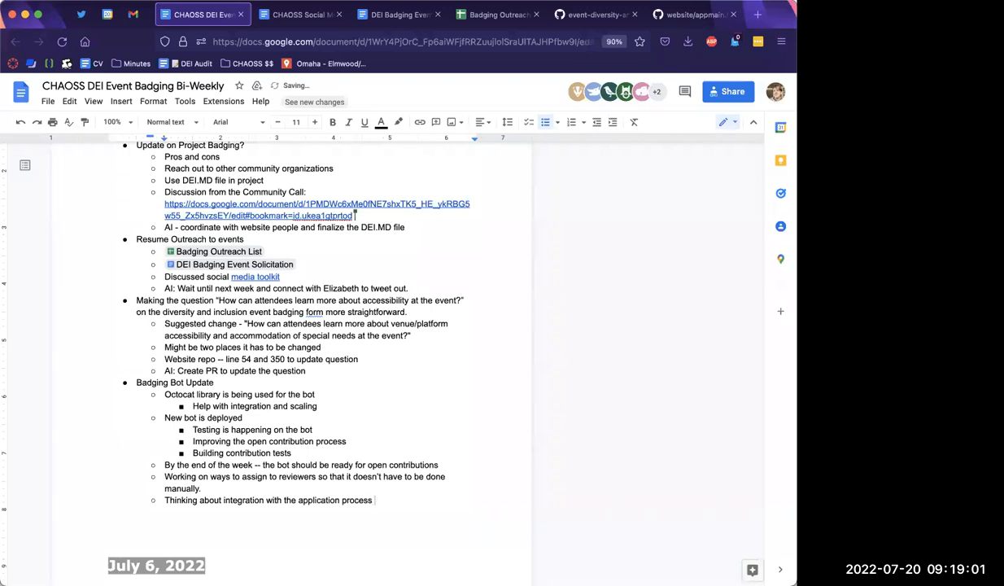
scroll("down", 3)
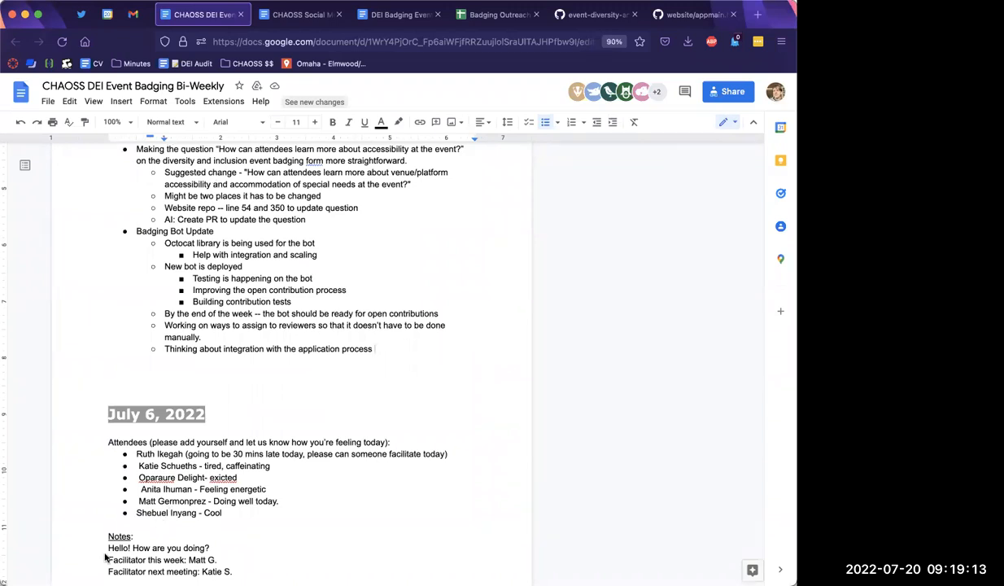
mouse_move(345, 555)
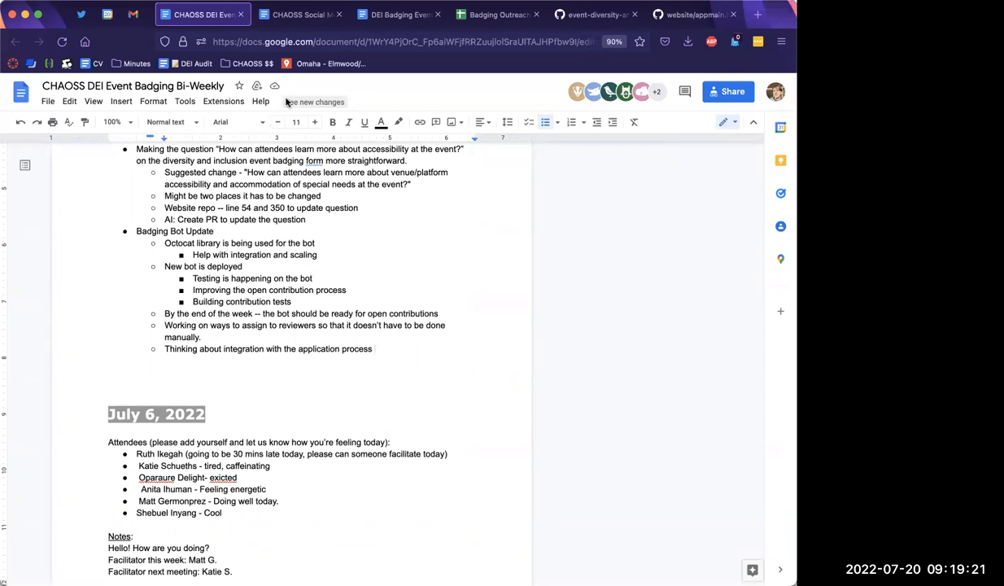
mouse_move(114, 554)
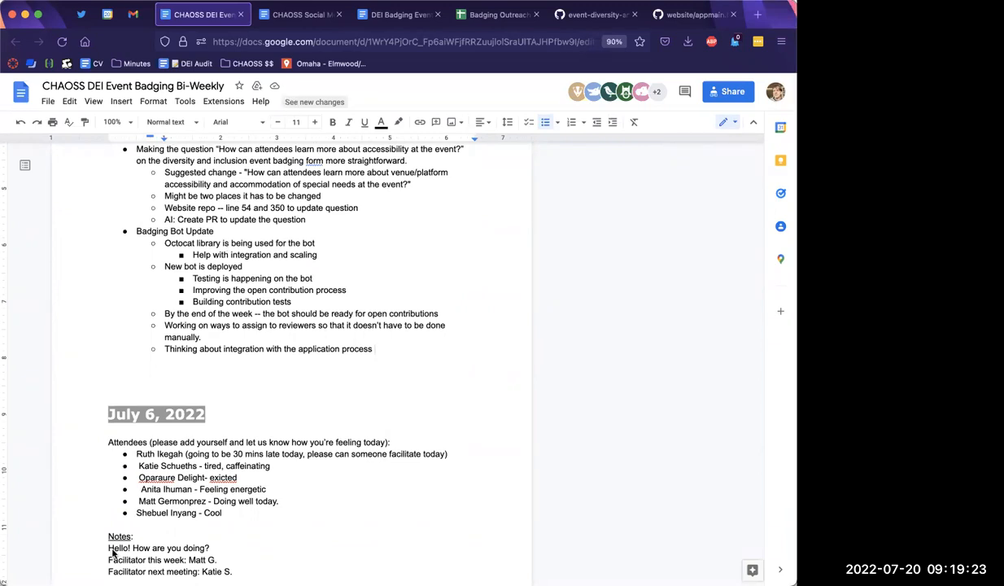